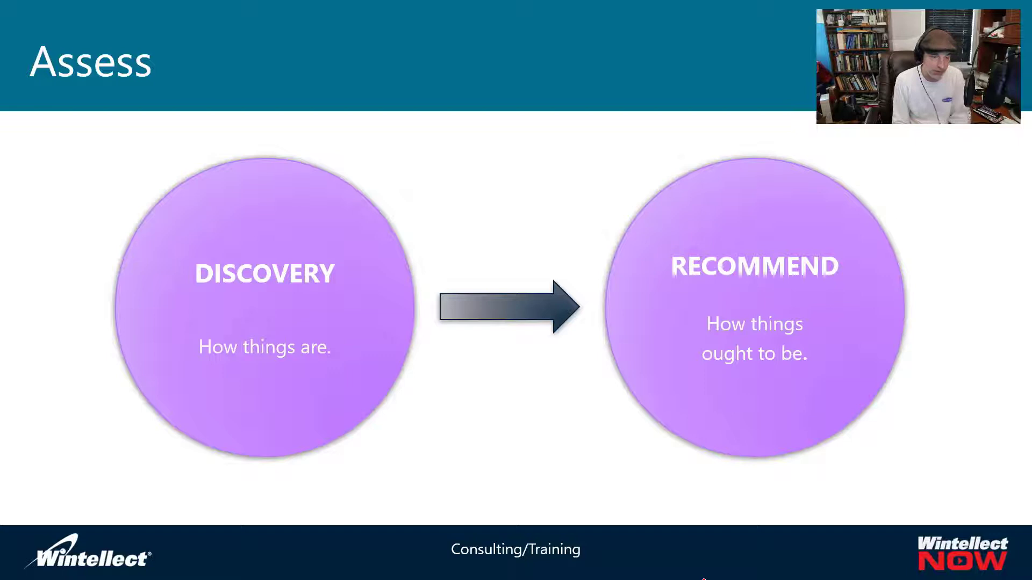
# - Advance past the Assess slide toward the Azure Migrate Windows, Linux and SQL Server page
pyautogui.press('Right')
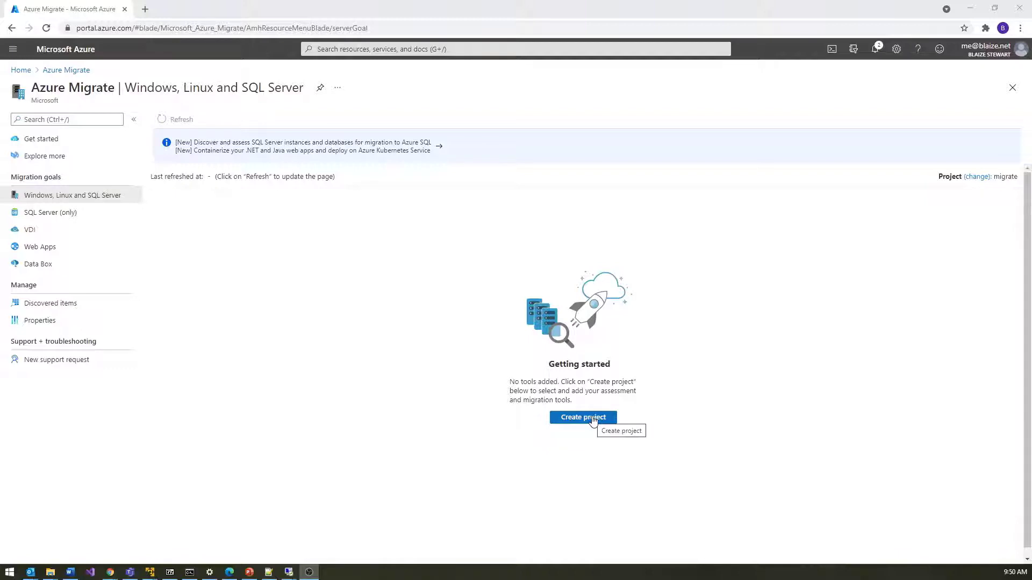
# - Create project migrateproject in resource group azurenet with United States geography
pyautogui.click(581, 417)
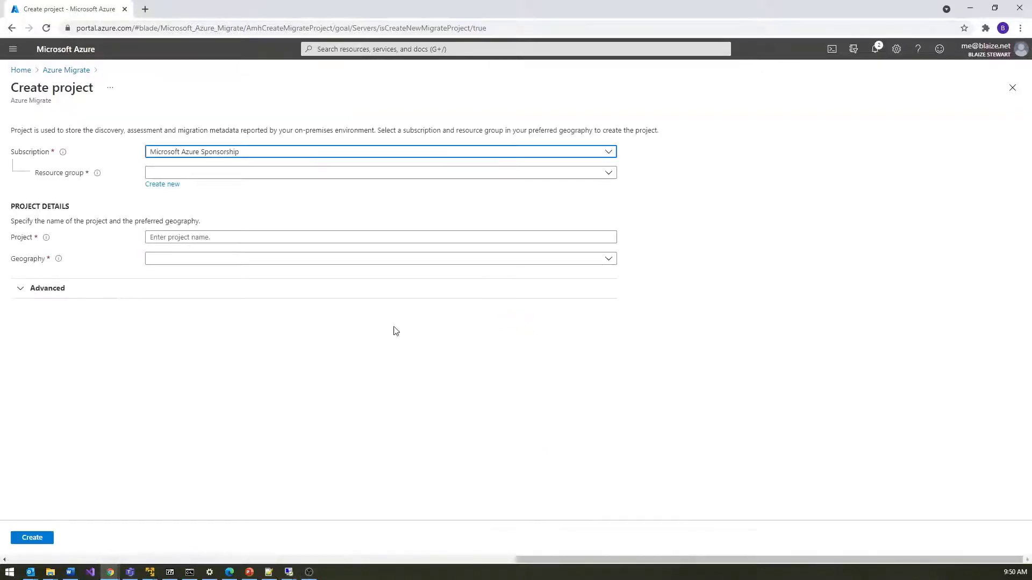
pyautogui.click(381, 172)
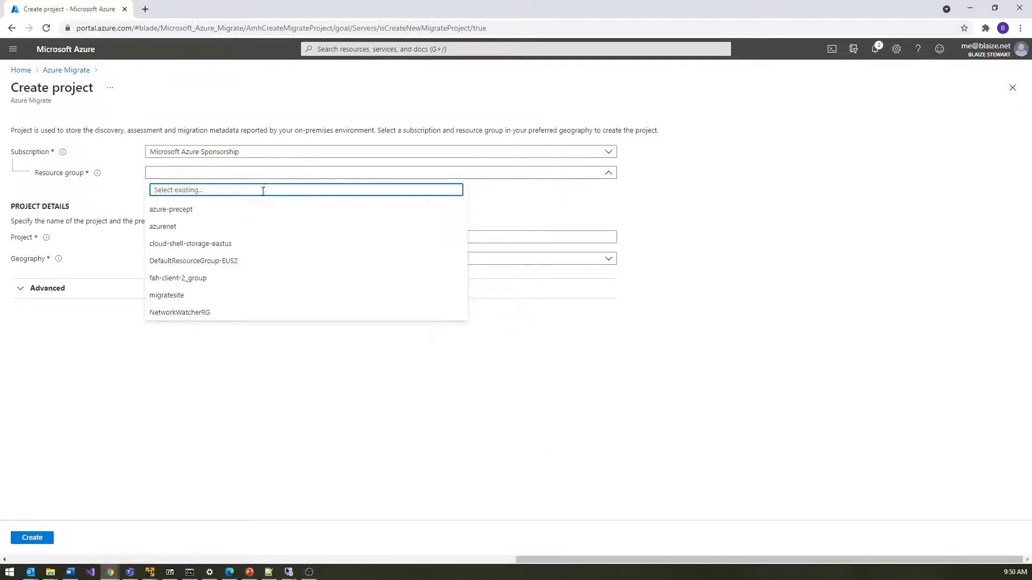
pyautogui.click(162, 226)
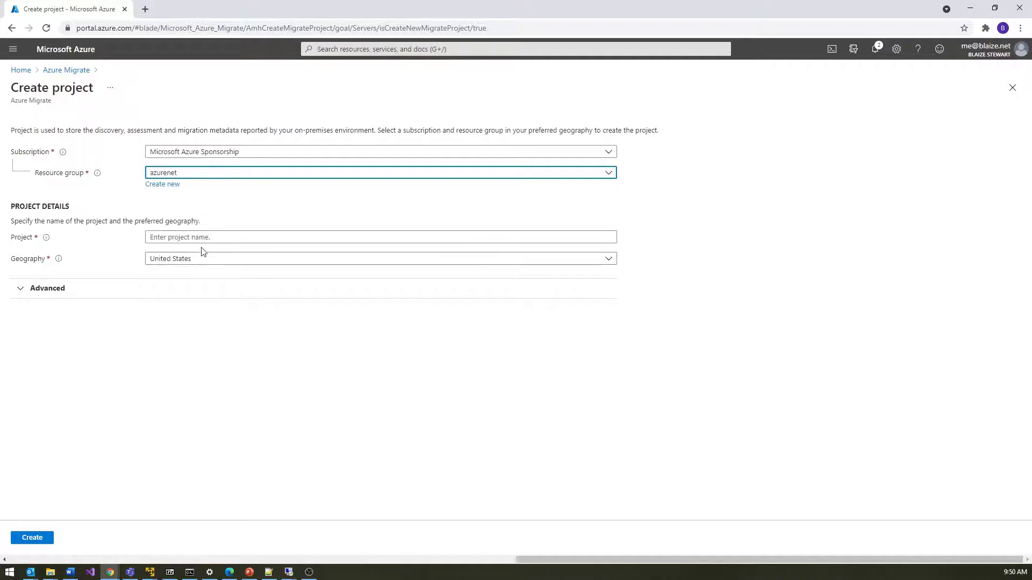
pyautogui.write('a')
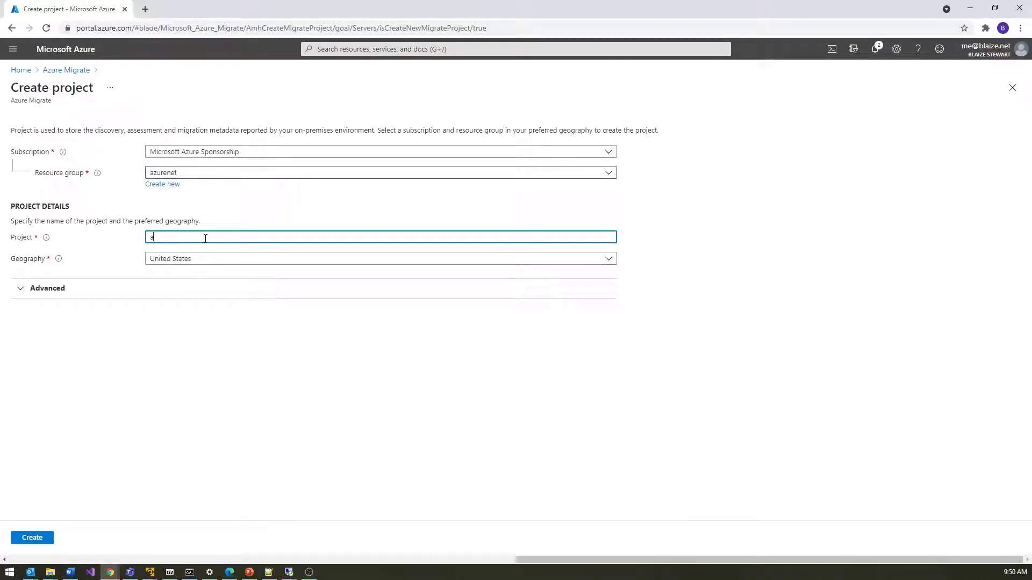
pyautogui.write('migrateproject')
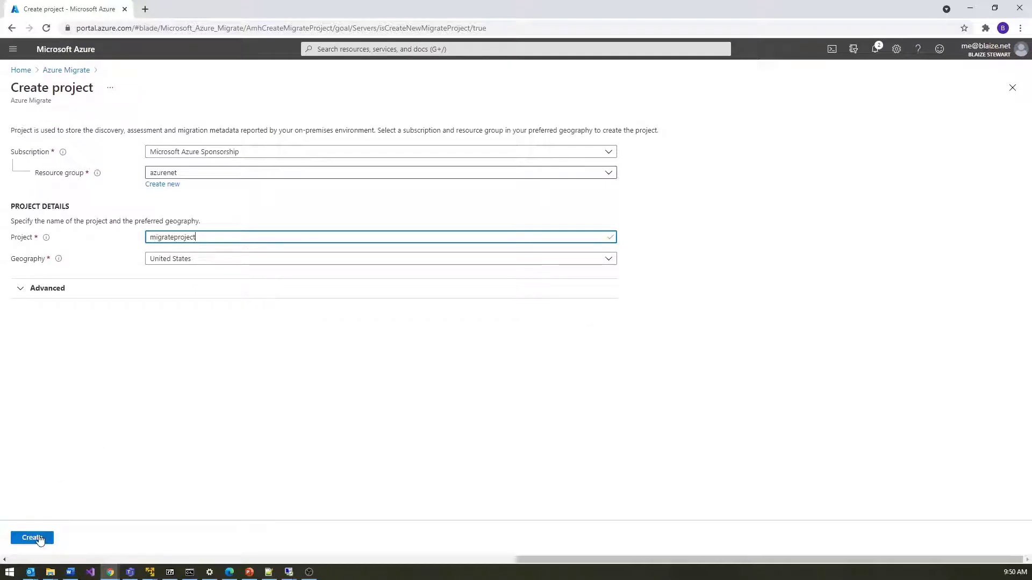
pyautogui.click(32, 538)
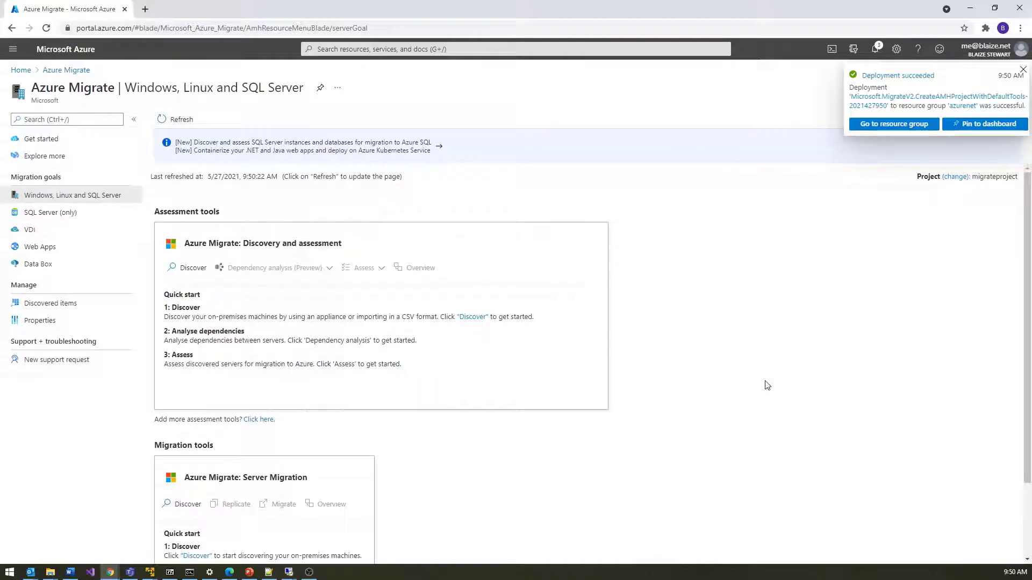
pyautogui.moveTo(192, 269)
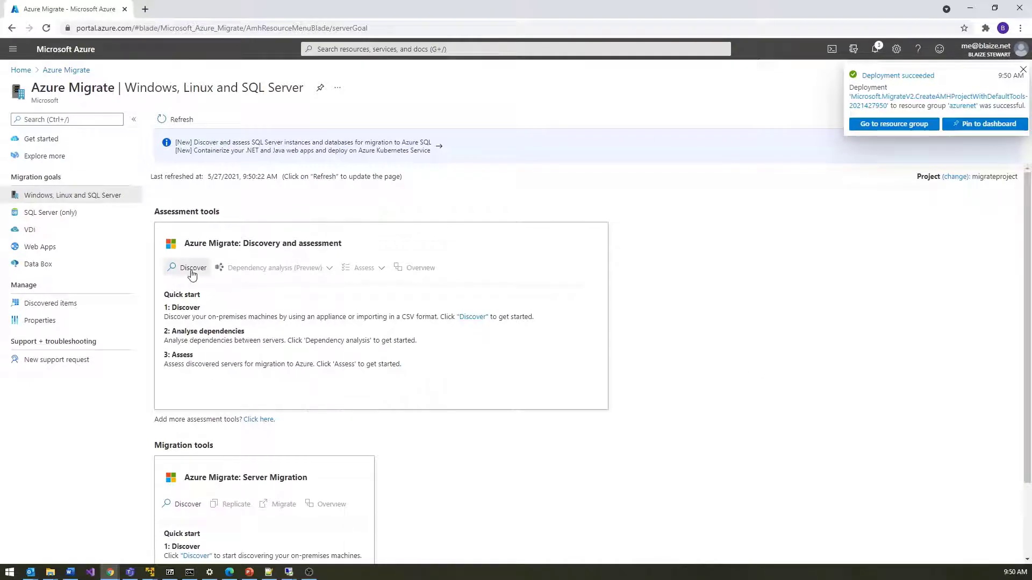
# - Start discovery with 'Yes, with Hyper-V' and generate a project key for appliance hyperv
pyautogui.click(192, 267)
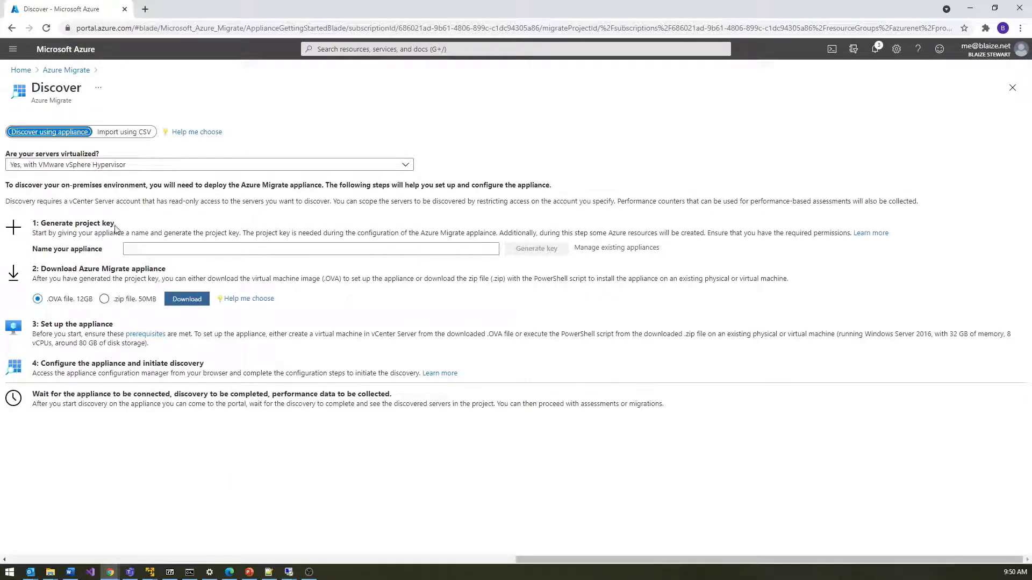
pyautogui.click(208, 165)
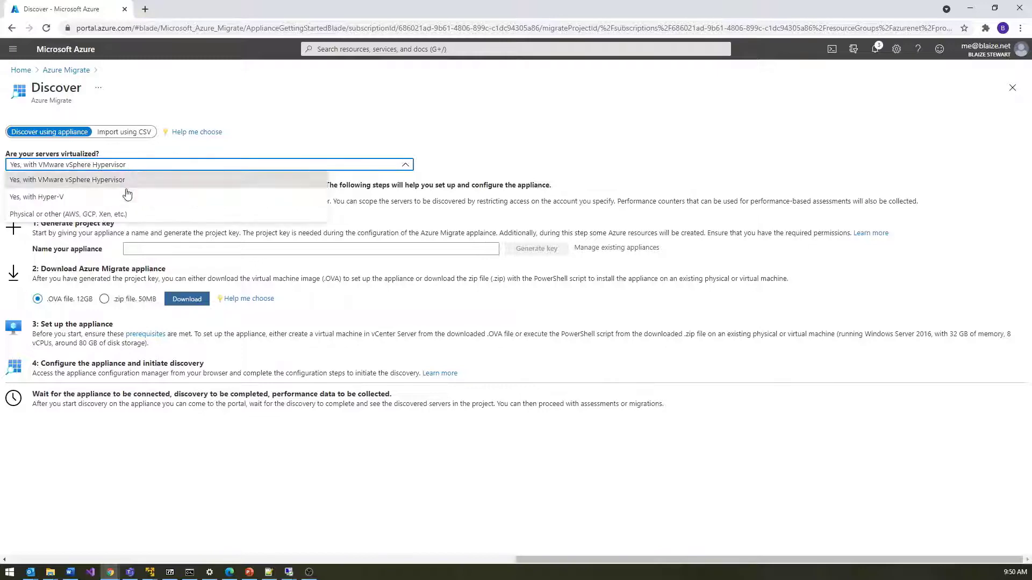
pyautogui.click(37, 196)
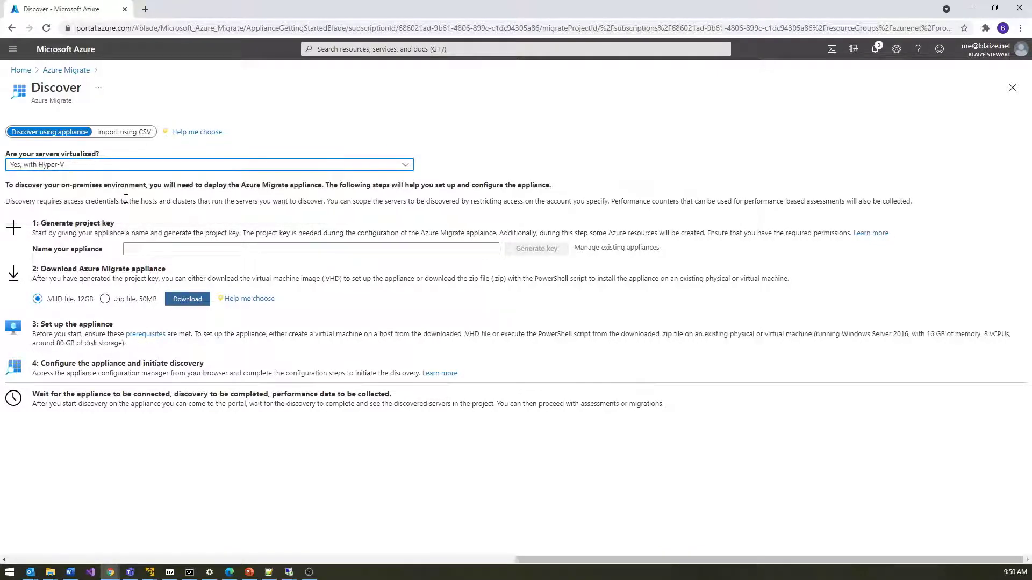
pyautogui.click(311, 248)
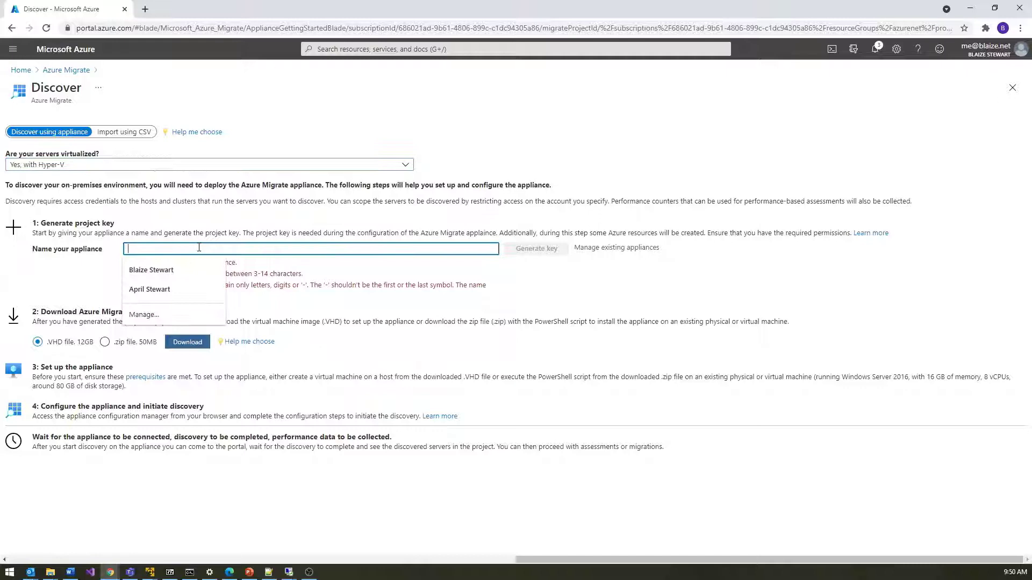
pyautogui.write('hyperv')
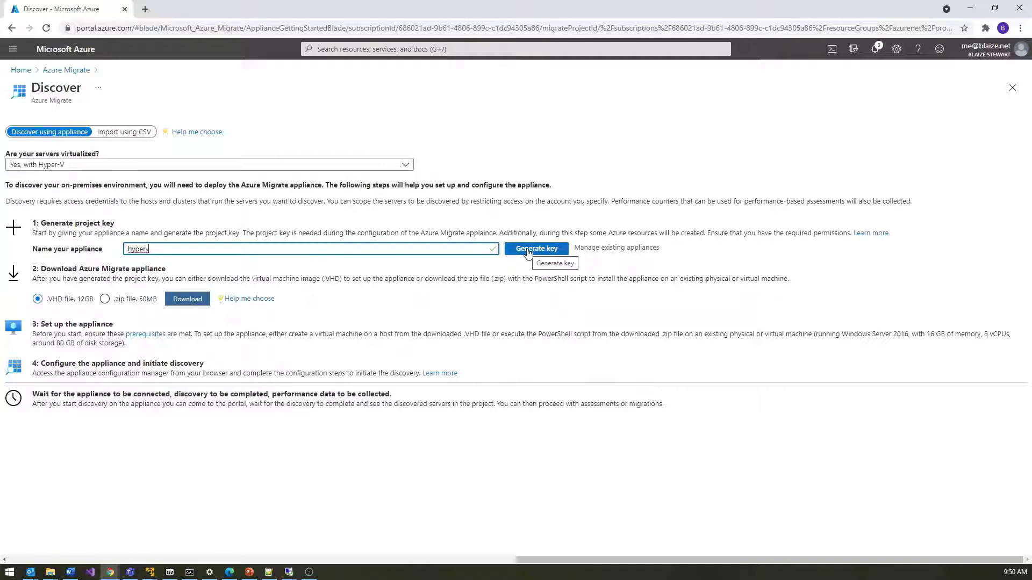
pyautogui.click(535, 249)
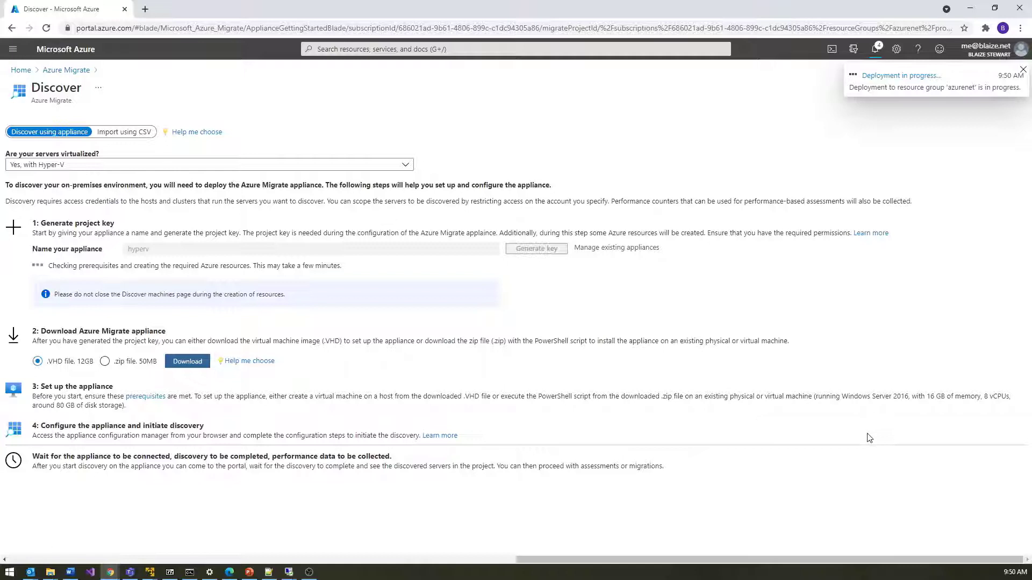
# - Dismiss the deployment notification and copy the generated project key
pyautogui.click(1022, 69)
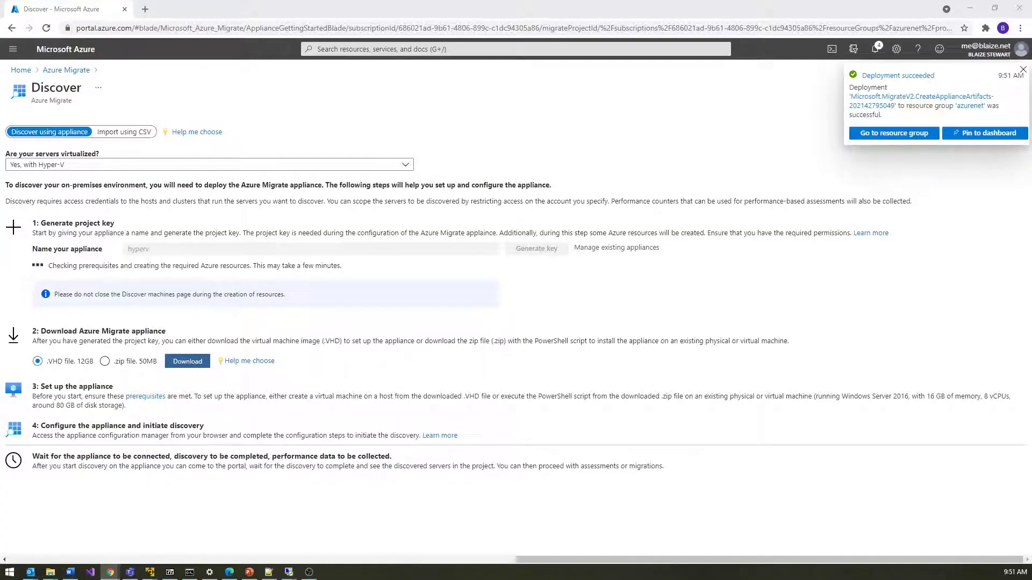
pyautogui.click(536, 248)
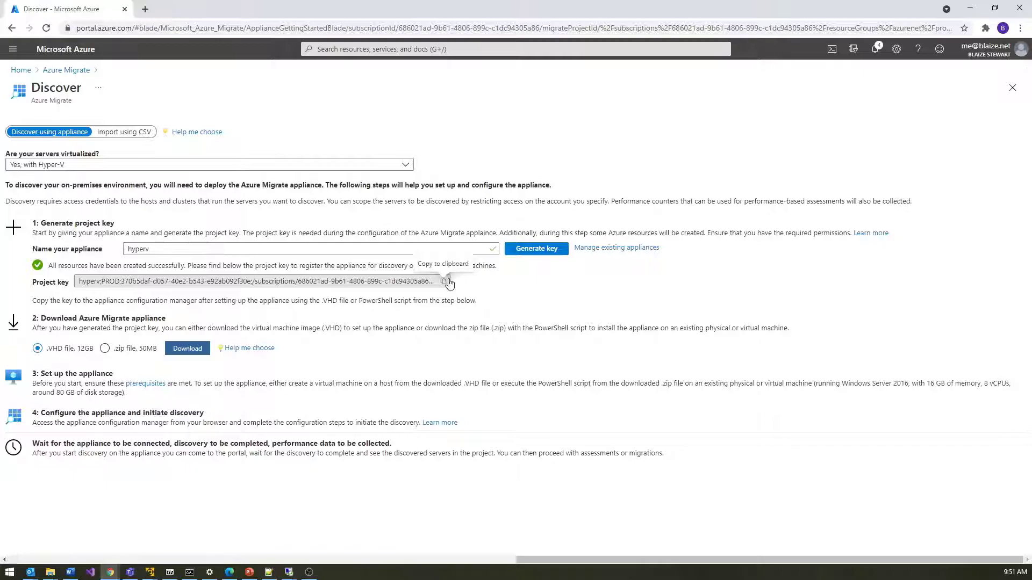
pyautogui.click(443, 281)
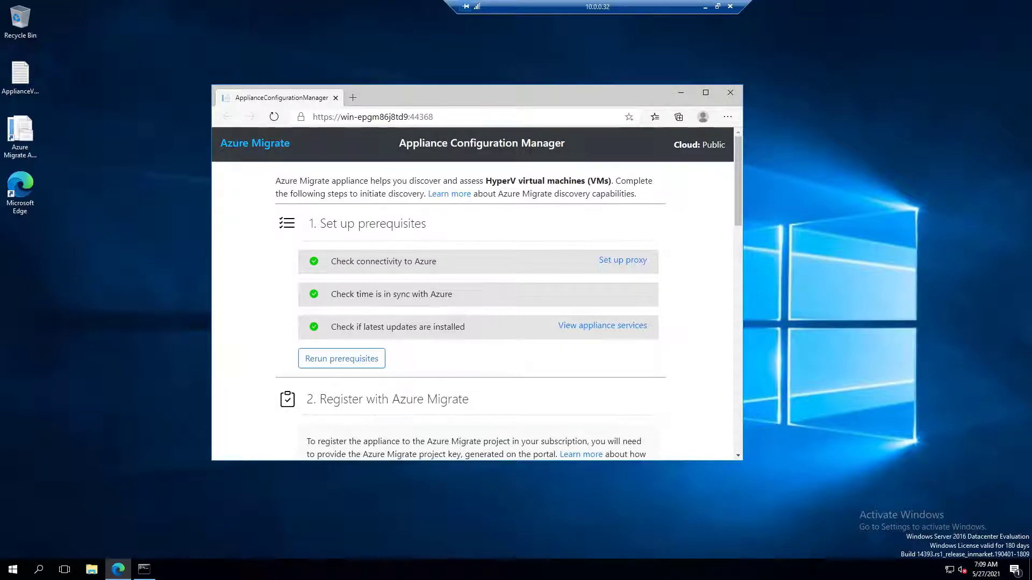
# - Paste the project key, log in, and submit the copied device code on the sign-in page
pyautogui.scroll(-3)
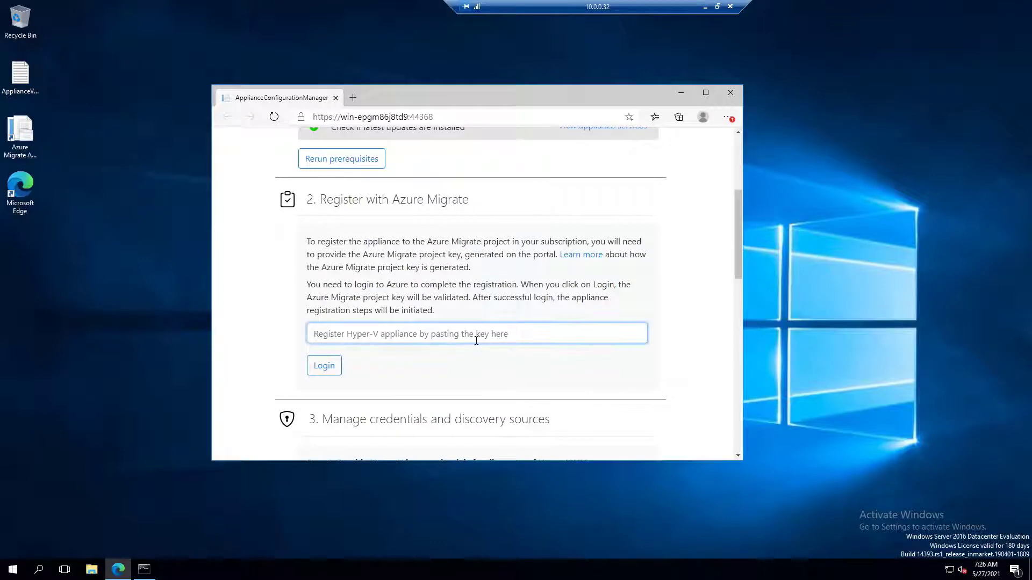
pyautogui.click(323, 365)
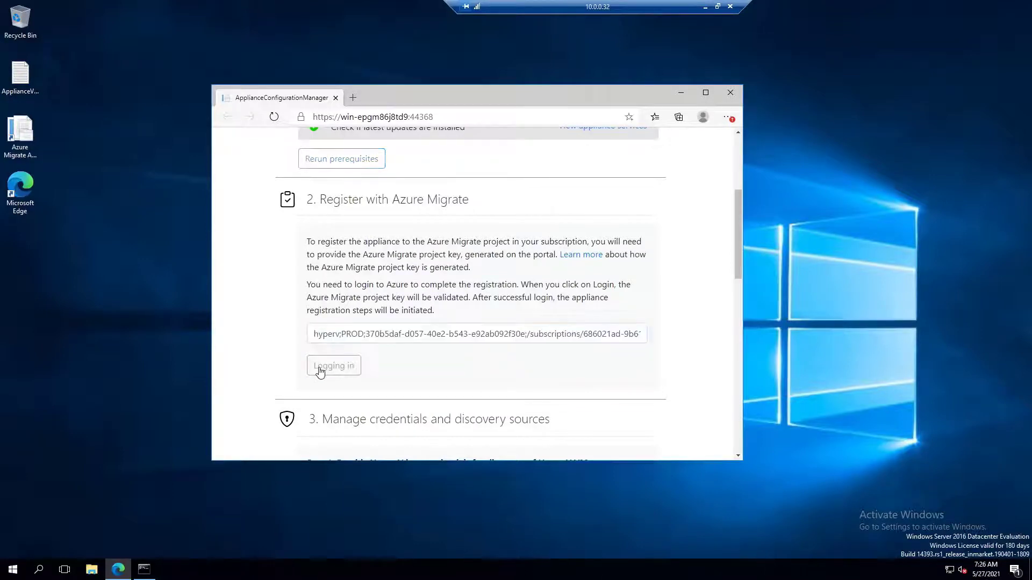
pyautogui.click(333, 366)
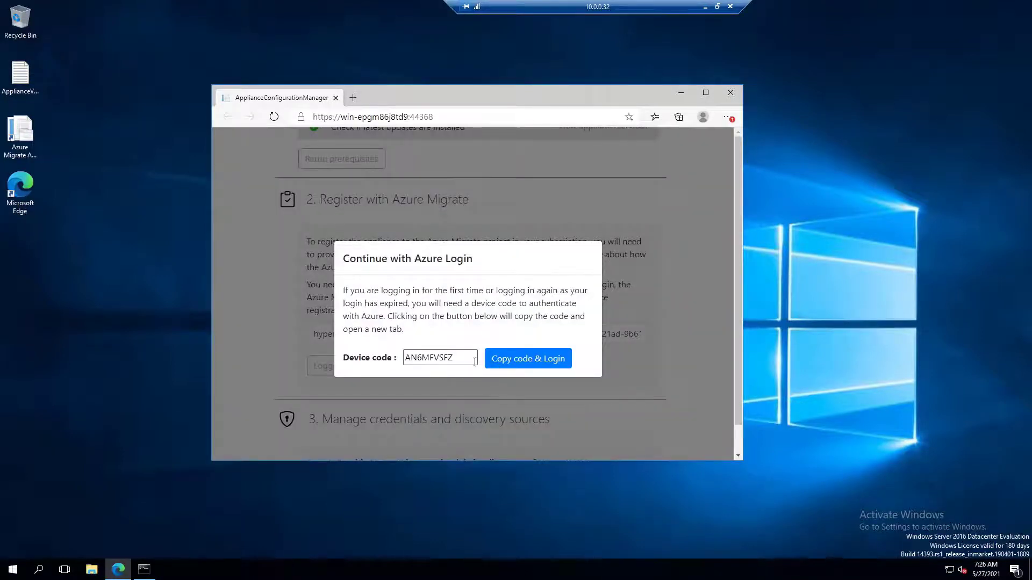
pyautogui.click(527, 359)
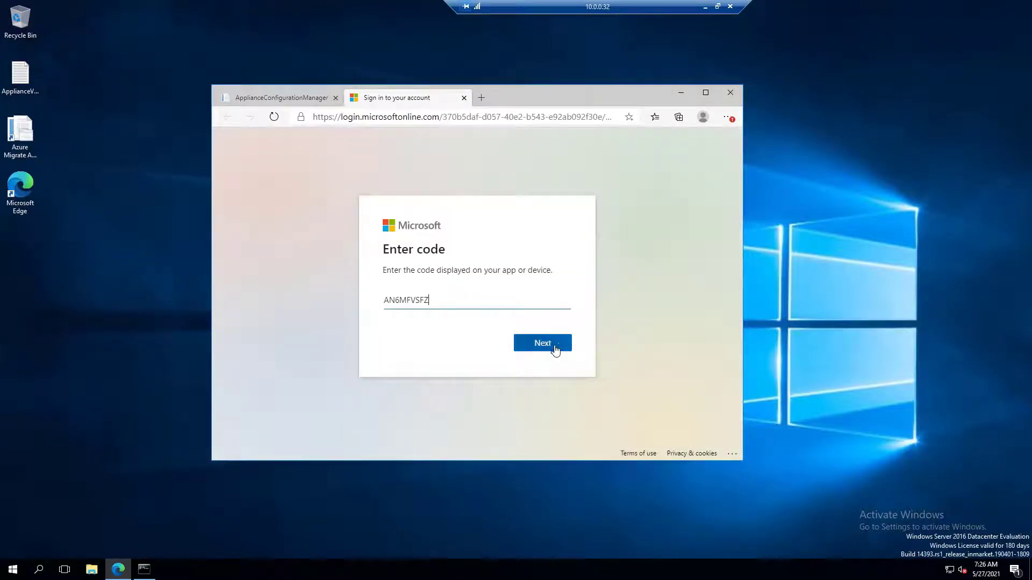
pyautogui.click(542, 343)
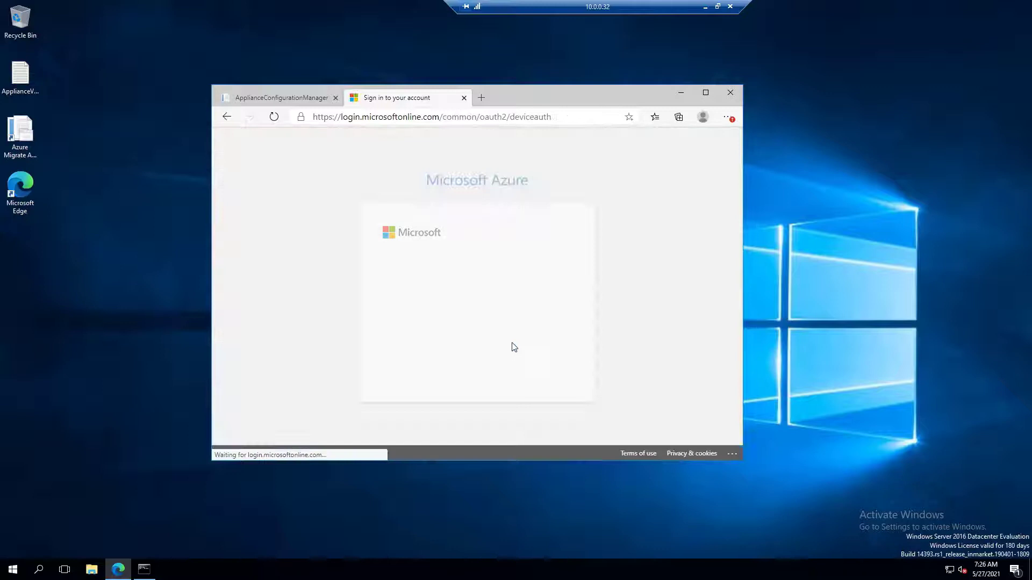
# - Sign in with the personal Azure account, decline saving the password, and close the sign-in tab
pyautogui.write('me')
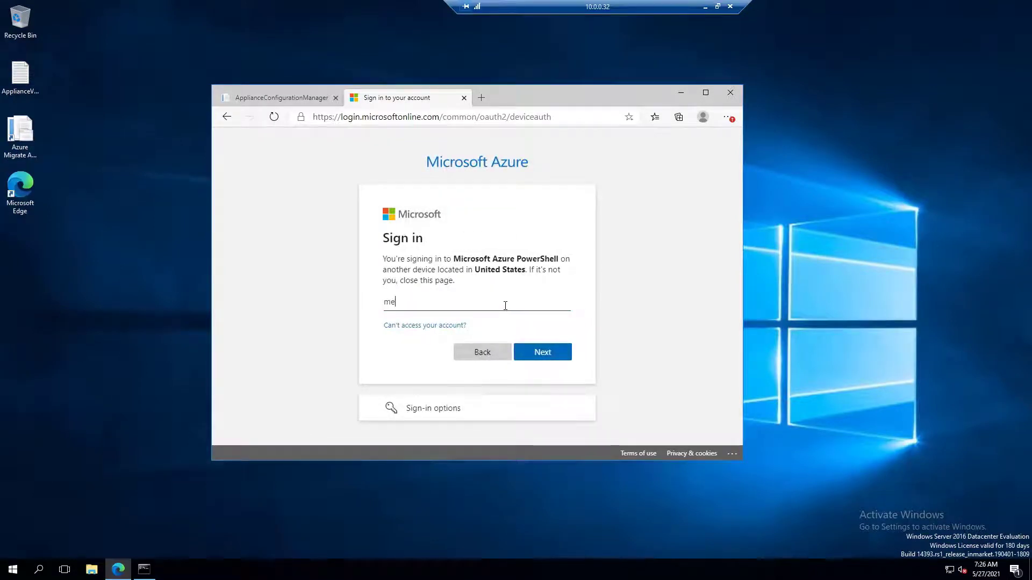
pyautogui.click(542, 352)
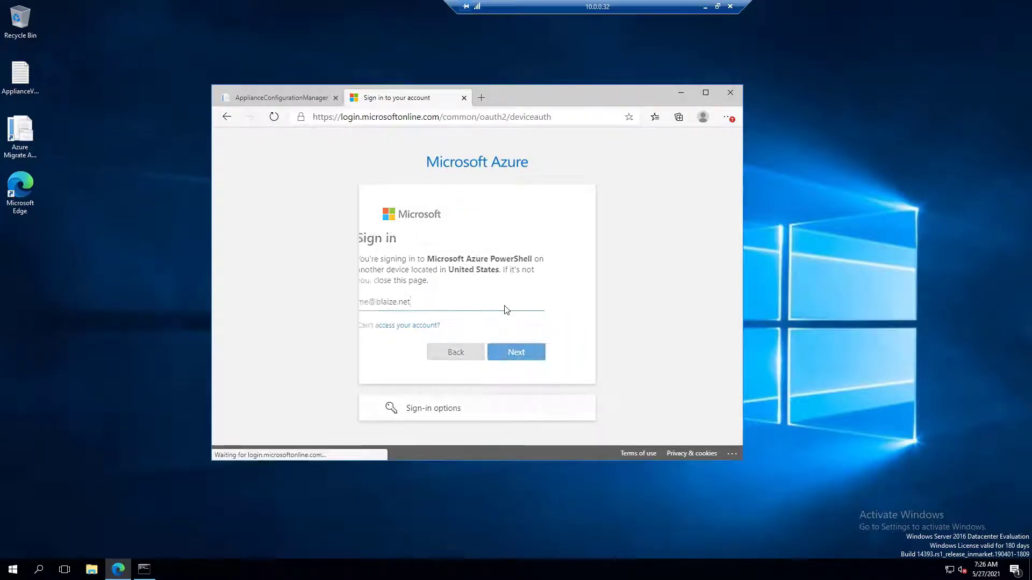
pyautogui.click(516, 352)
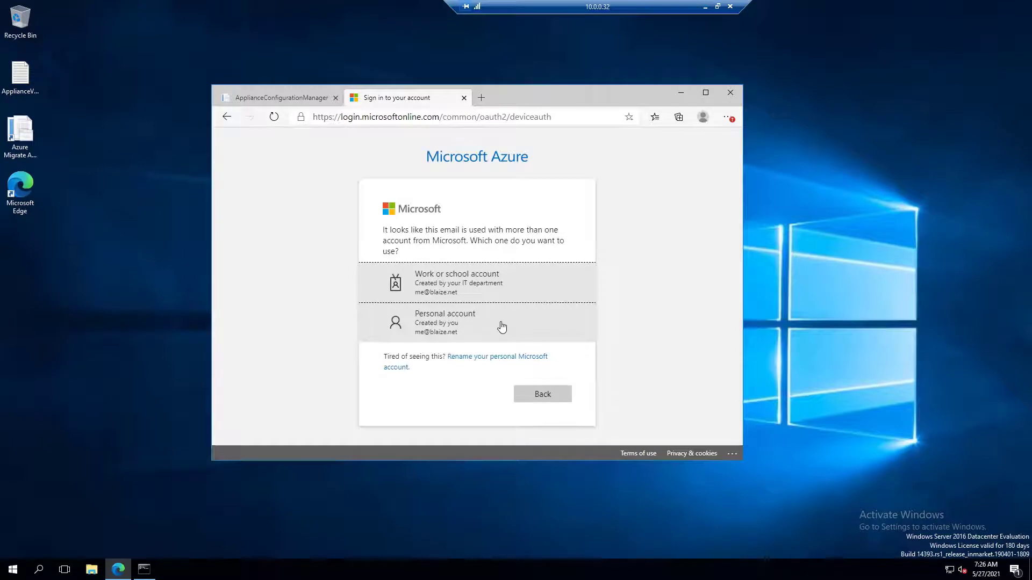
pyautogui.click(445, 322)
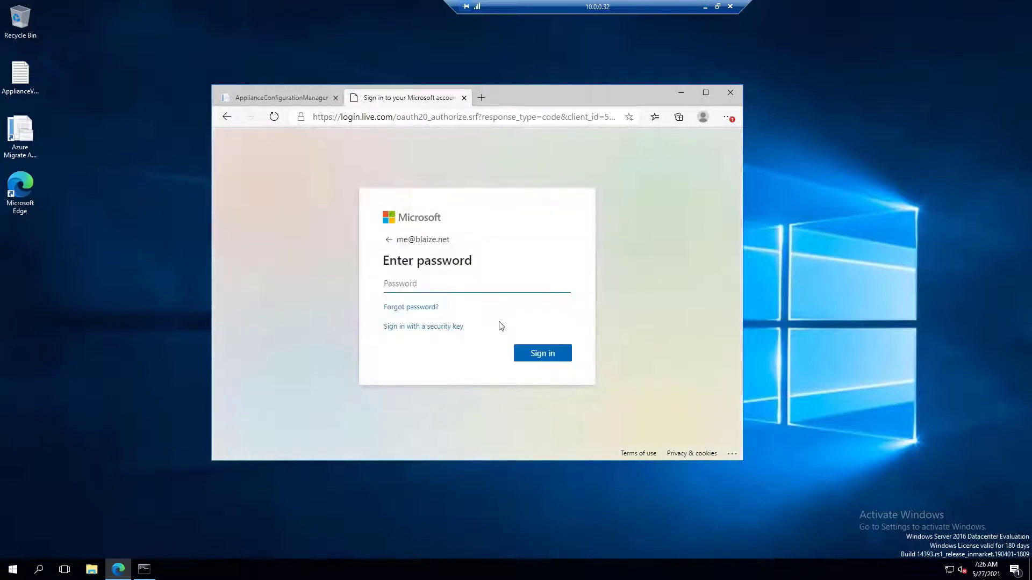
pyautogui.write('•')
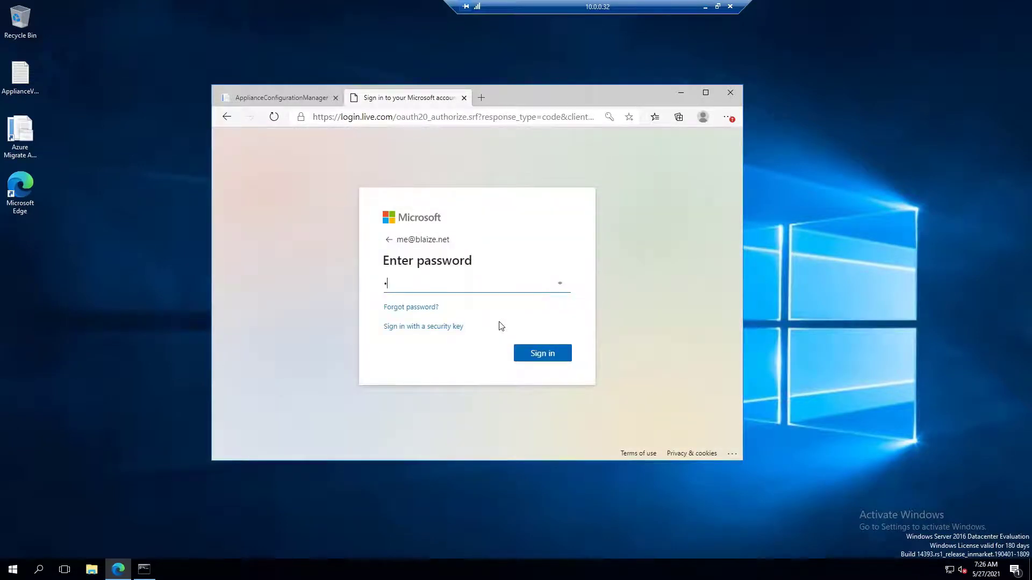
pyautogui.click(541, 353)
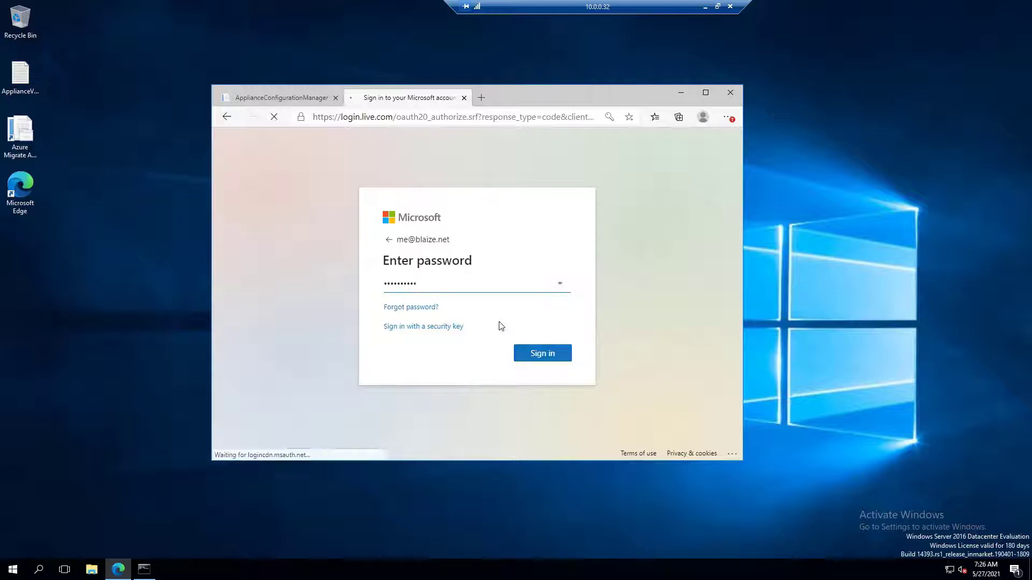
pyautogui.click(542, 353)
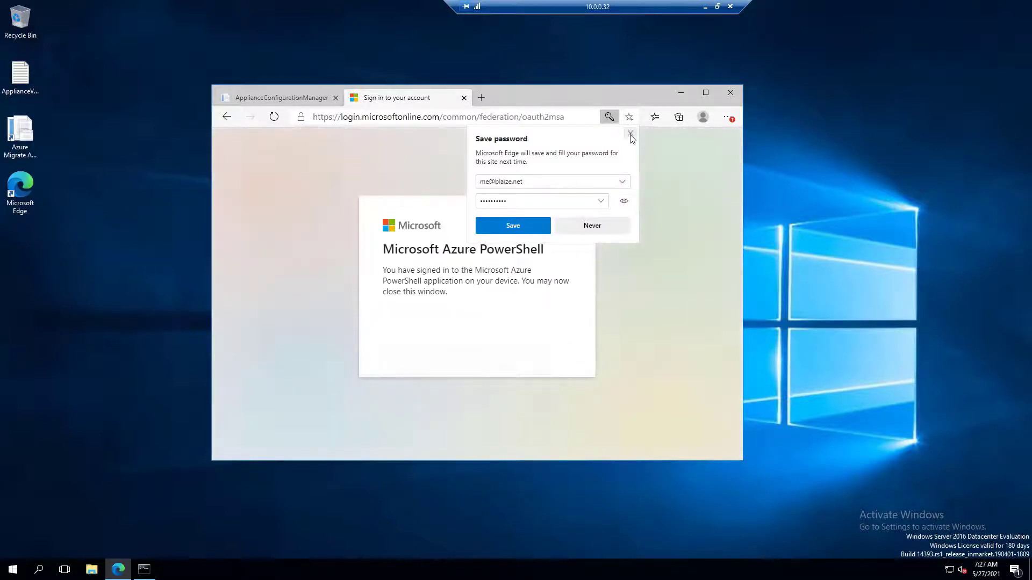
pyautogui.click(630, 135)
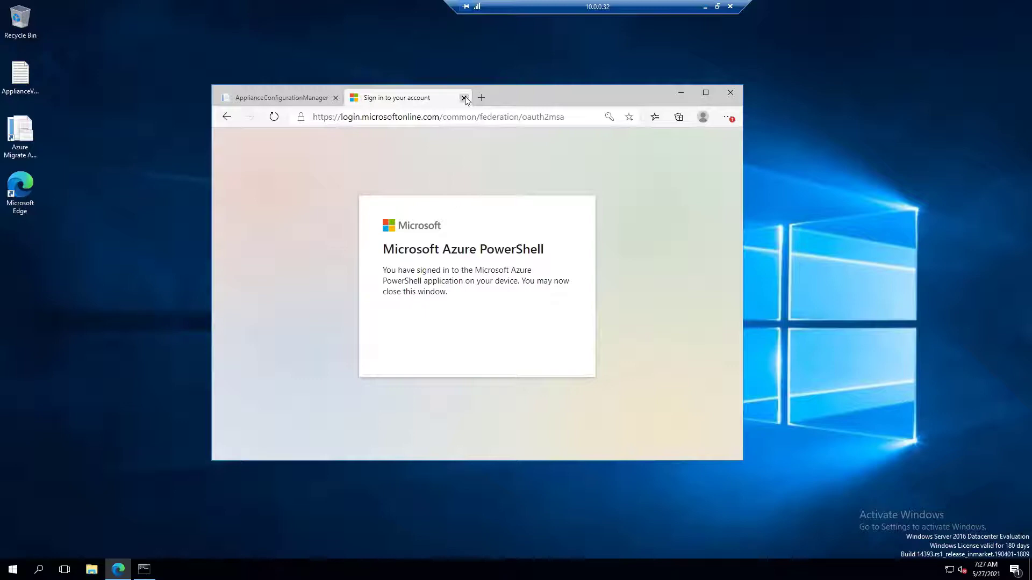
pyautogui.click(465, 98)
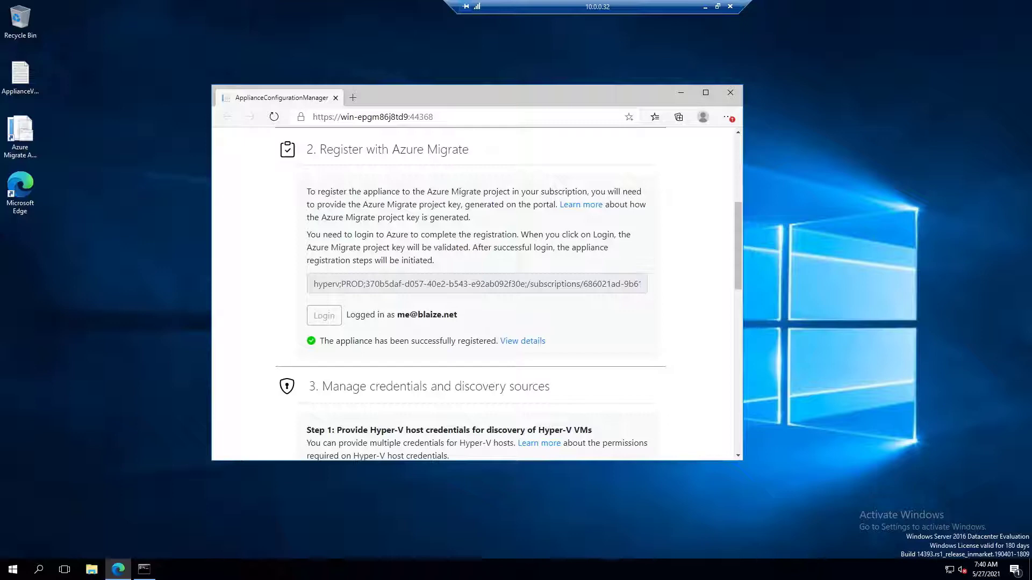
# - Add host credentials with username administrator and its password, then save them
pyautogui.scroll(-3)
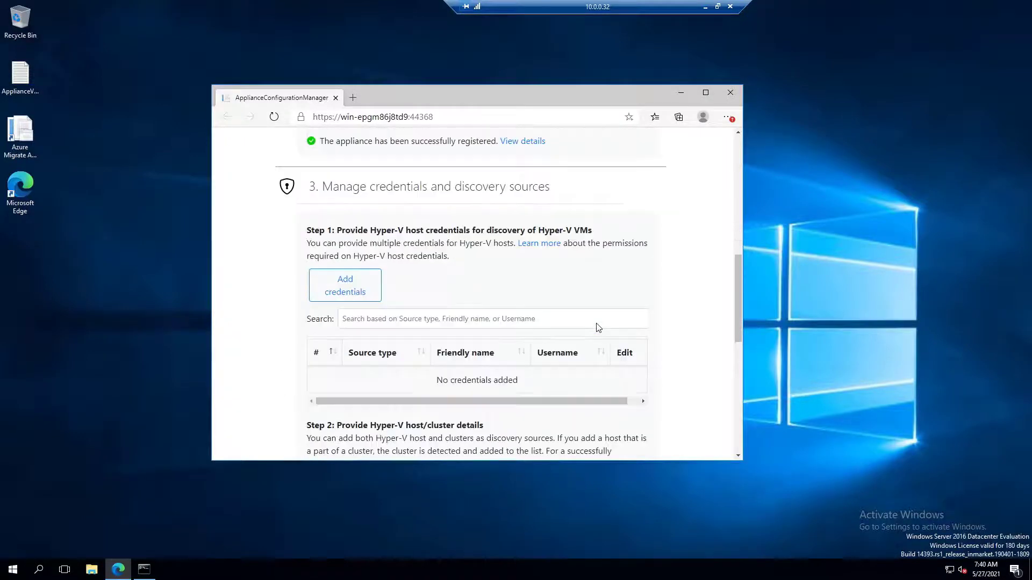
pyautogui.click(344, 285)
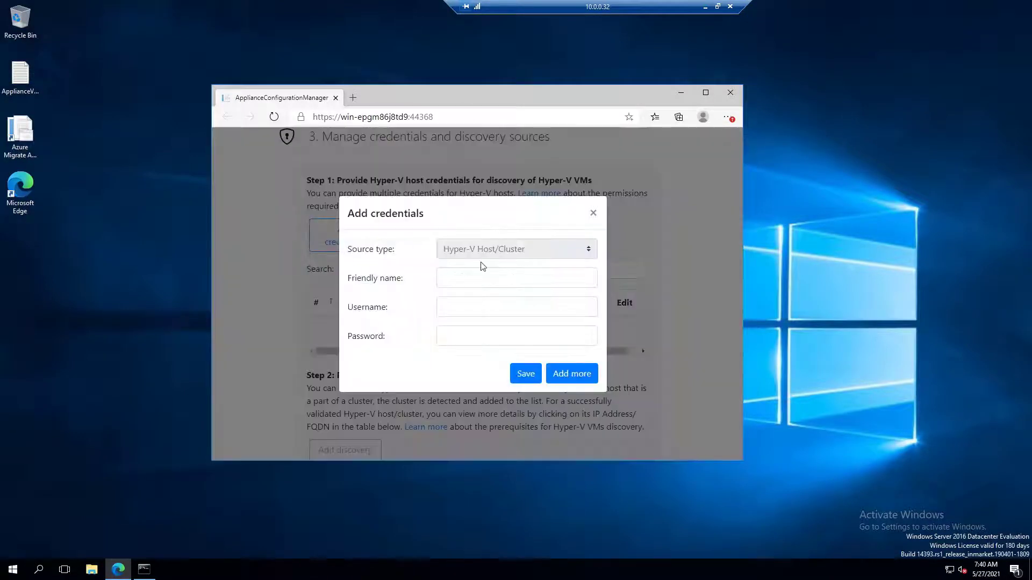
pyautogui.write('ad')
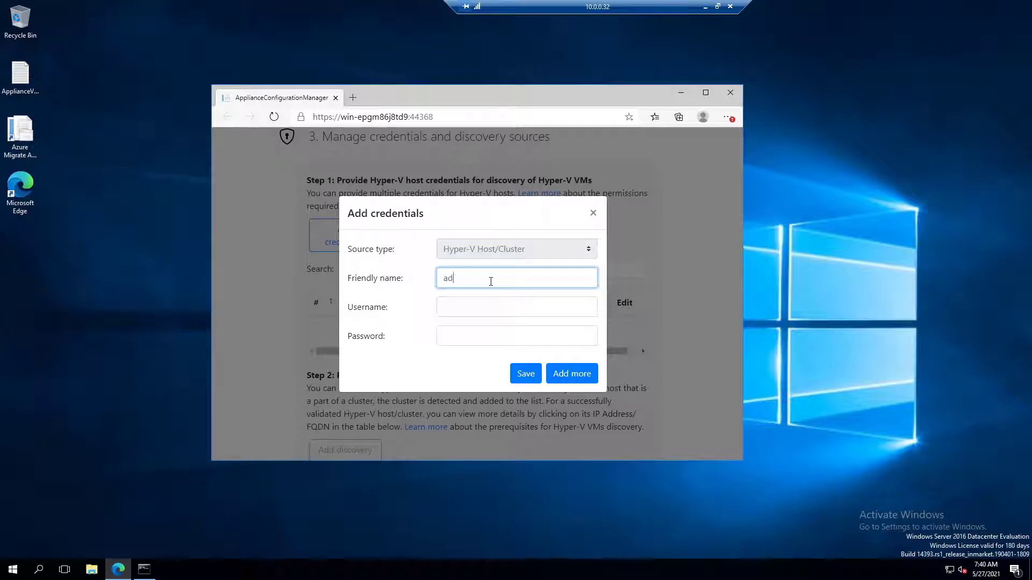
pyautogui.write('a')
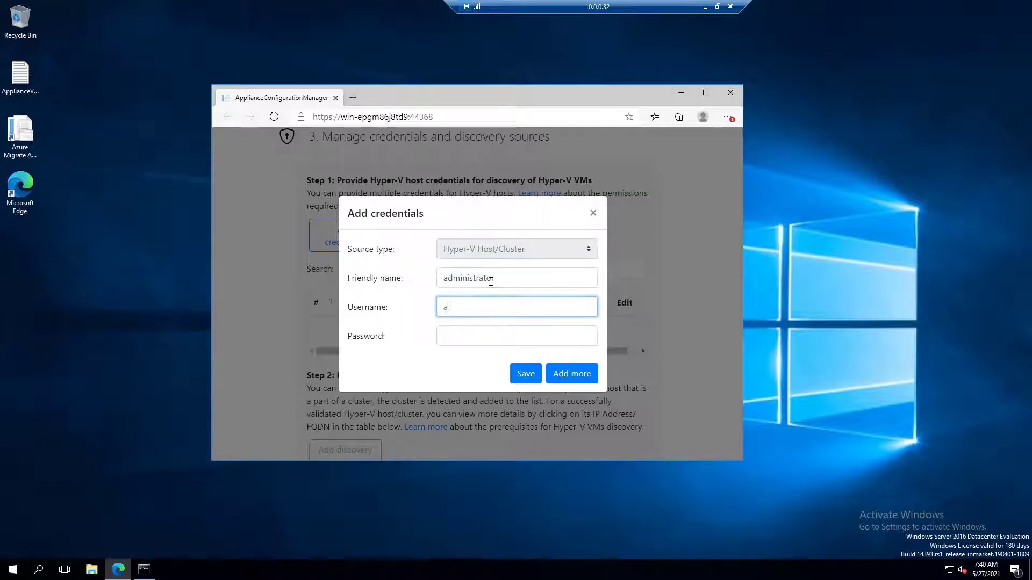
pyautogui.write('dministrator')
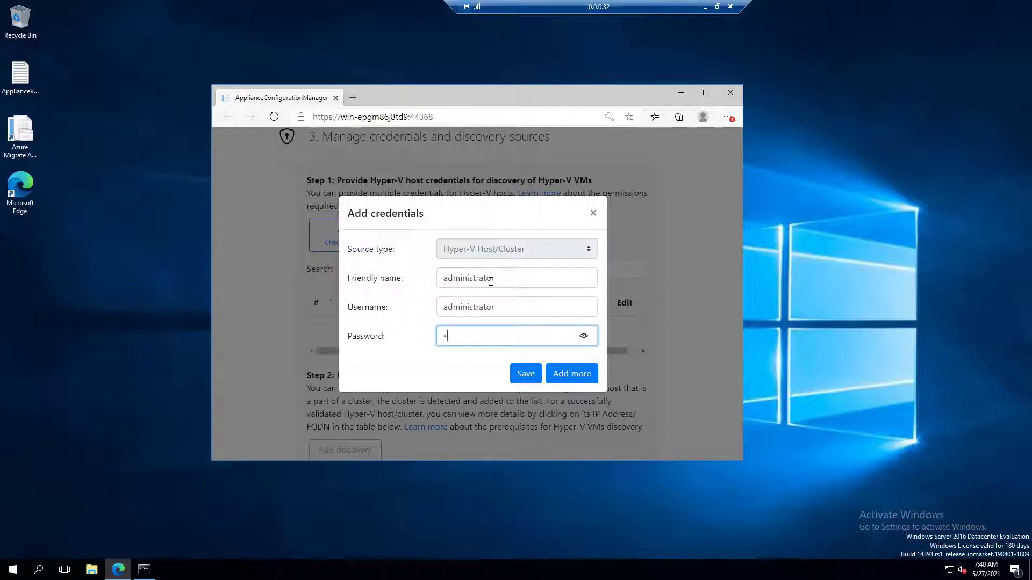
pyautogui.write('password')
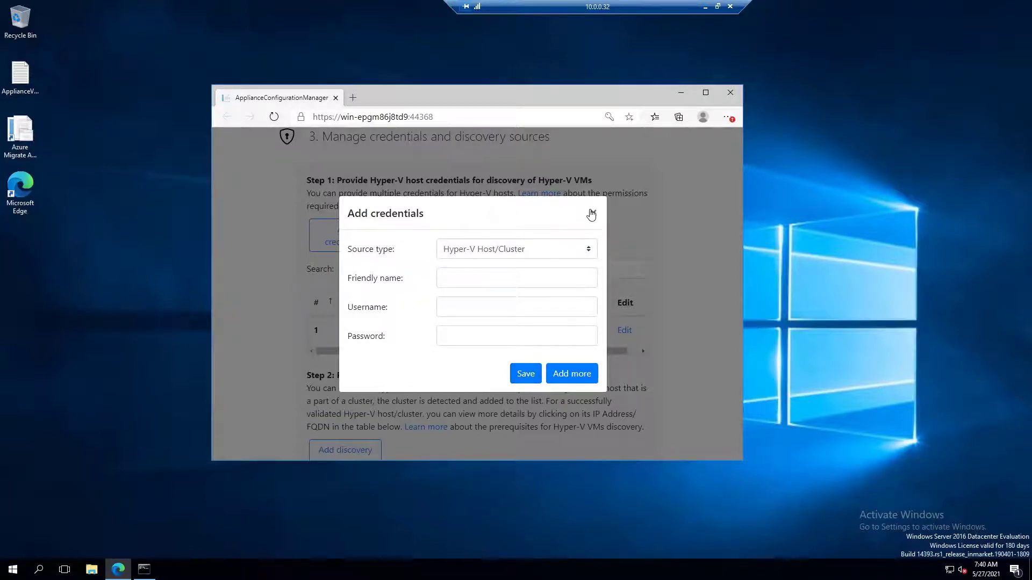
pyautogui.click(526, 373)
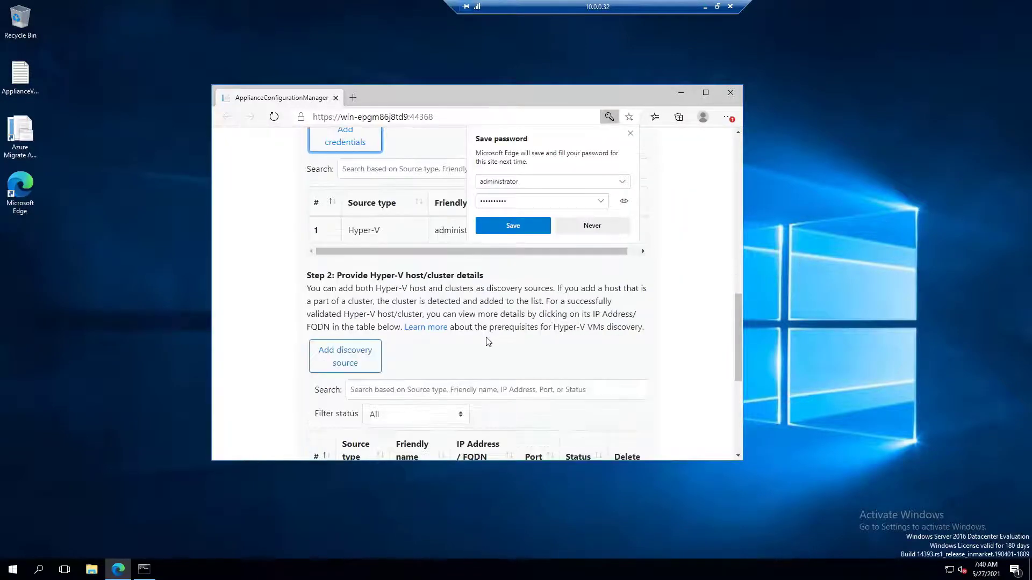
# - Add Hyper-V host 10.0.0.2 as a single discovery source using the administrator credential and save
pyautogui.click(345, 356)
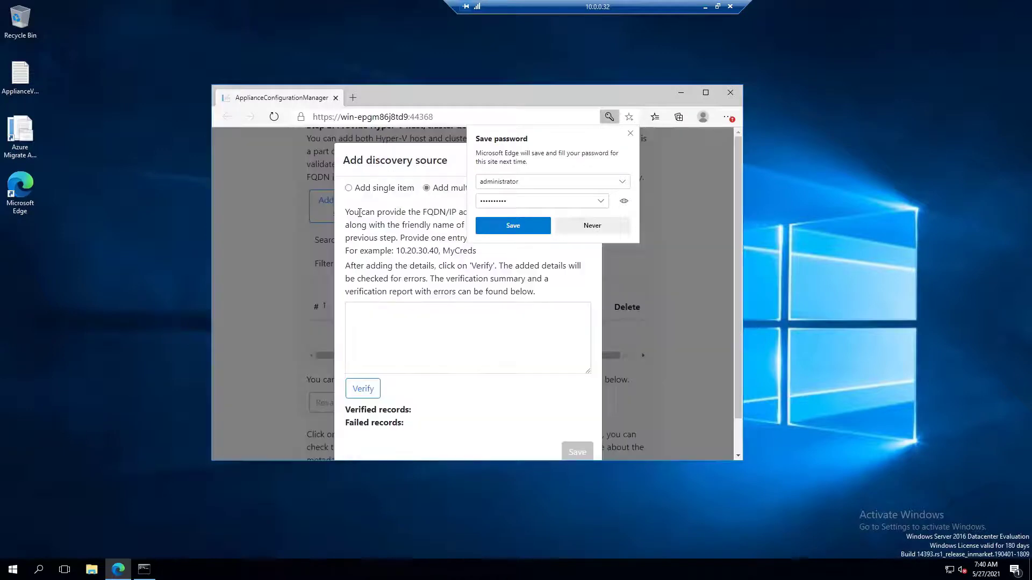
pyautogui.click(629, 133)
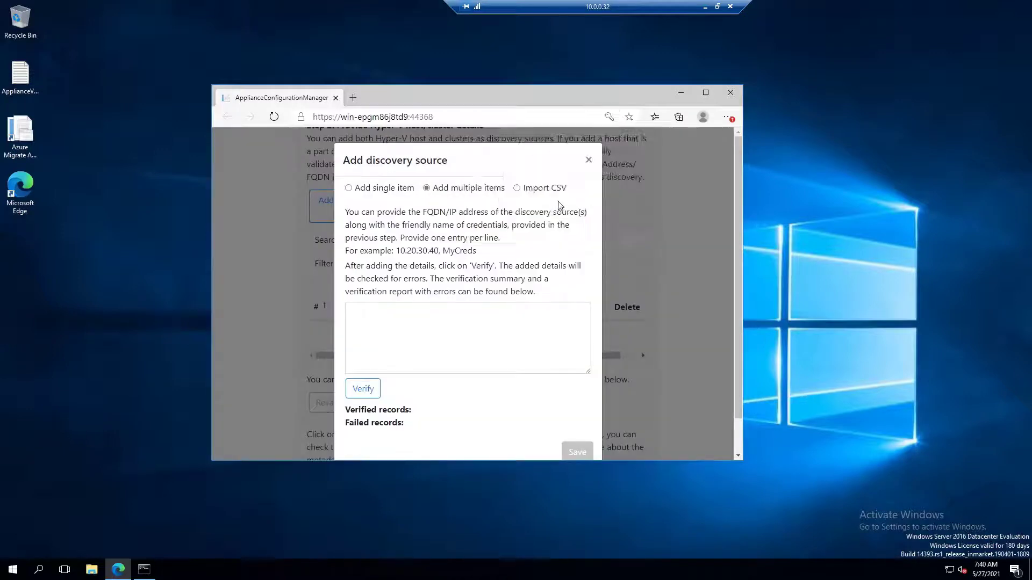
pyautogui.click(468, 338)
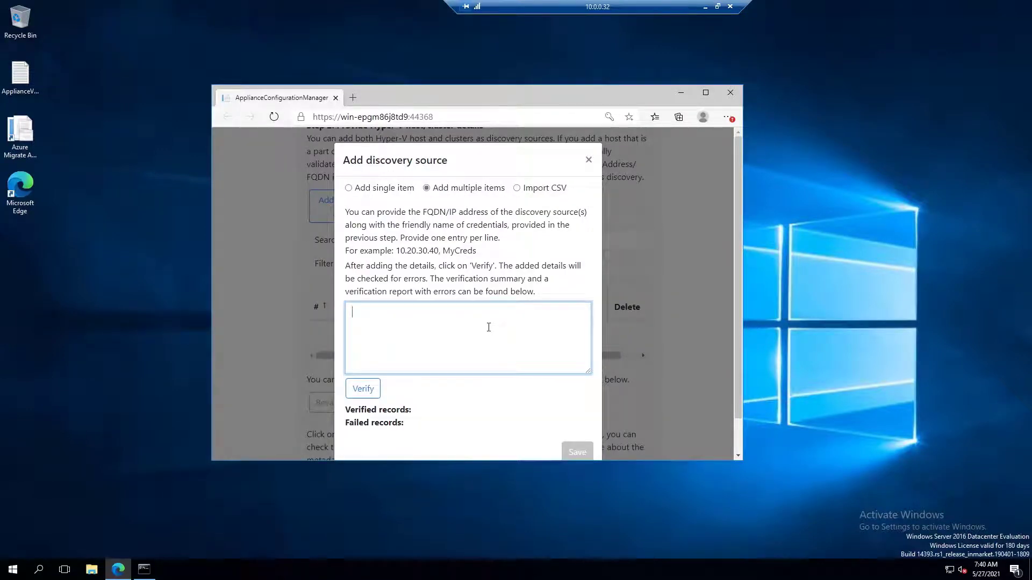
pyautogui.write('10')
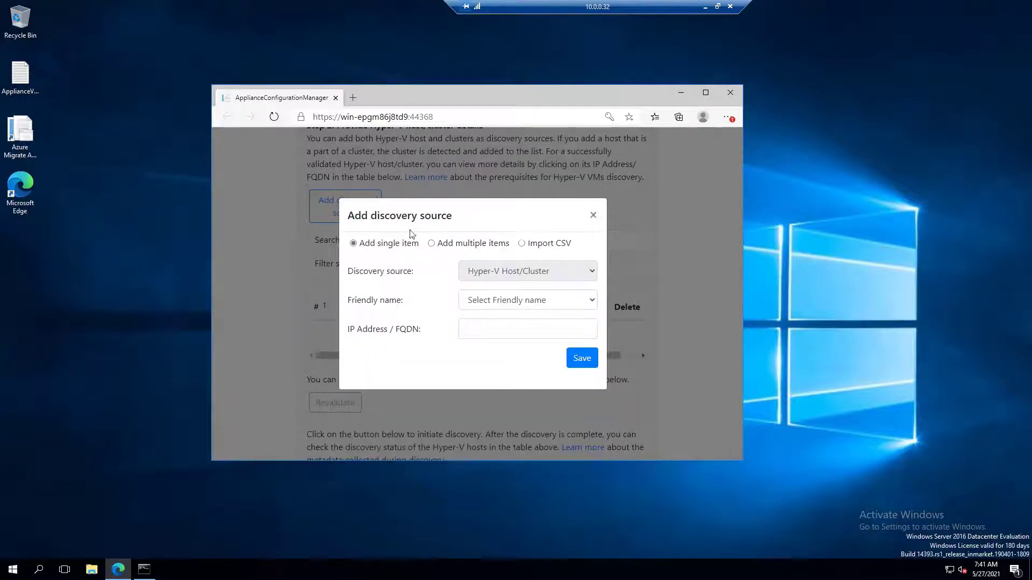
pyautogui.click(527, 300)
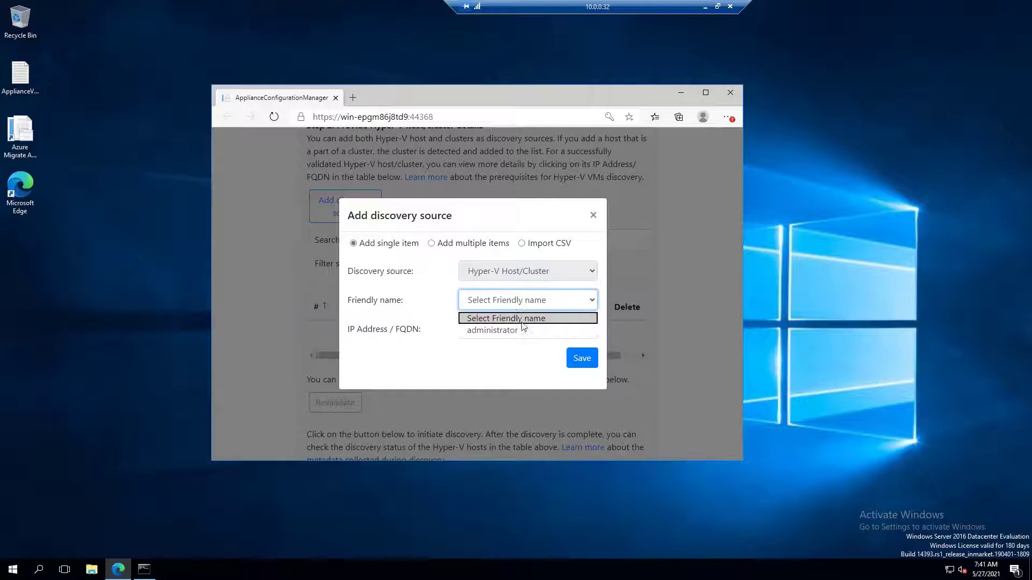
pyautogui.click(492, 330)
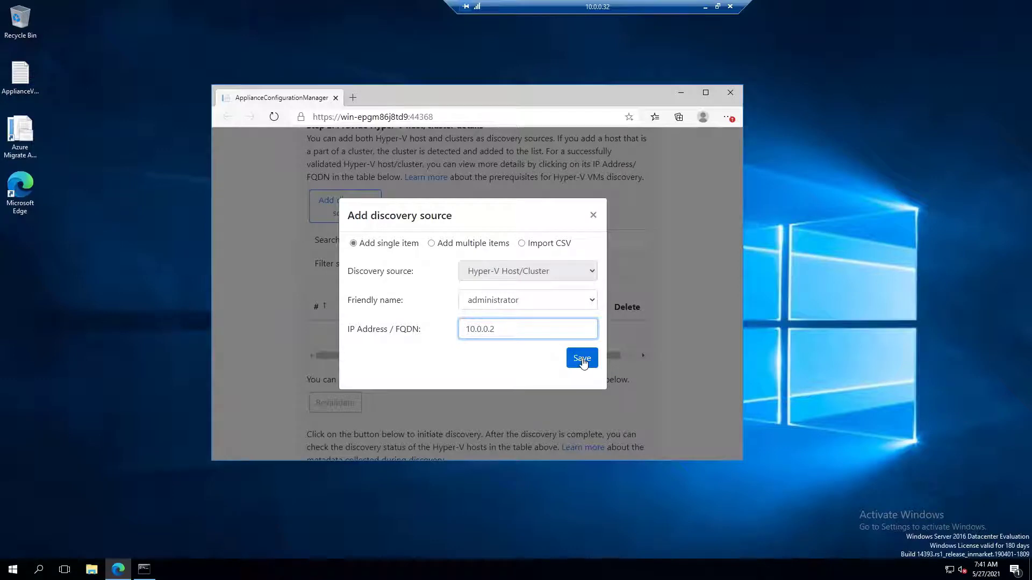
pyautogui.click(581, 358)
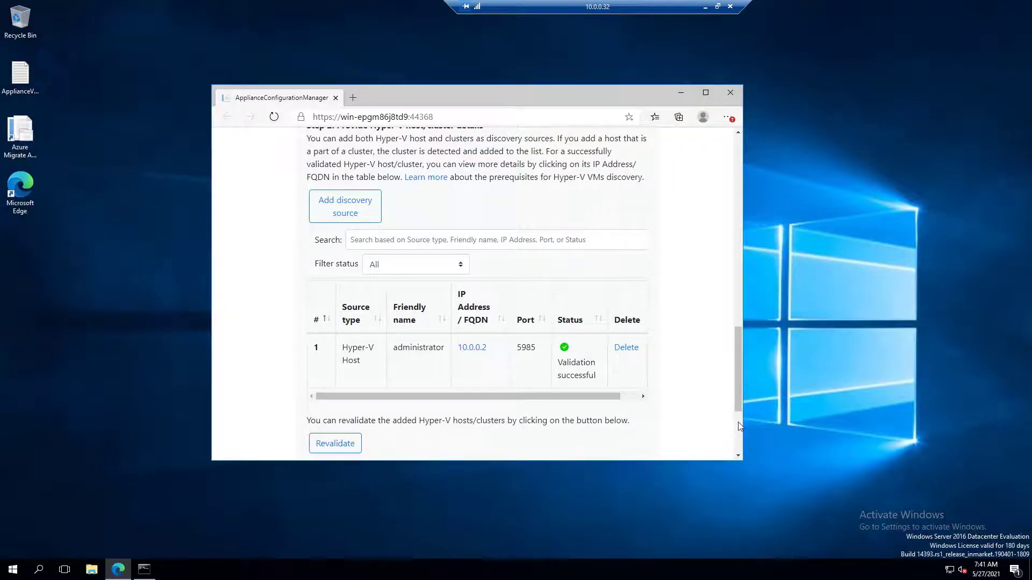
pyautogui.click(605, 385)
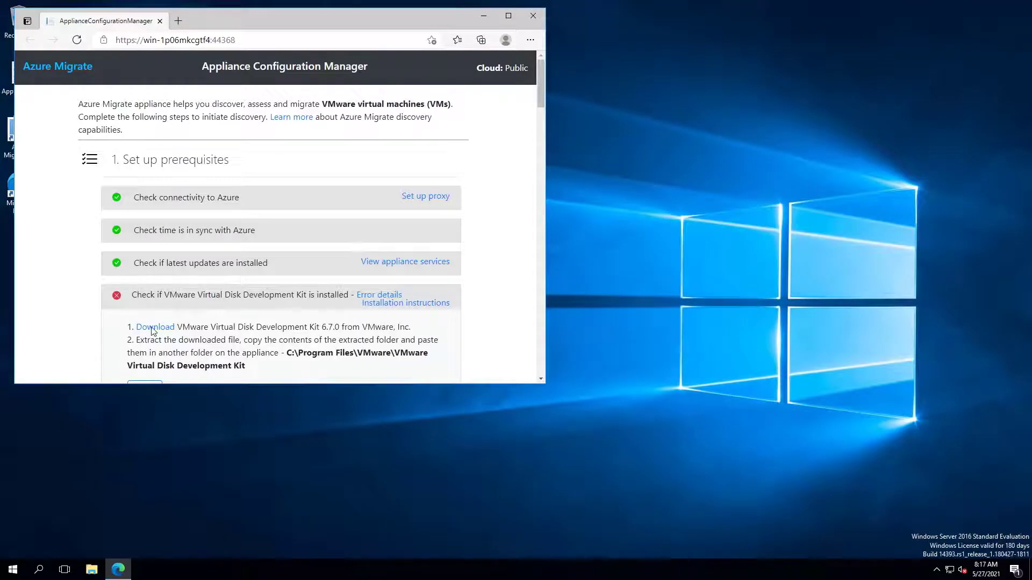
pyautogui.click(155, 327)
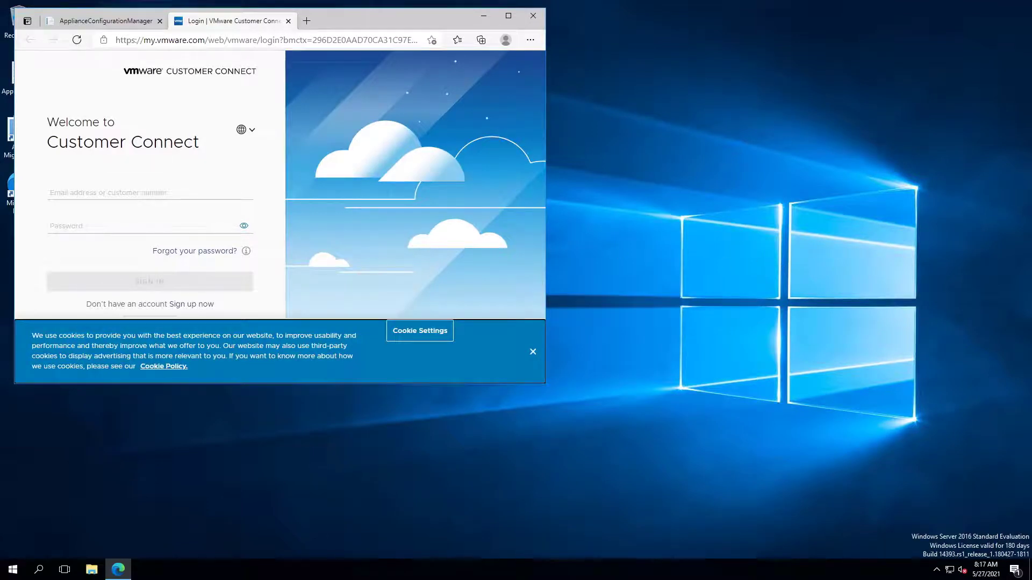
pyautogui.click(131, 193)
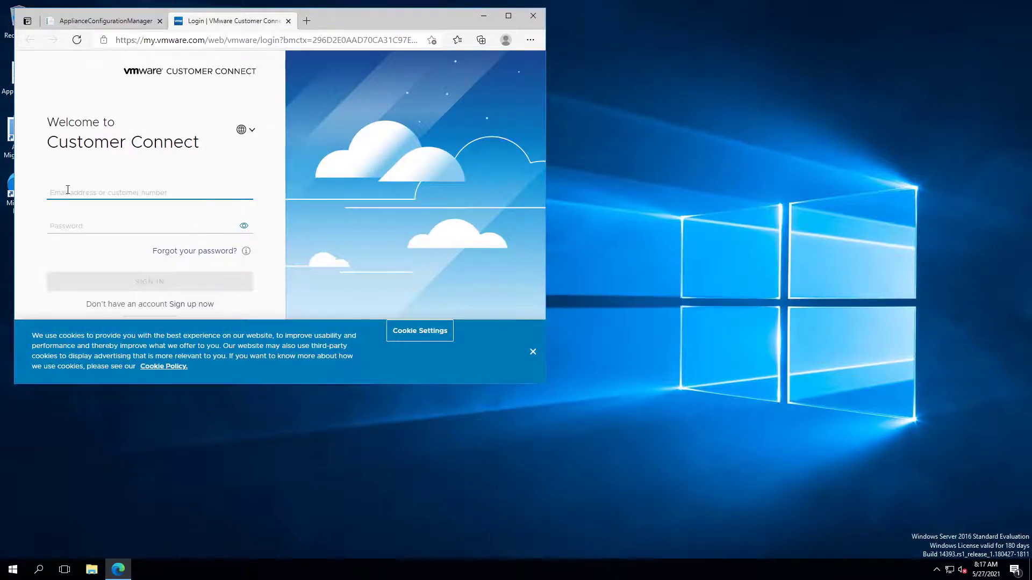
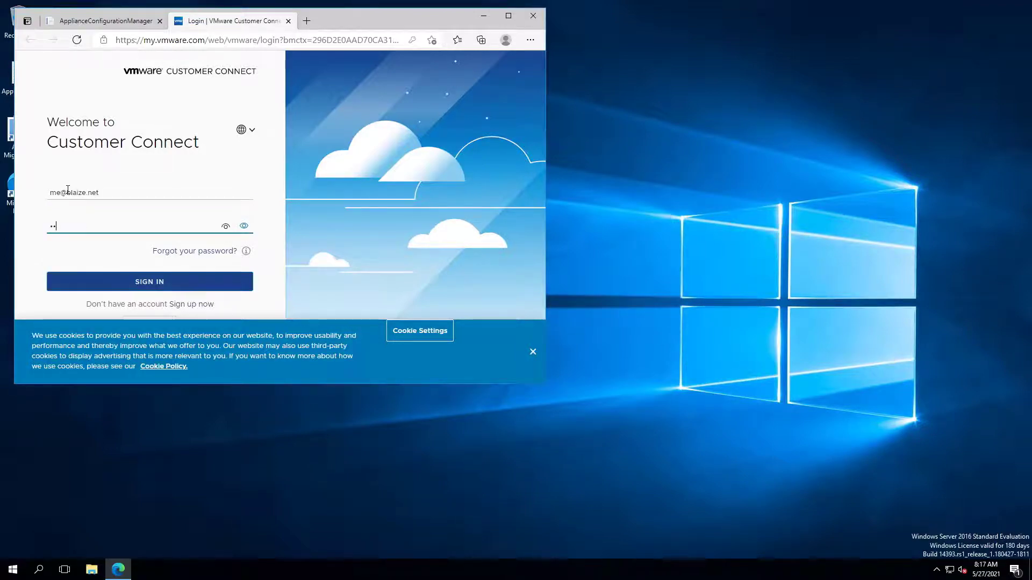
pyautogui.click(150, 282)
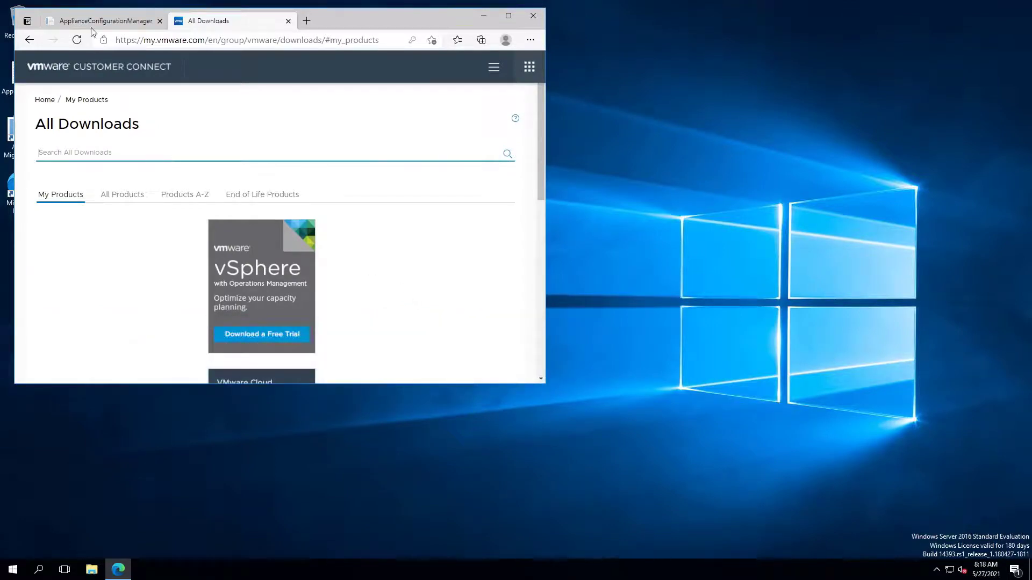
# - Search All Downloads for Virtual Disk Development Kit
pyautogui.click(102, 20)
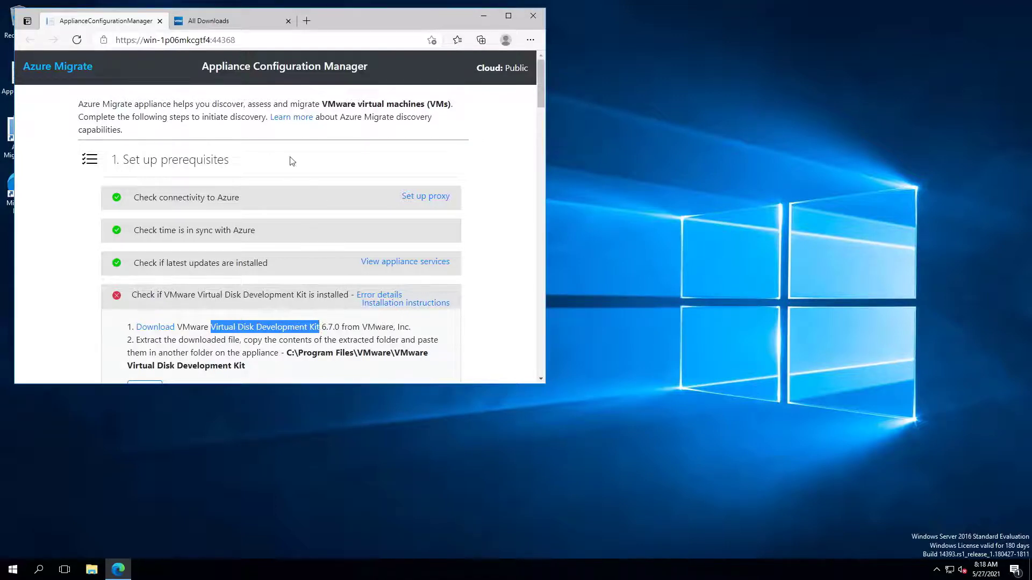
pyautogui.click(230, 21)
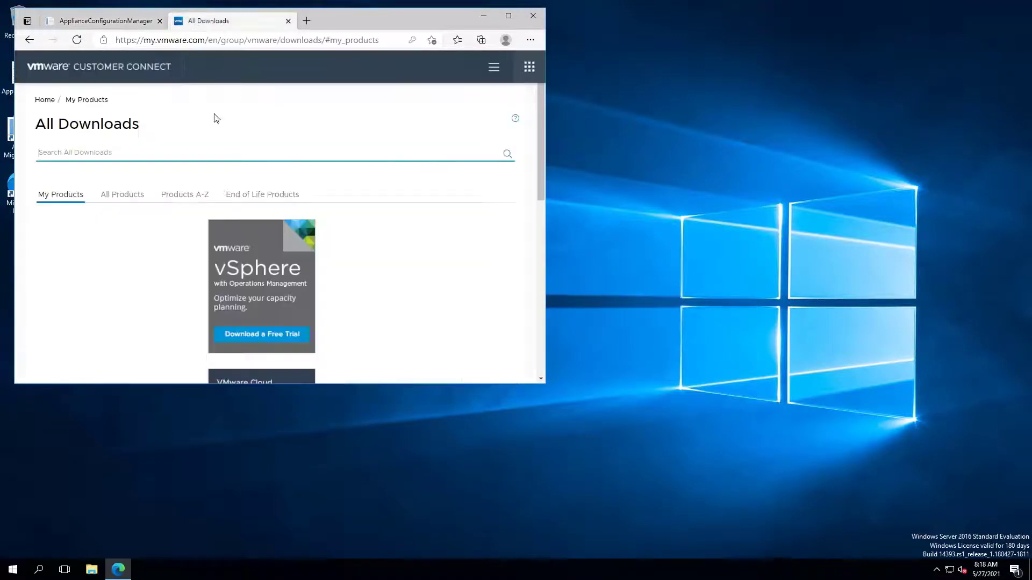
pyautogui.write('Virtual Disk Development Kit')
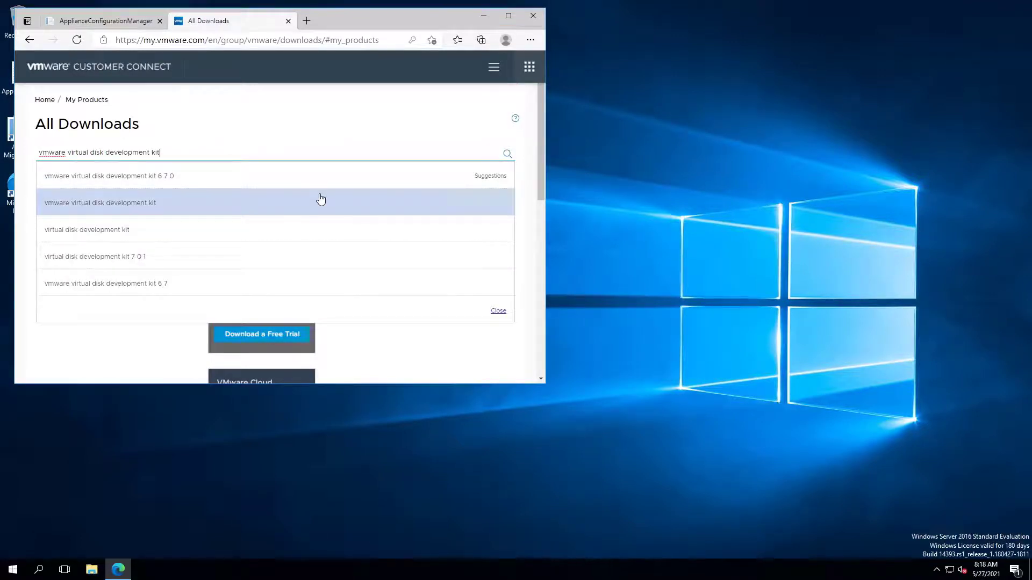
pyautogui.click(498, 310)
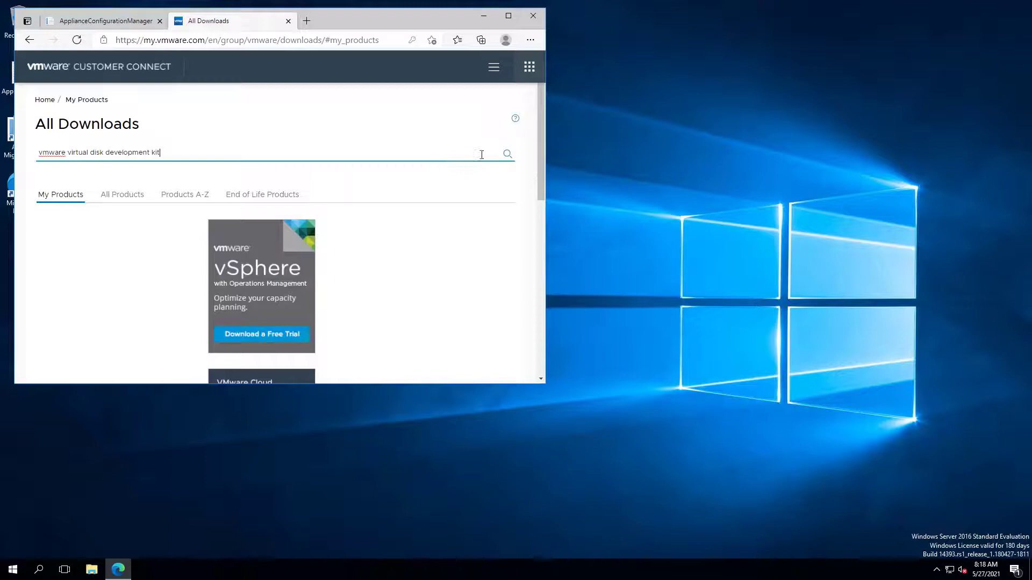
pyautogui.click(506, 154)
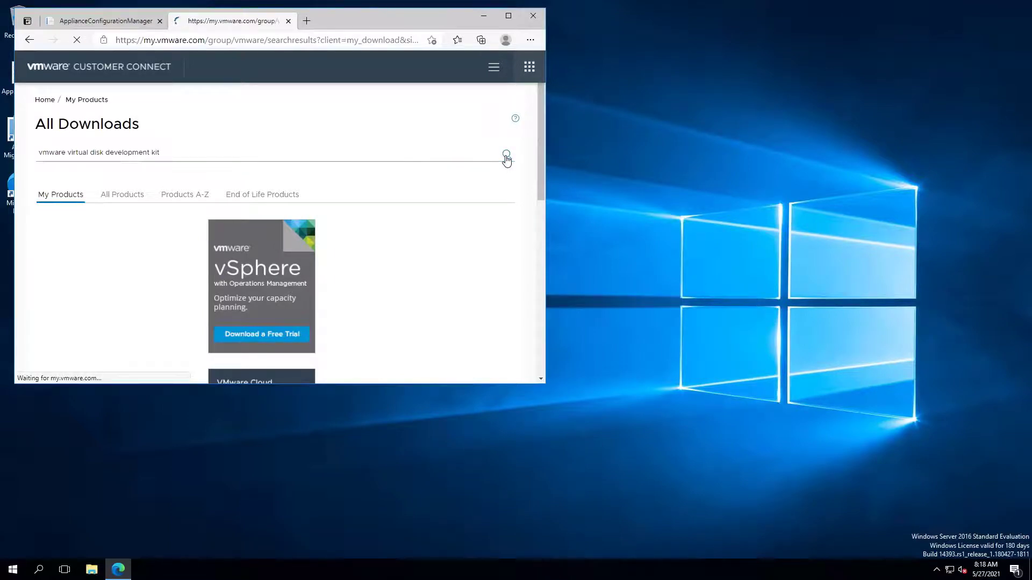
pyautogui.click(506, 159)
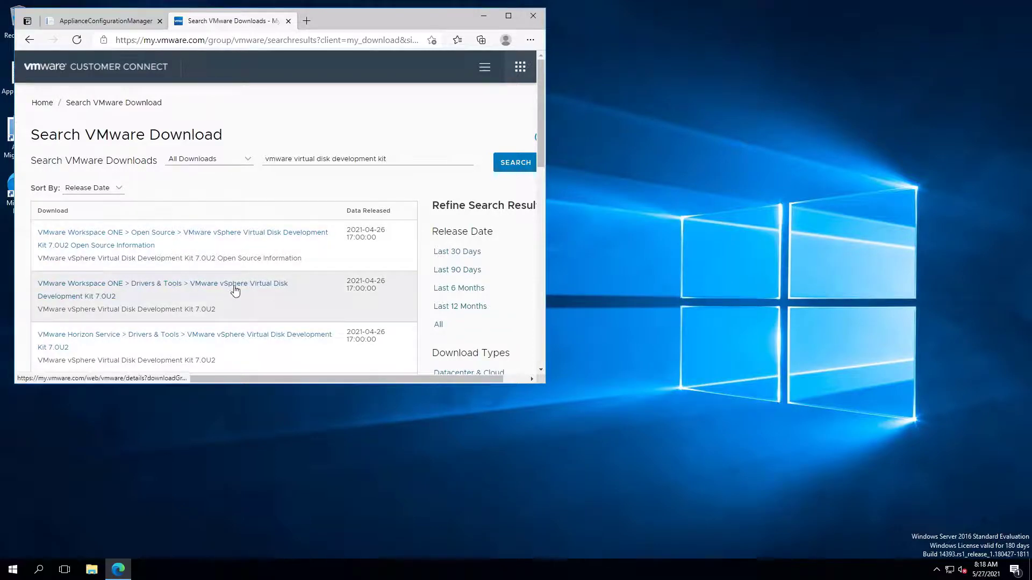
# - Download the zip package of vSphere Virtual Disk Development Kit 7.0U2
pyautogui.click(238, 289)
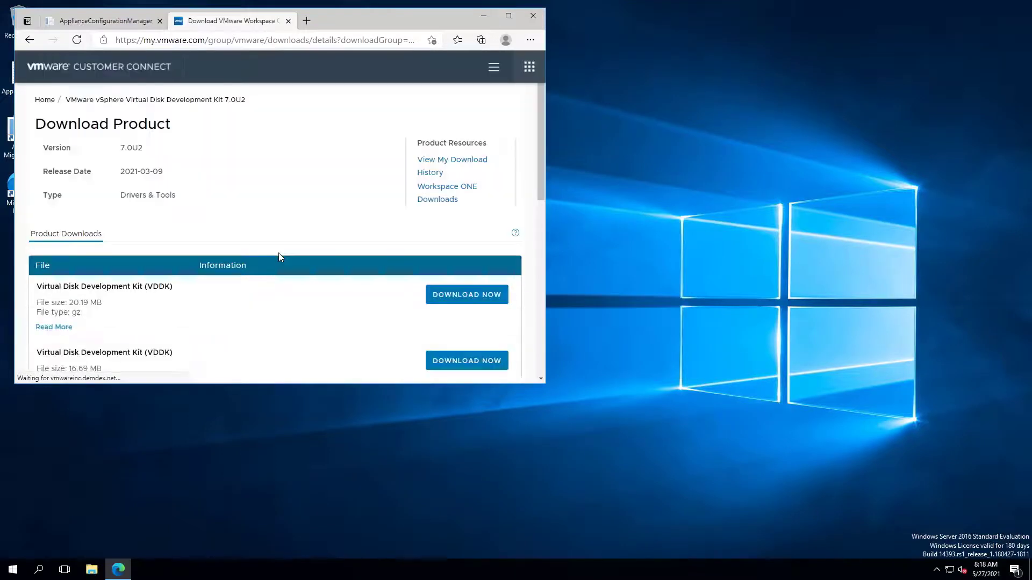
pyautogui.scroll(-3)
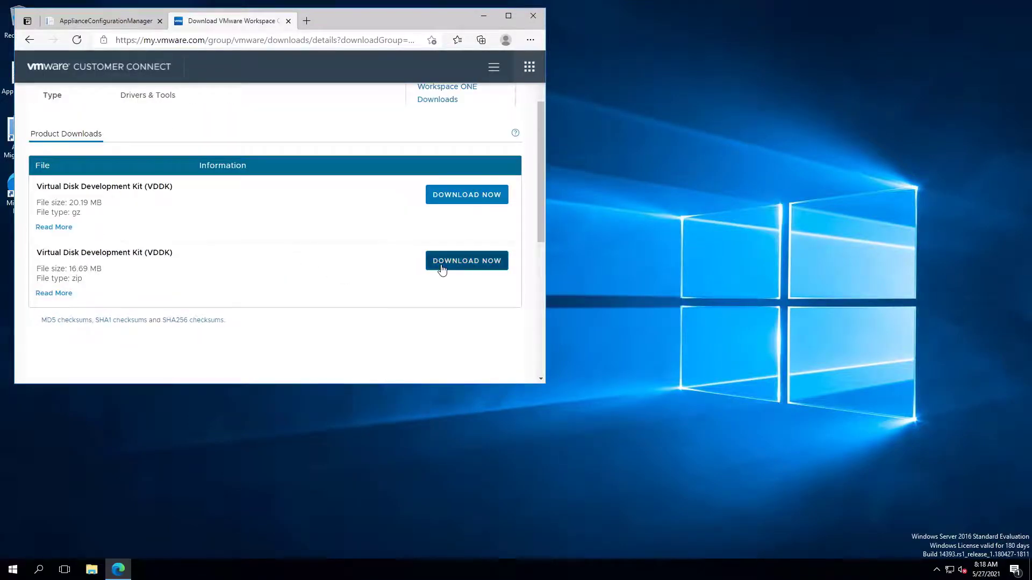
pyautogui.click(466, 260)
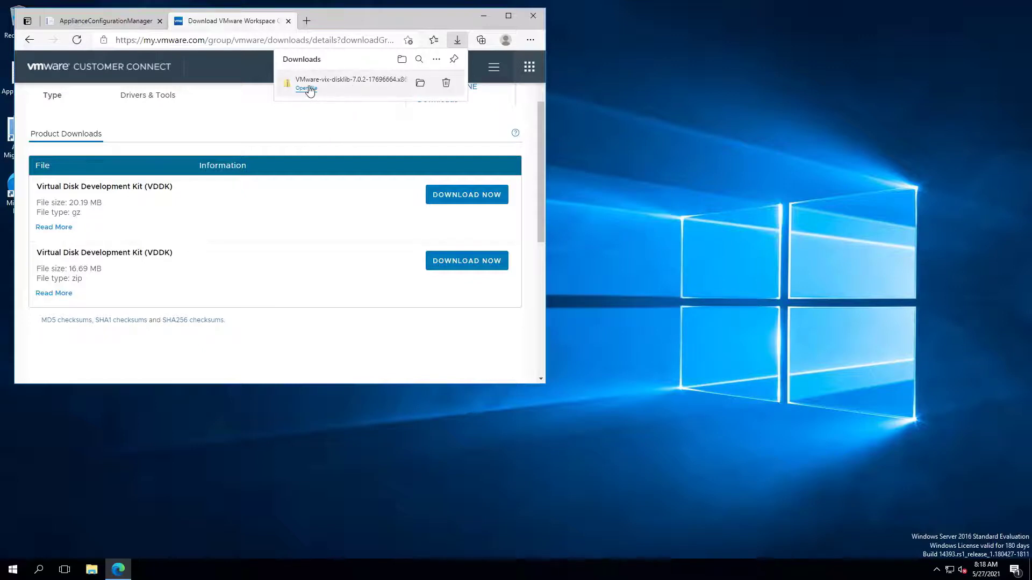
# - Open the downloaded kit archive and browse to C:\Program Files\VMware\VMware Virtual Disk Development Kit
pyautogui.click(305, 88)
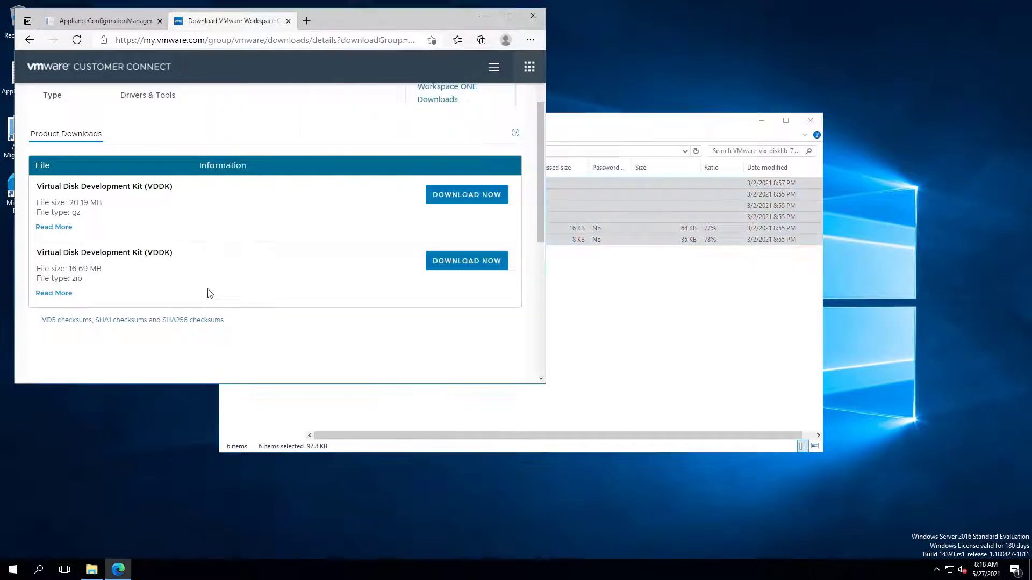
pyautogui.click(103, 20)
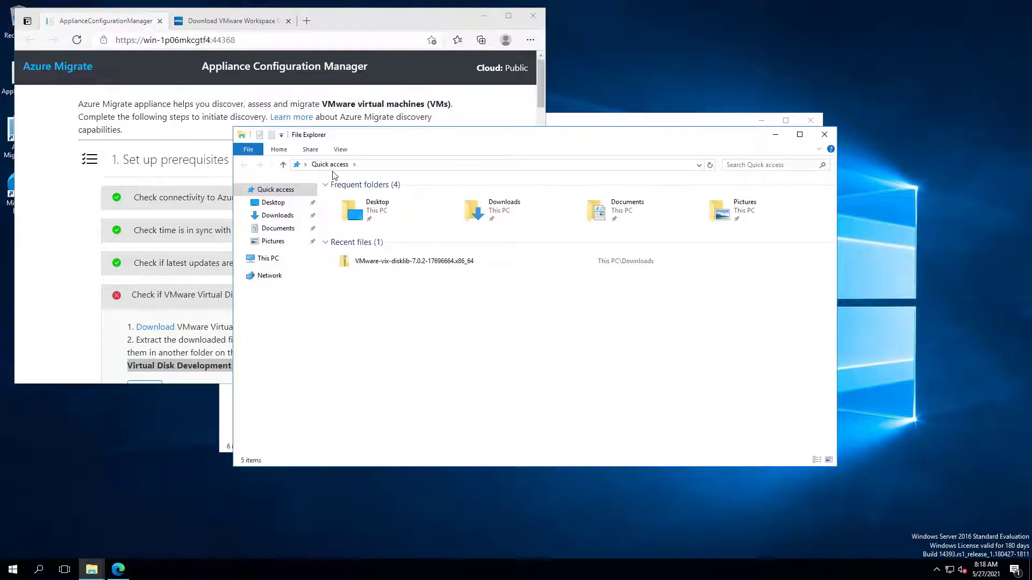
pyautogui.write('C:\\Program Files\\VMware\\VMware Virtual Disk Development Kit')
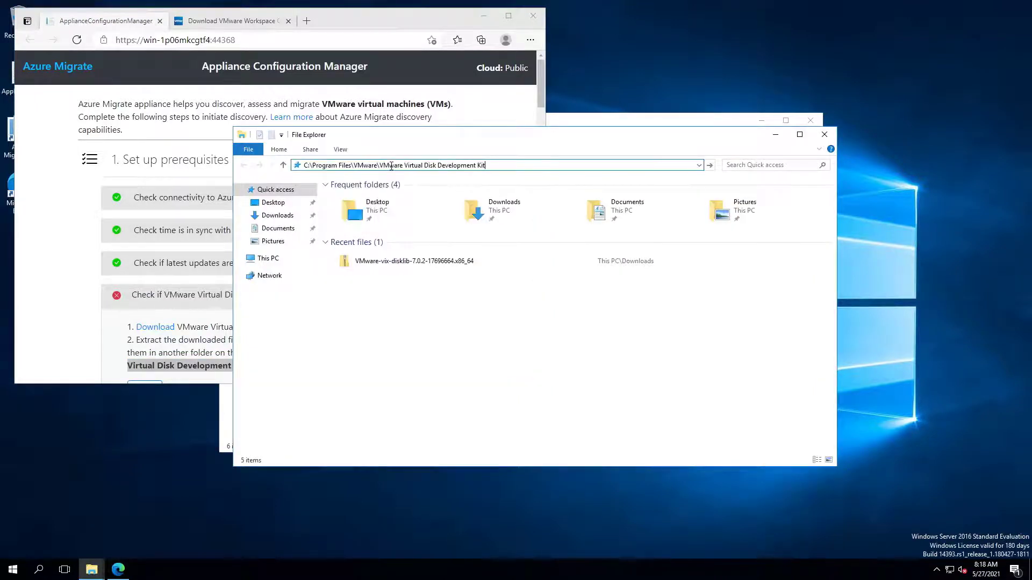
pyautogui.doubleClick(414, 261)
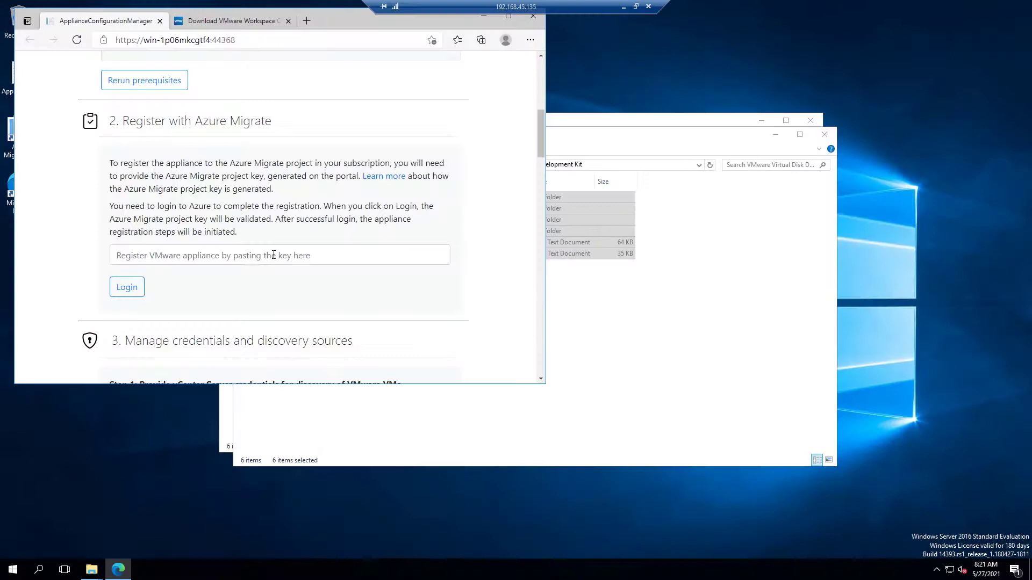
# - Register the appliance with the project key and submit the copied device code
pyautogui.click(127, 287)
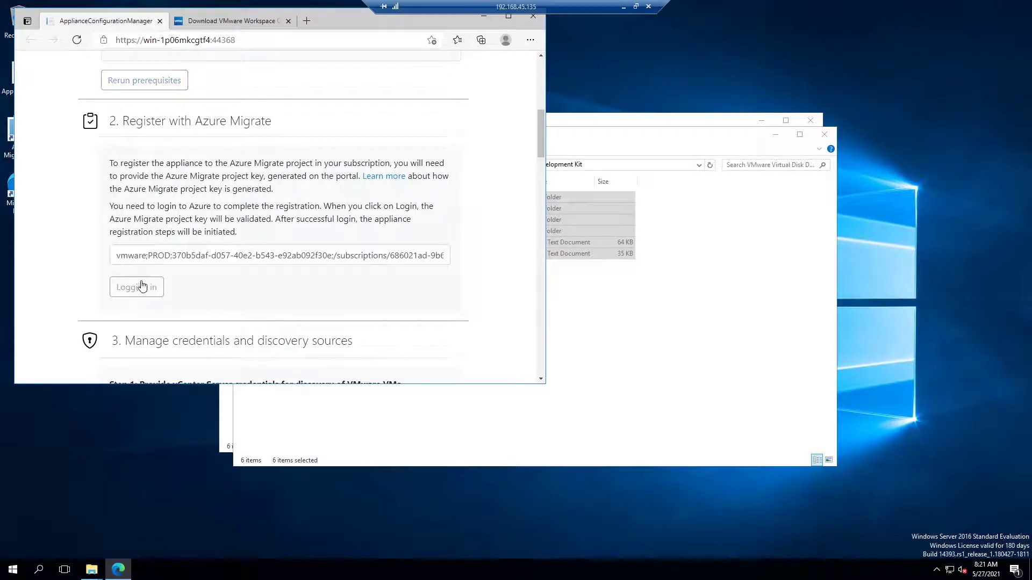
pyautogui.click(136, 287)
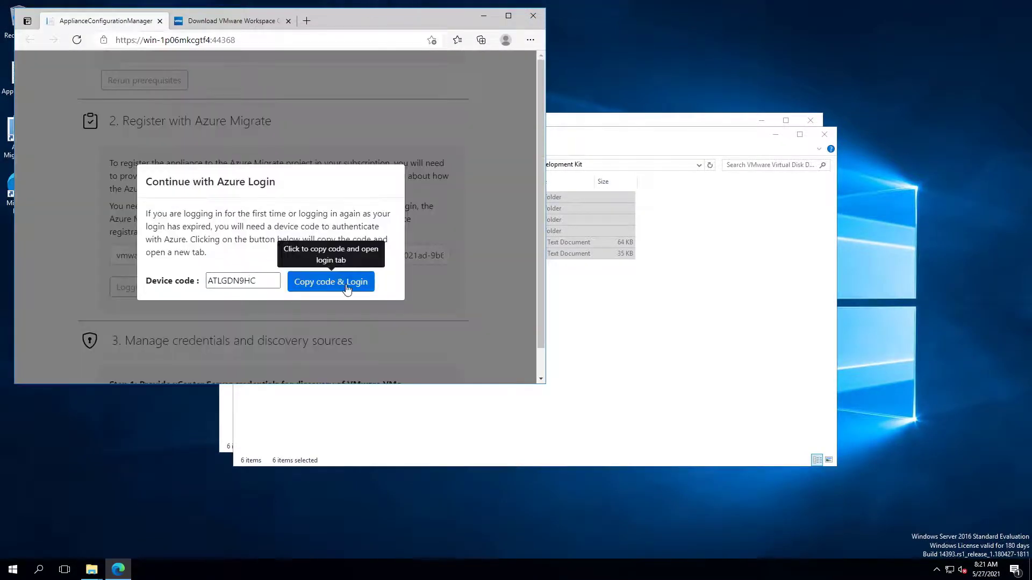
pyautogui.click(330, 282)
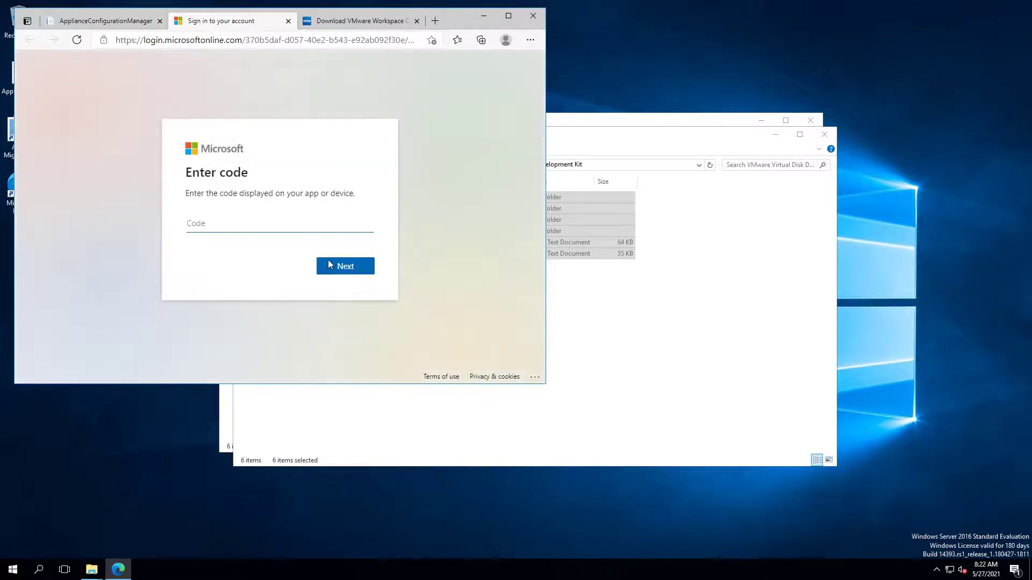
pyautogui.click(345, 265)
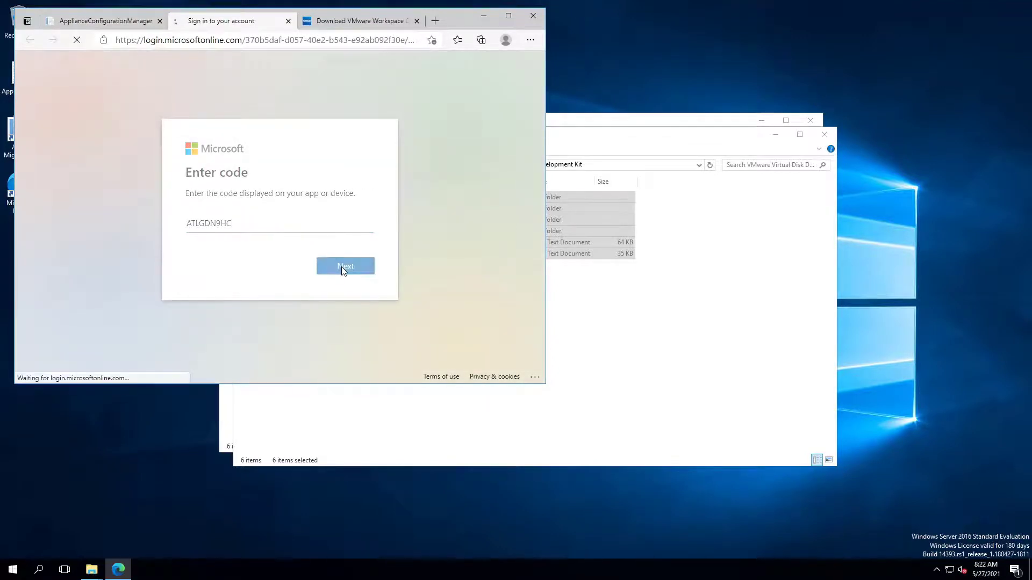
pyautogui.click(345, 266)
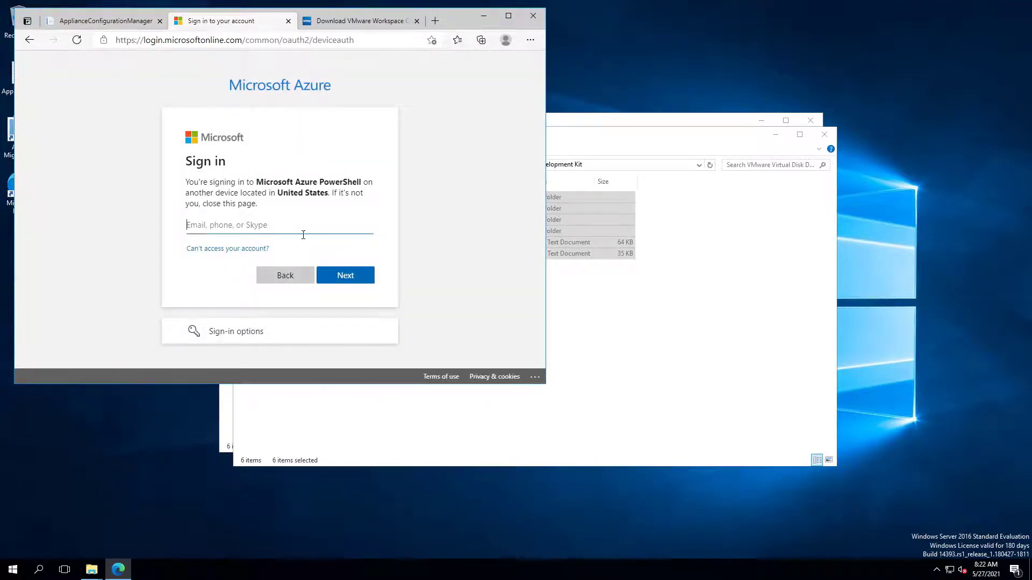
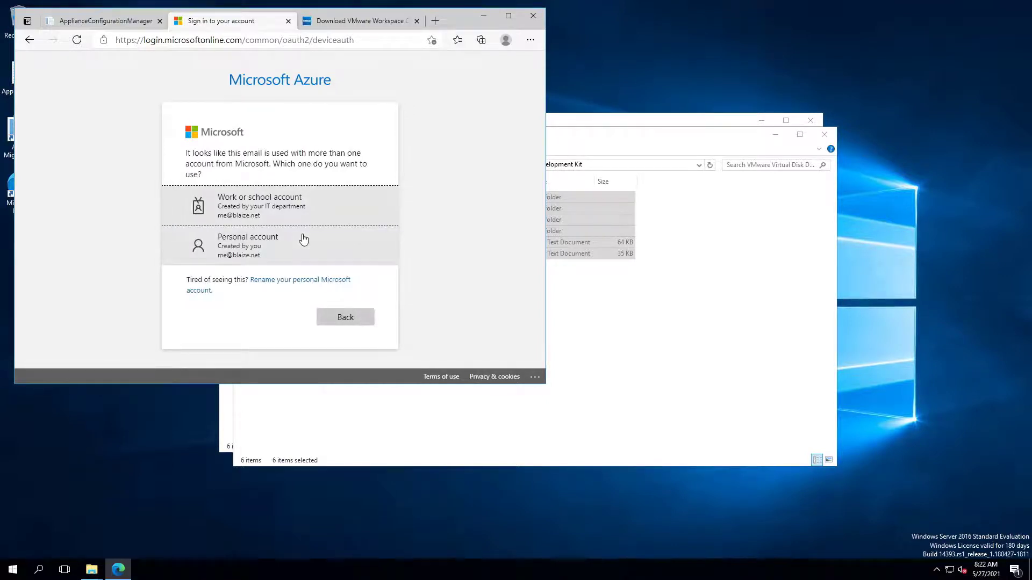
pyautogui.click(263, 245)
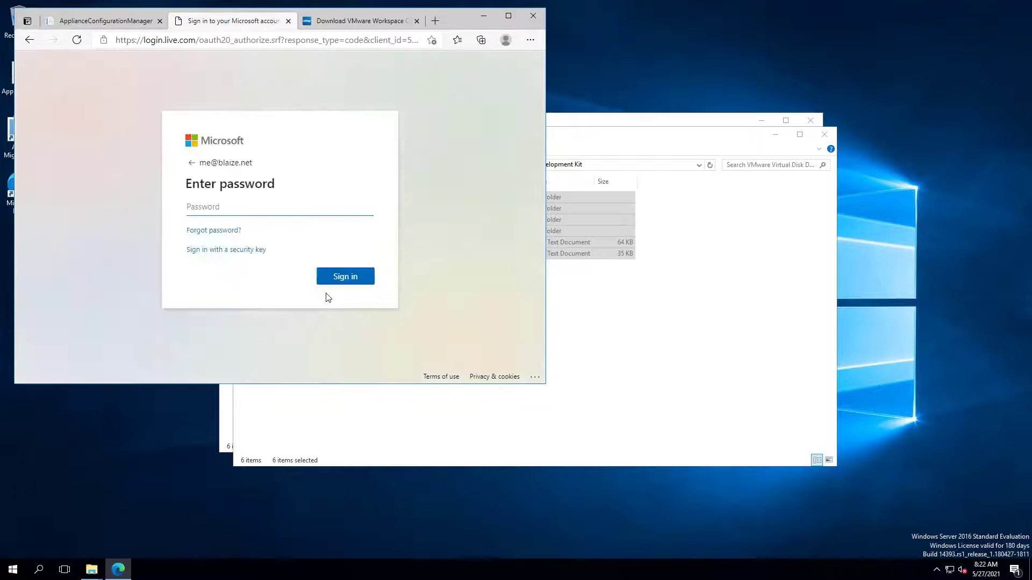
pyautogui.write('••••')
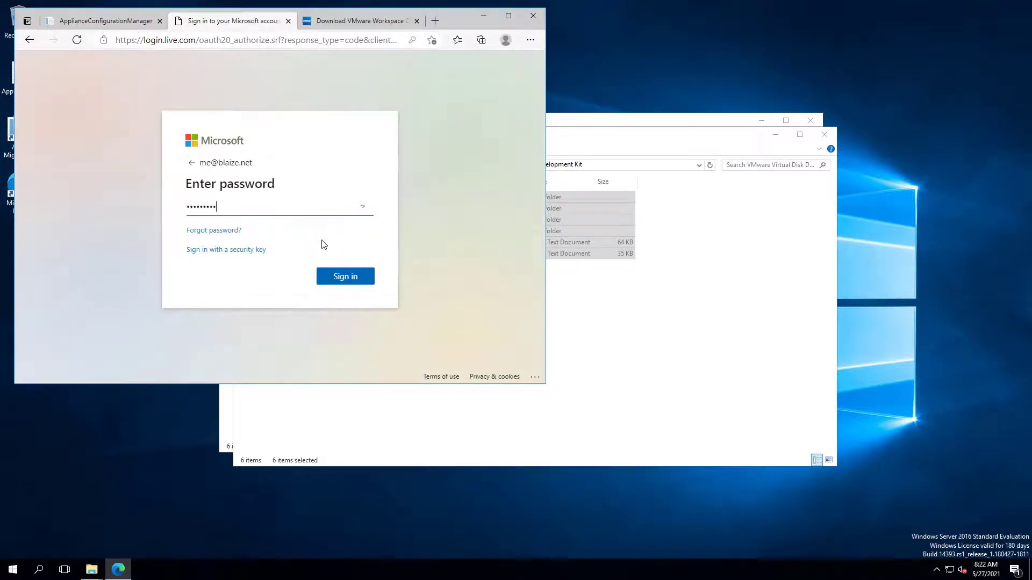
pyautogui.moveTo(330, 248)
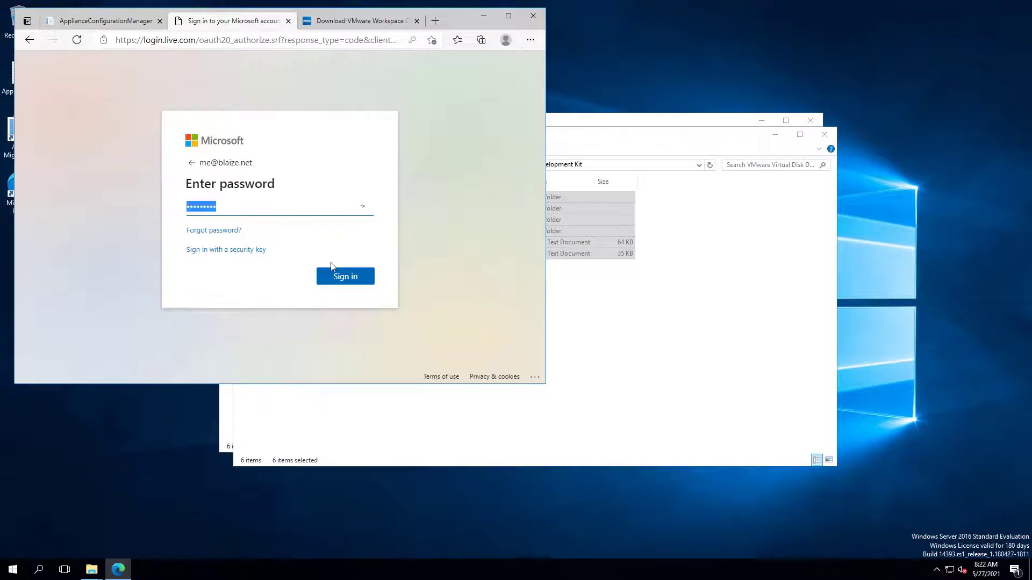
pyautogui.click(345, 276)
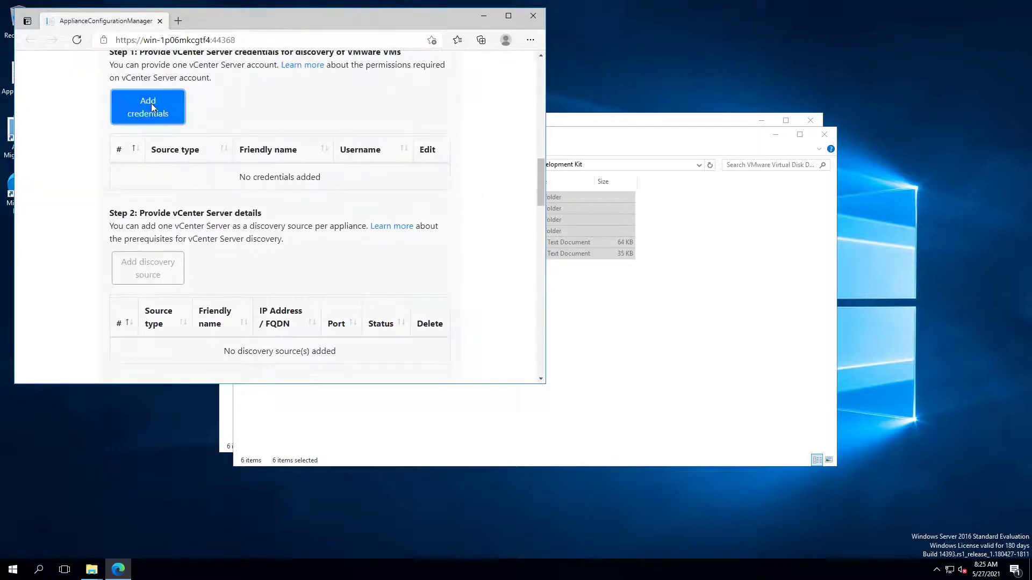
# - Add and save vCenter Server credentials for the administrator account
pyautogui.click(147, 106)
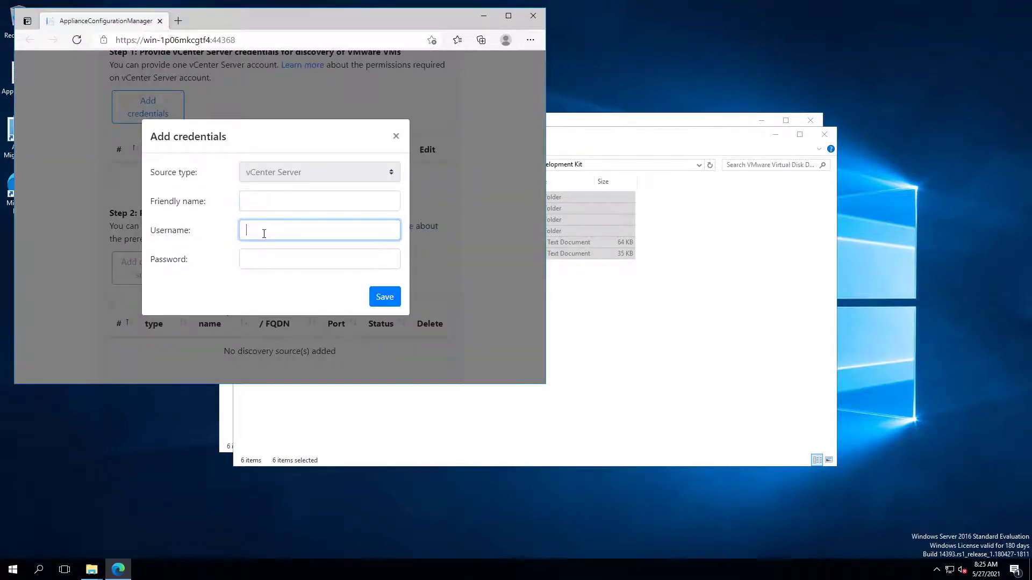
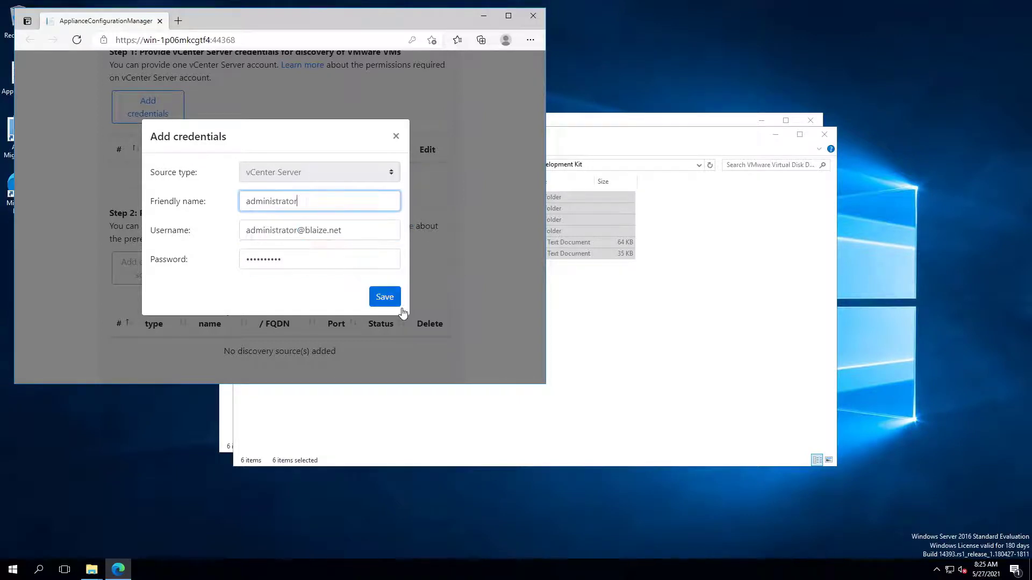
pyautogui.click(385, 297)
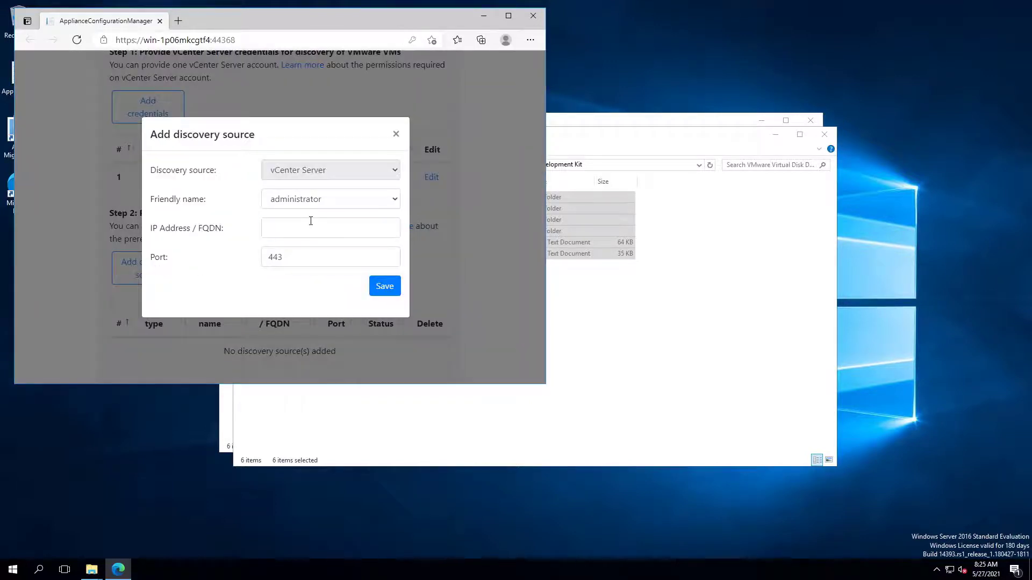
# - Add the vCenter Server IP address as a discovery source and save it
pyautogui.write('19')
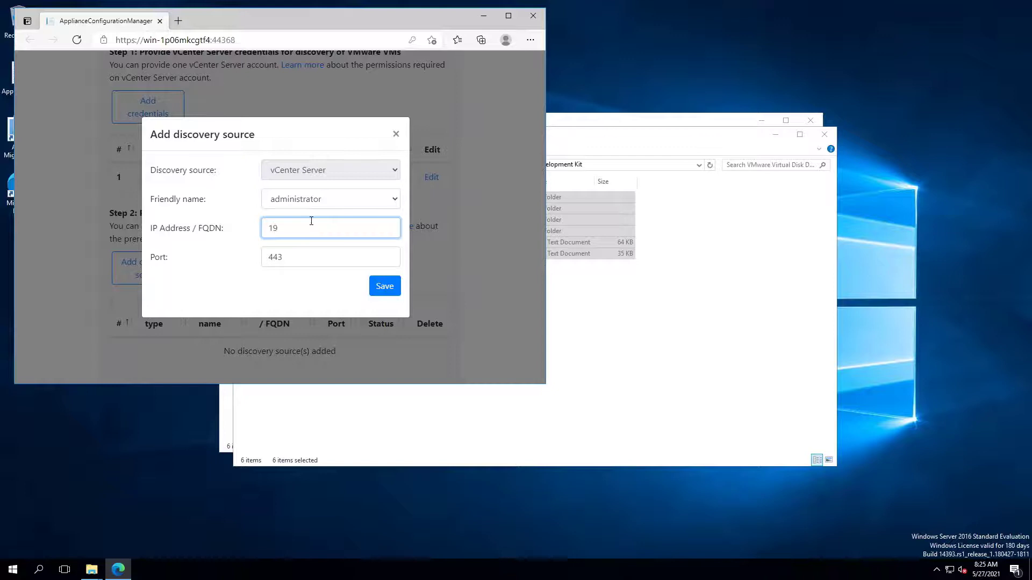
pyautogui.press('BackSpace')
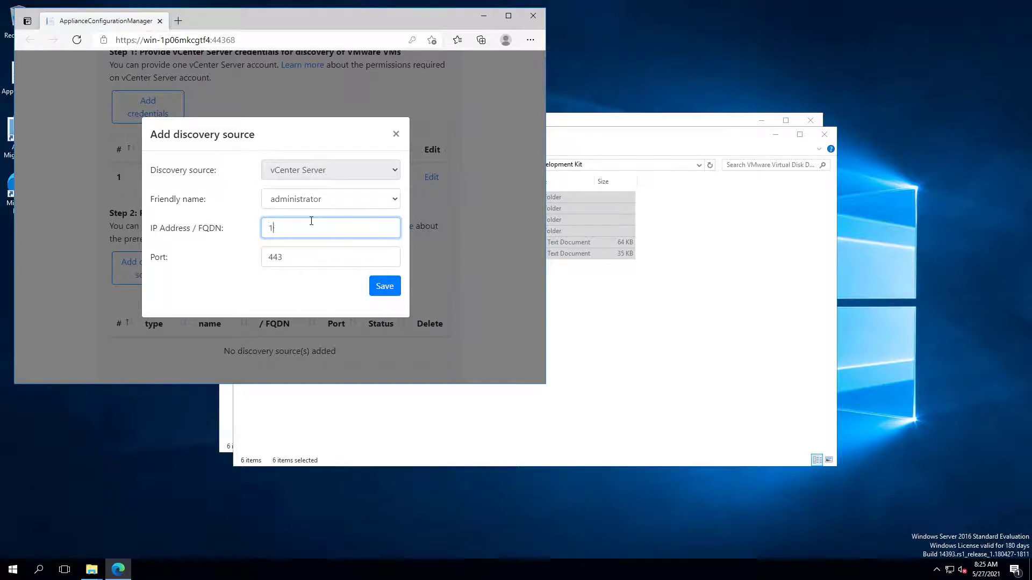
pyautogui.write('92.168.45')
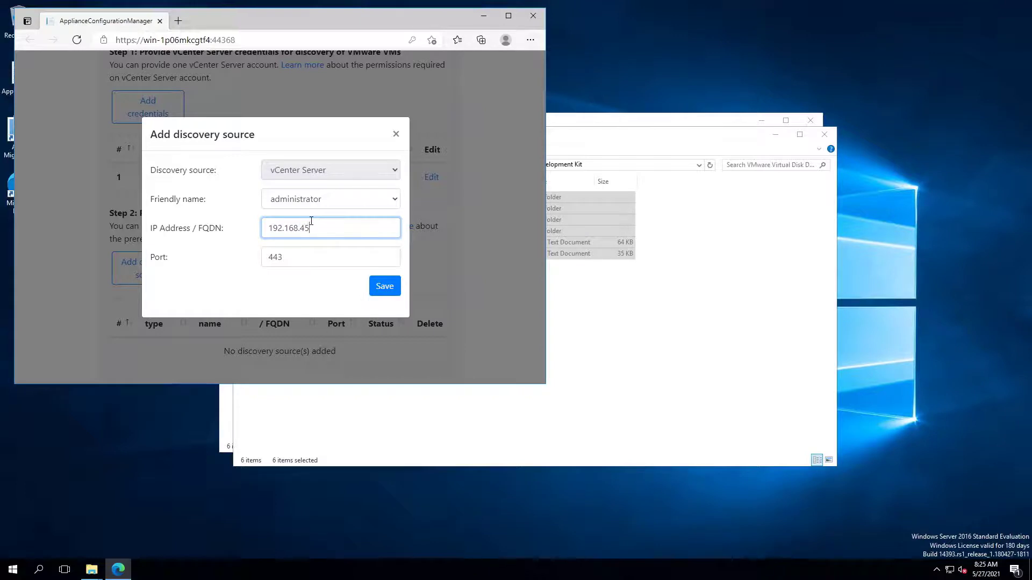
pyautogui.write('130')
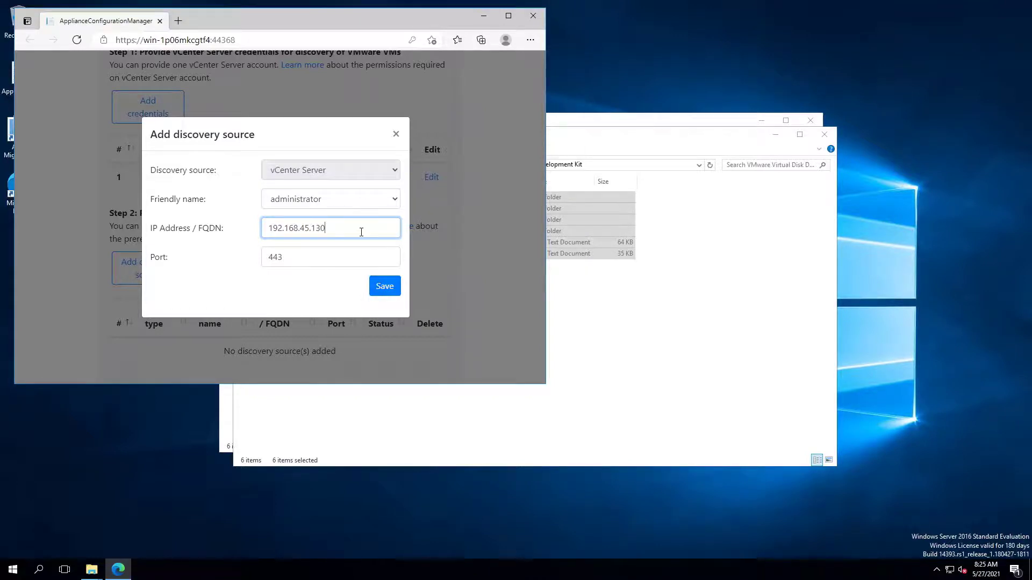
pyautogui.click(385, 285)
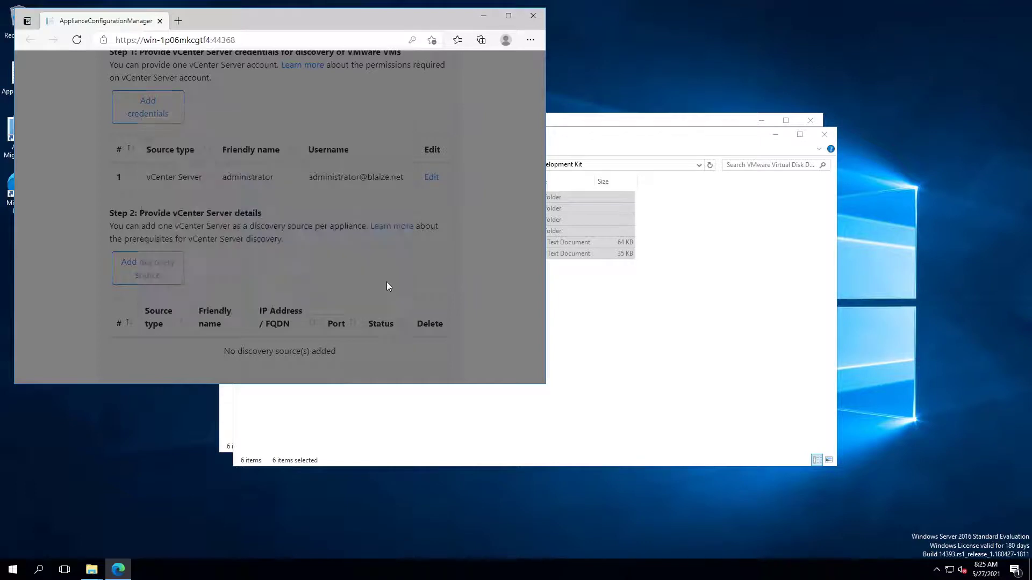
# - Skip software inventory and dependency features, then start discovery of the vCenter VMs
pyautogui.click(147, 268)
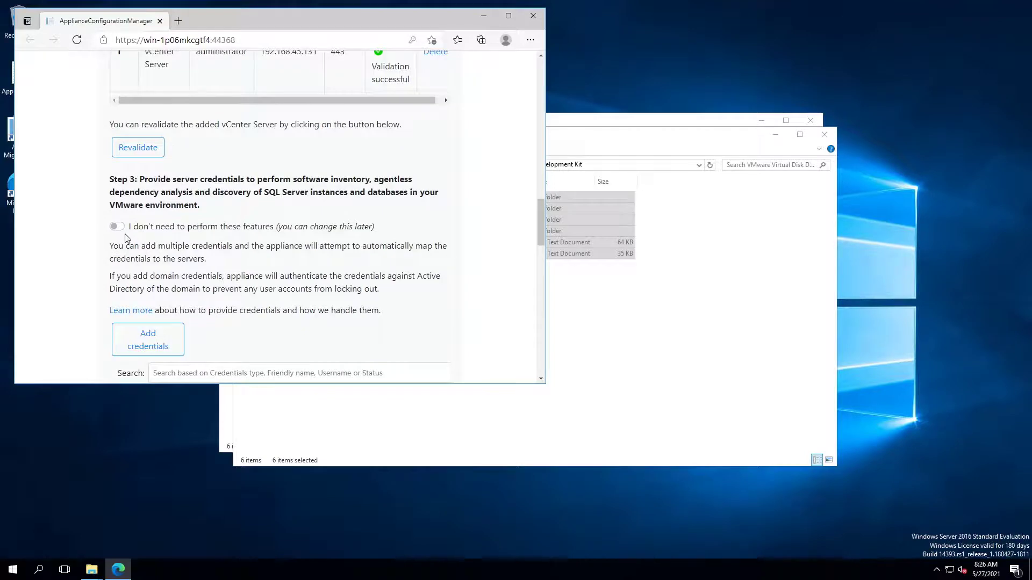
pyautogui.click(116, 227)
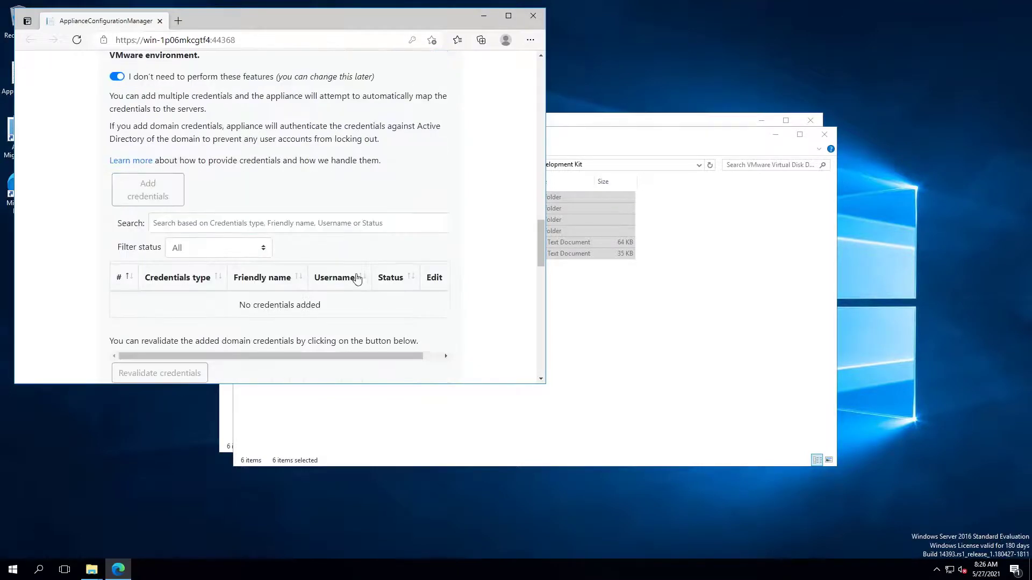
pyautogui.scroll(-3)
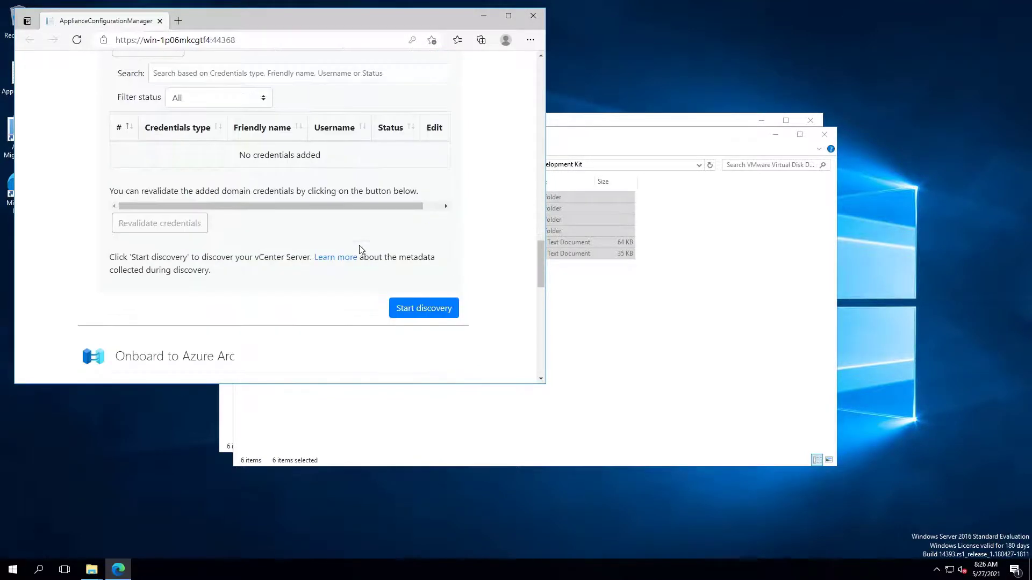
pyautogui.moveTo(424, 309)
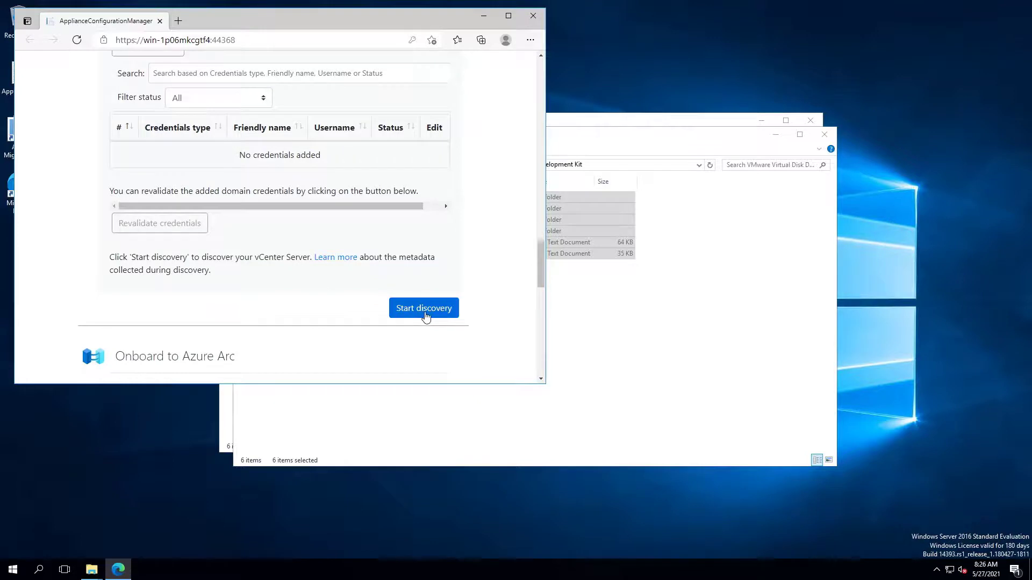
pyautogui.click(423, 309)
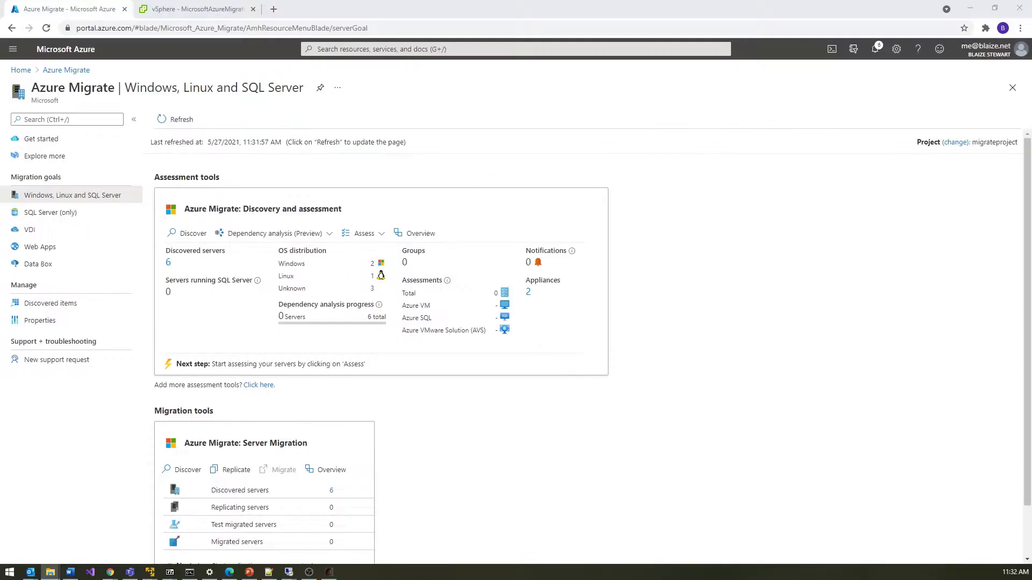
pyautogui.moveTo(975, 413)
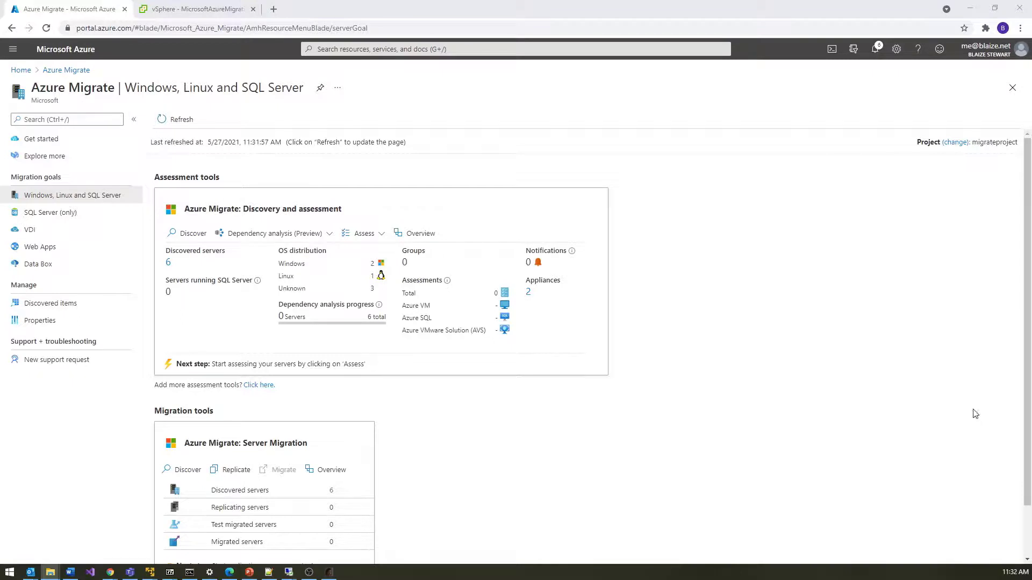
pyautogui.moveTo(692, 388)
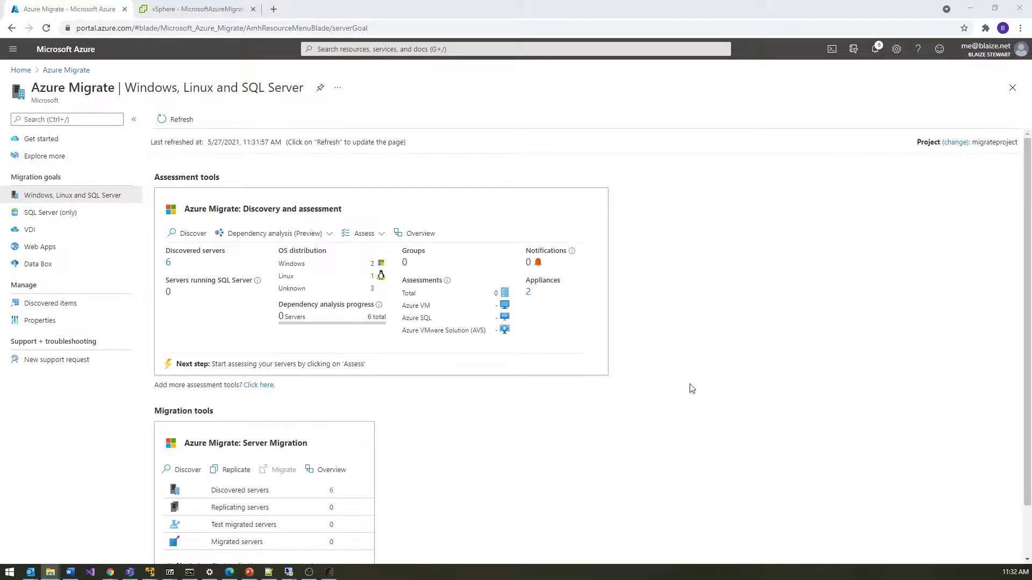
pyautogui.moveTo(721, 365)
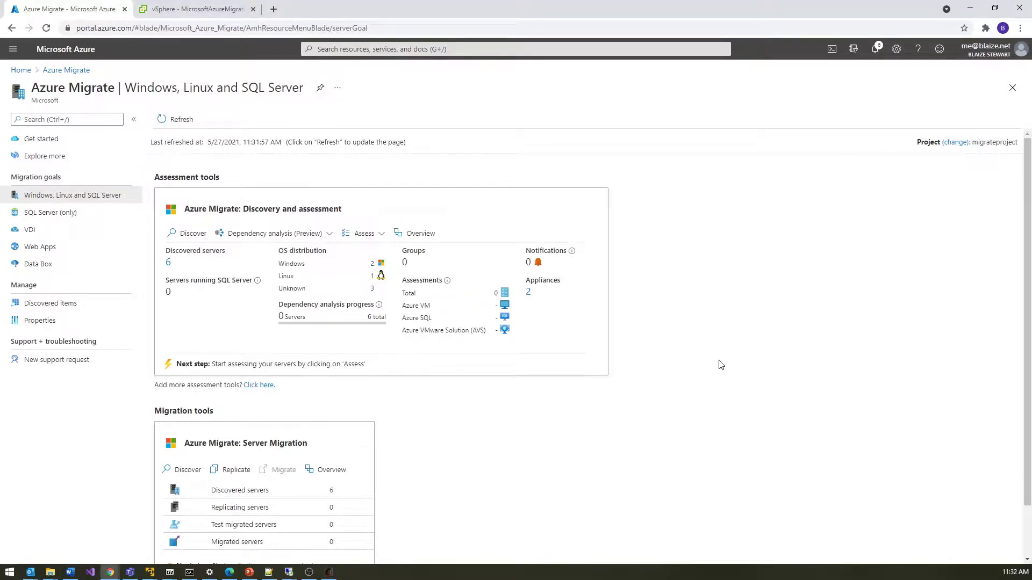
# - Start an Azure VM assessment from the Discovery and assessment tile's Assess menu
pyautogui.click(363, 233)
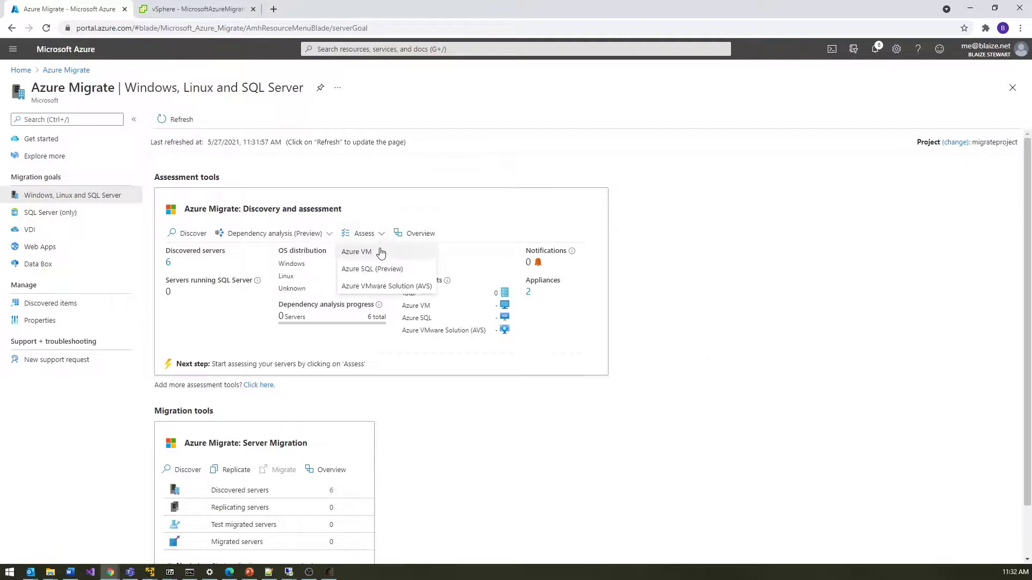
pyautogui.moveTo(380, 253)
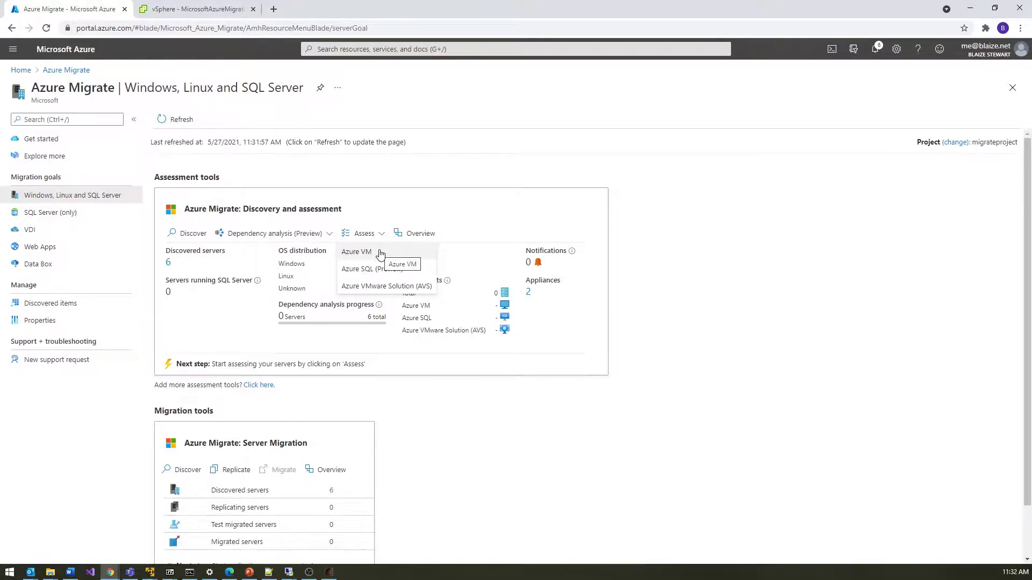
pyautogui.click(355, 251)
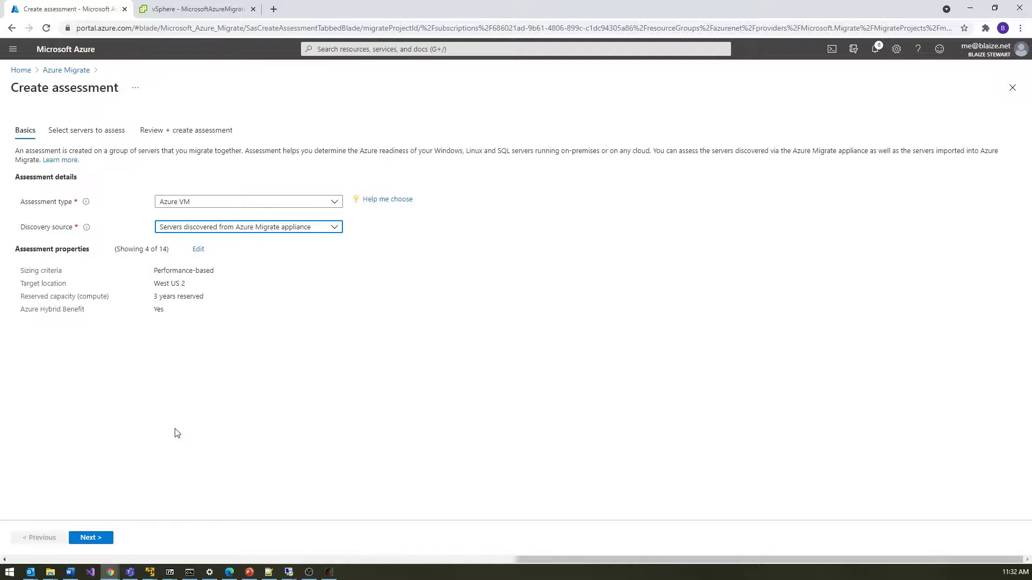
# - Choose the Azure VM assessment type and name the assessment 'assessment1'
pyautogui.click(247, 201)
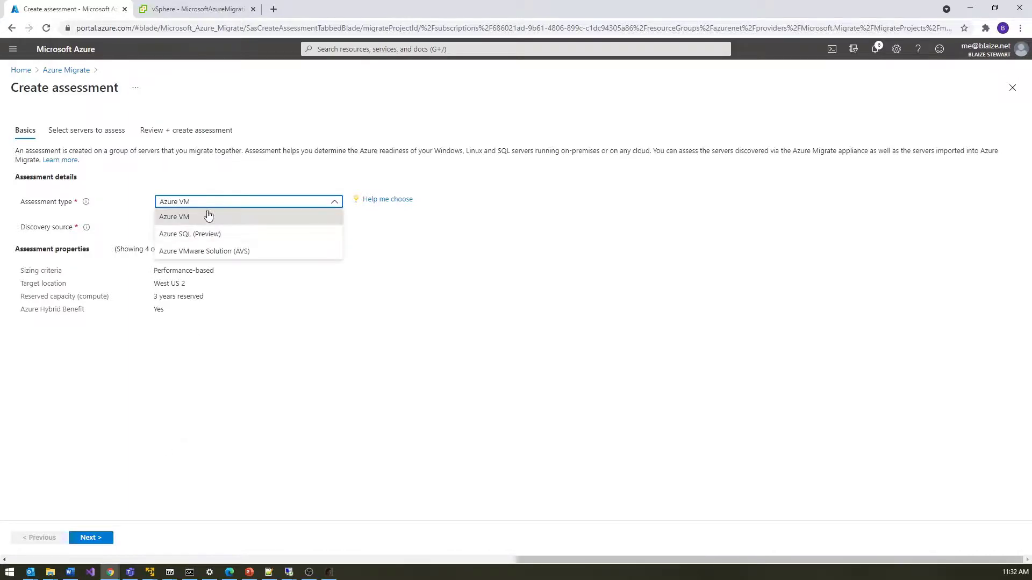
pyautogui.click(91, 537)
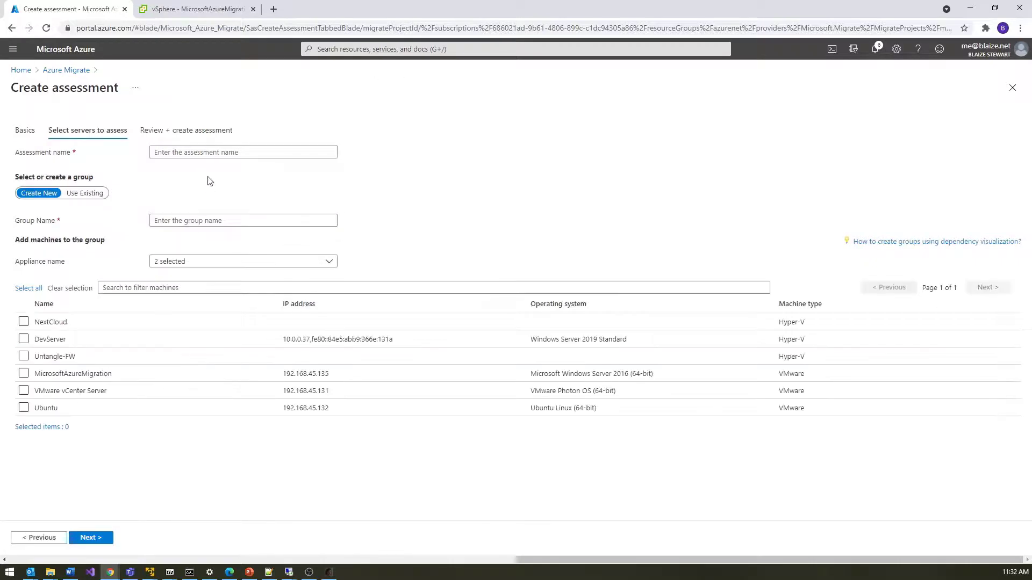
pyautogui.click(242, 151)
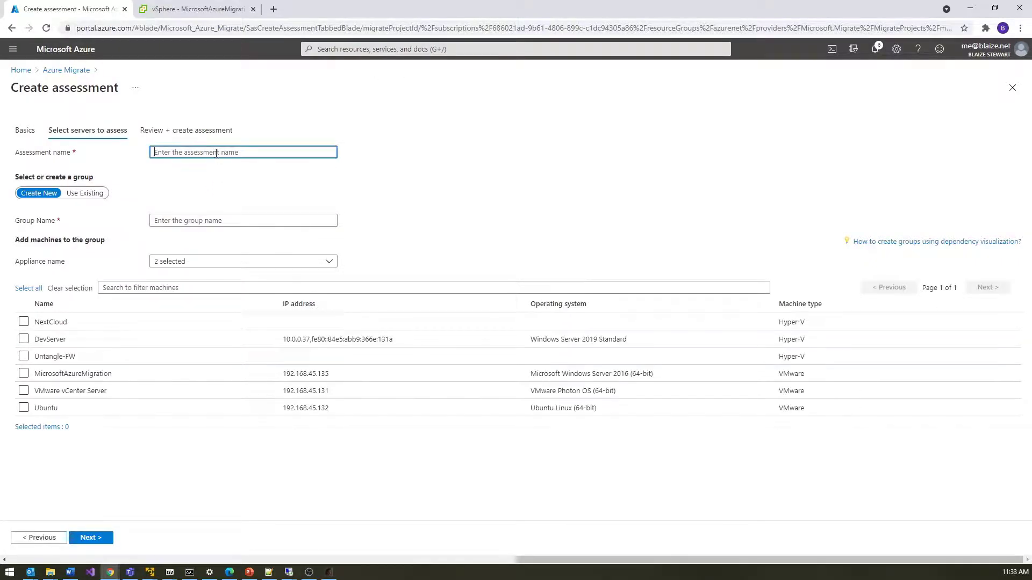
pyautogui.write('assessment1')
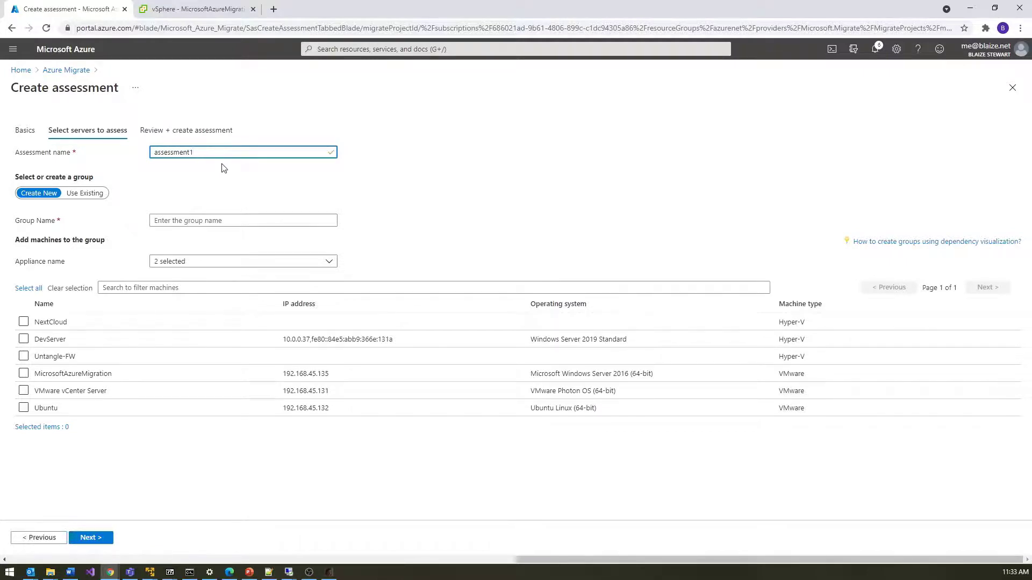
pyautogui.write('assessment1')
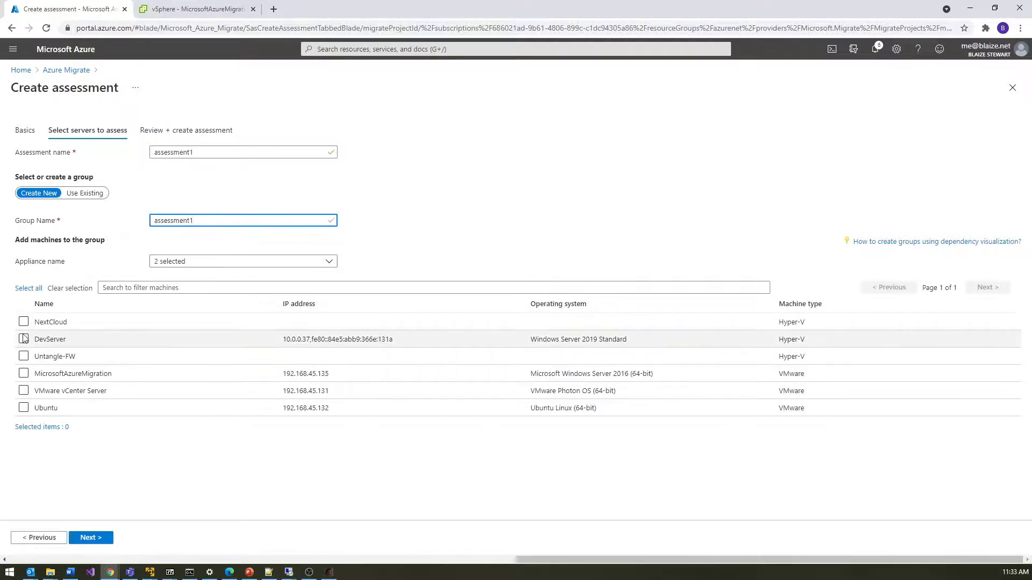
# - Add NextCloud, DevServer and Ubuntu to the new group and proceed to review
pyautogui.click(24, 321)
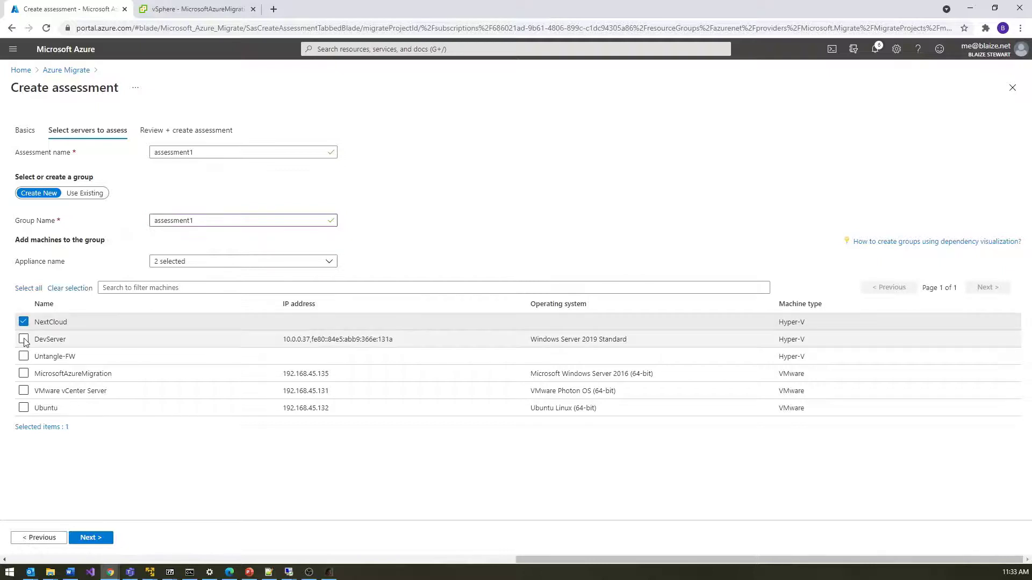
pyautogui.click(23, 339)
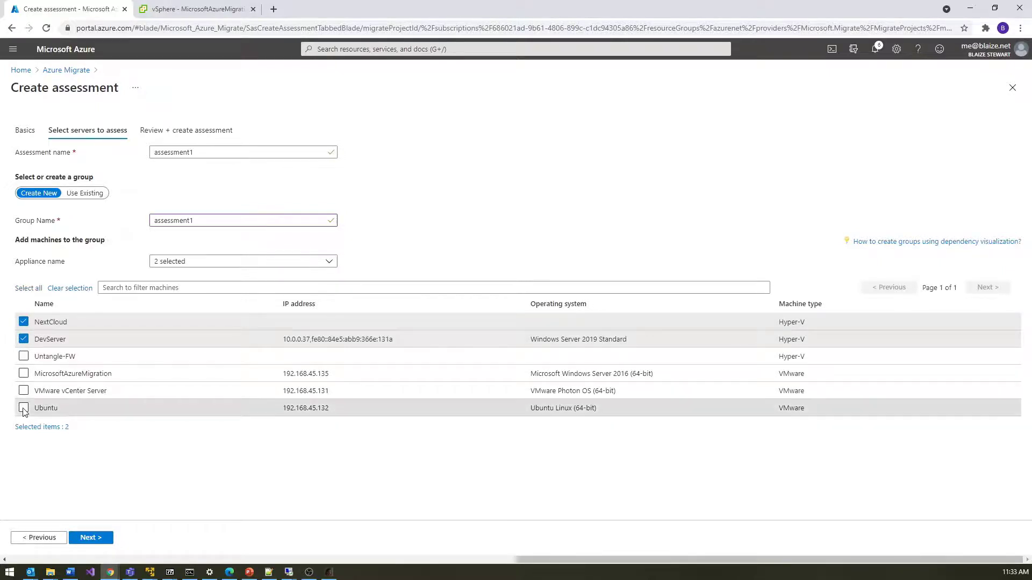
pyautogui.click(24, 408)
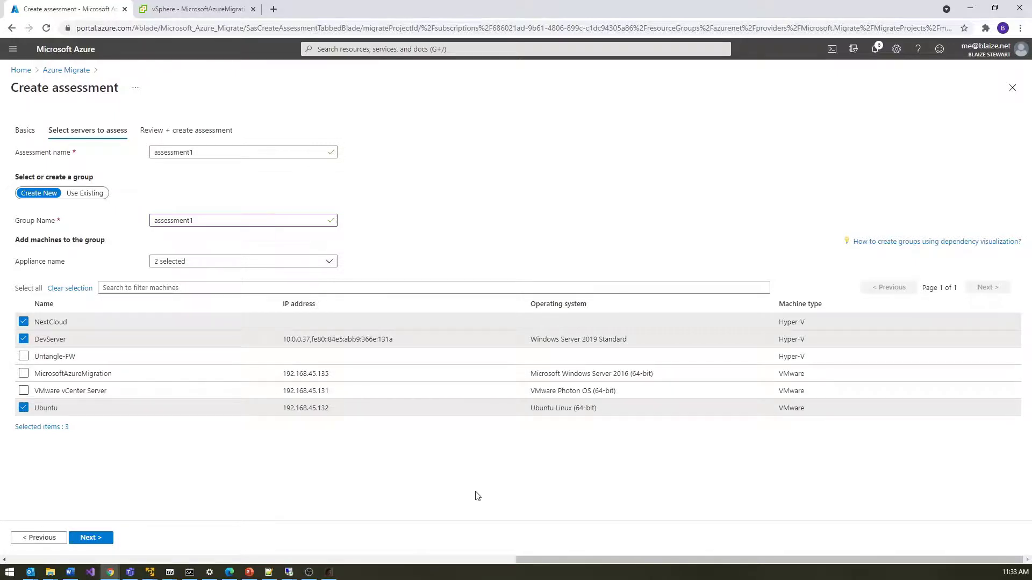
pyautogui.click(91, 537)
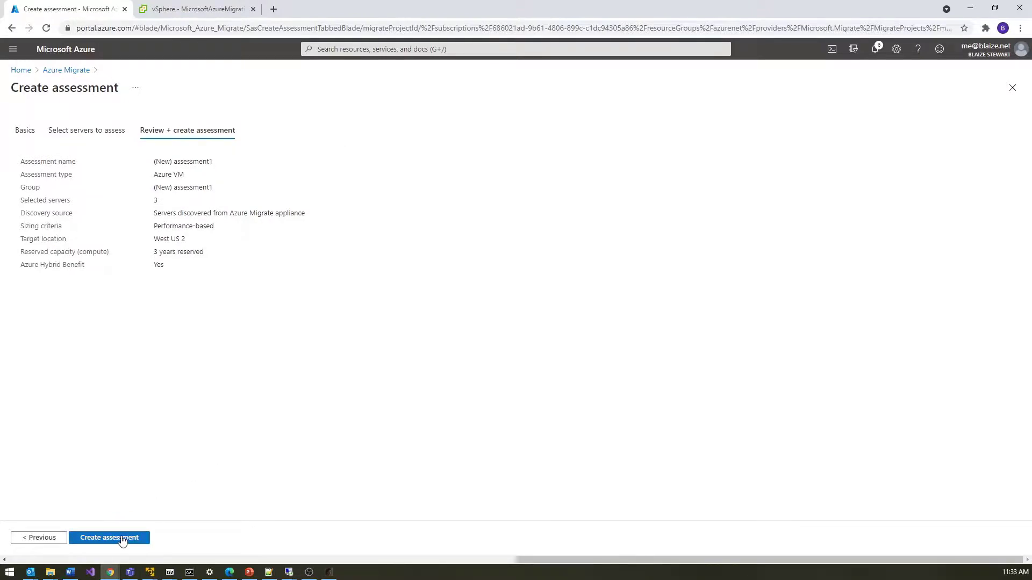
pyautogui.moveTo(109, 538)
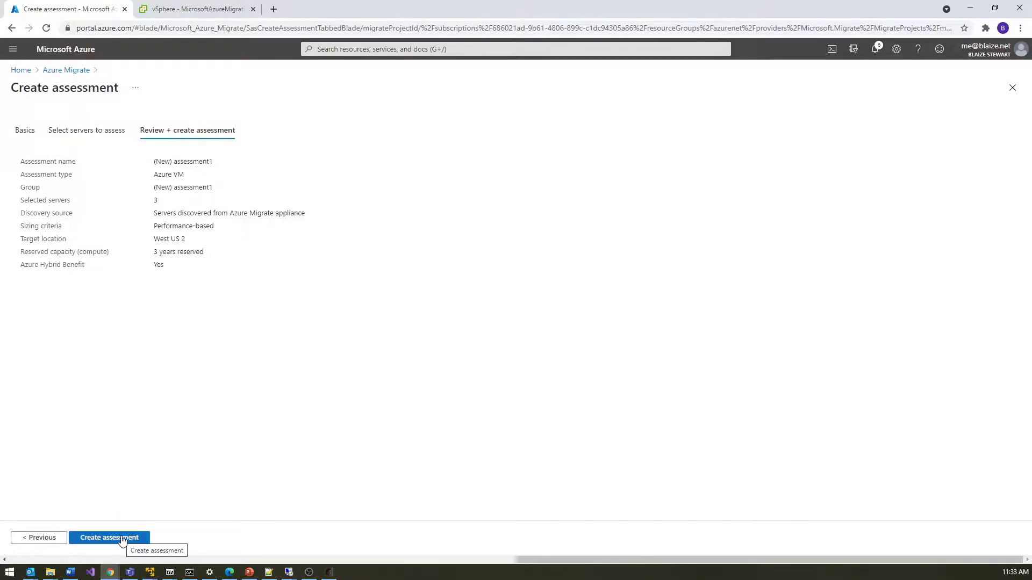
# - Create the assessment1 Azure VM assessment for the three selected servers
pyautogui.click(108, 537)
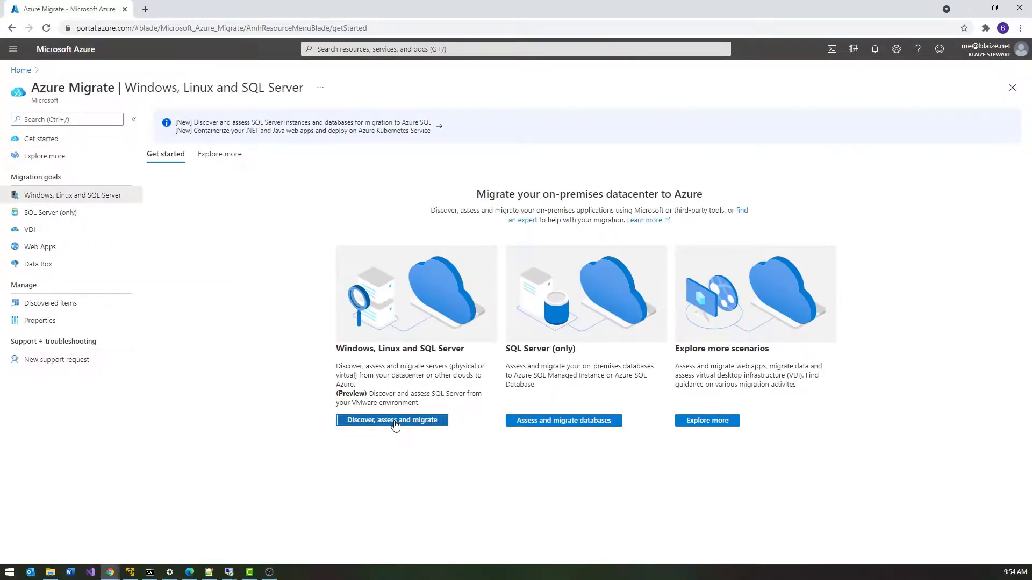
# - View assessment1's per-server Azure readiness and look up the conditionally endorsed Linux OS guidance
pyautogui.click(391, 420)
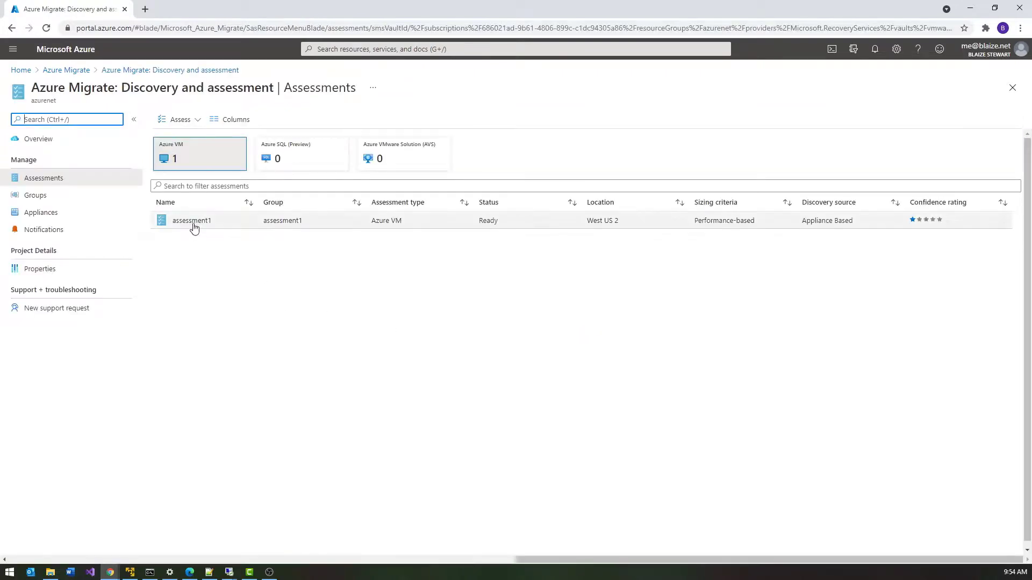
pyautogui.click(191, 220)
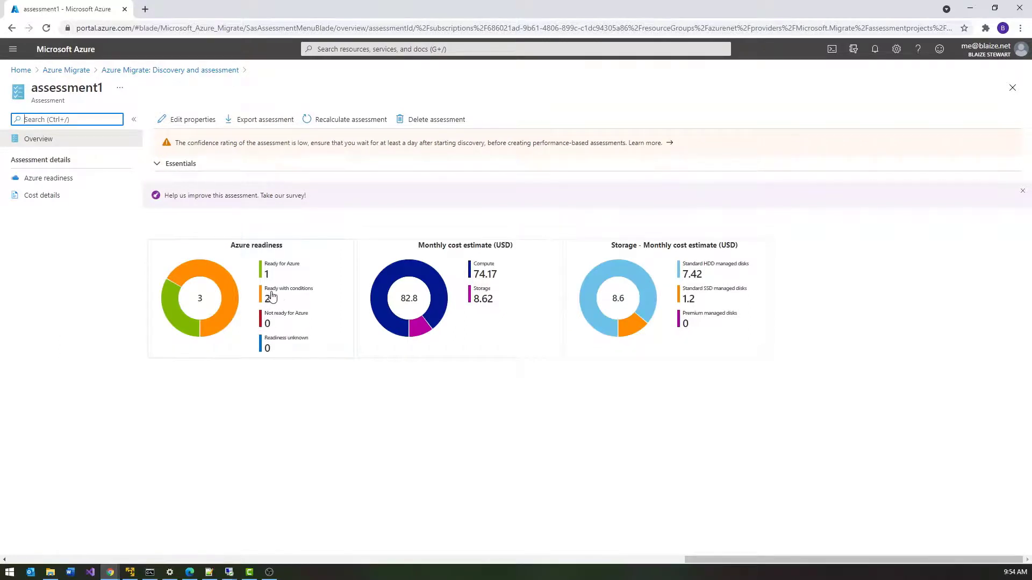
pyautogui.click(47, 177)
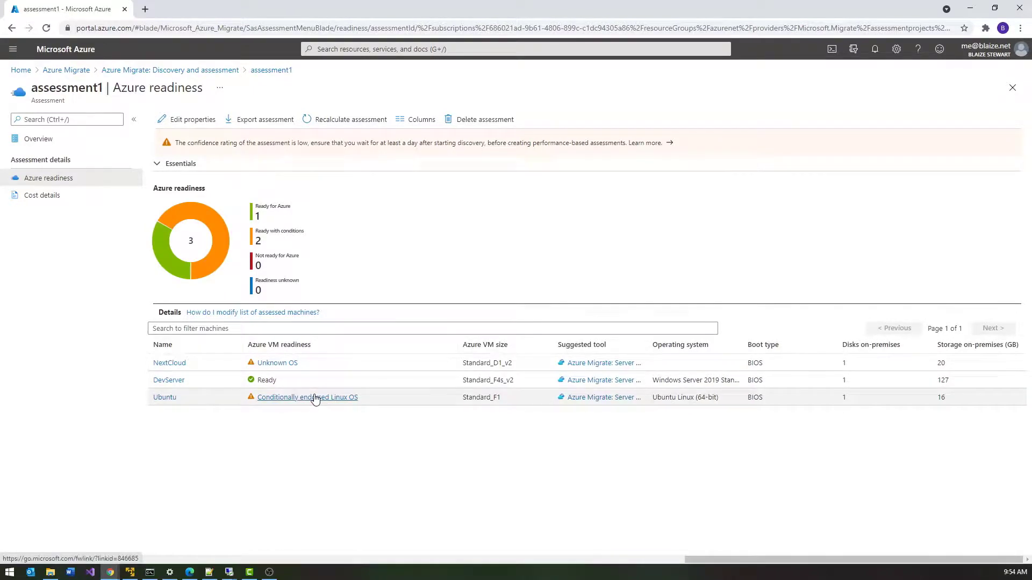
pyautogui.click(307, 397)
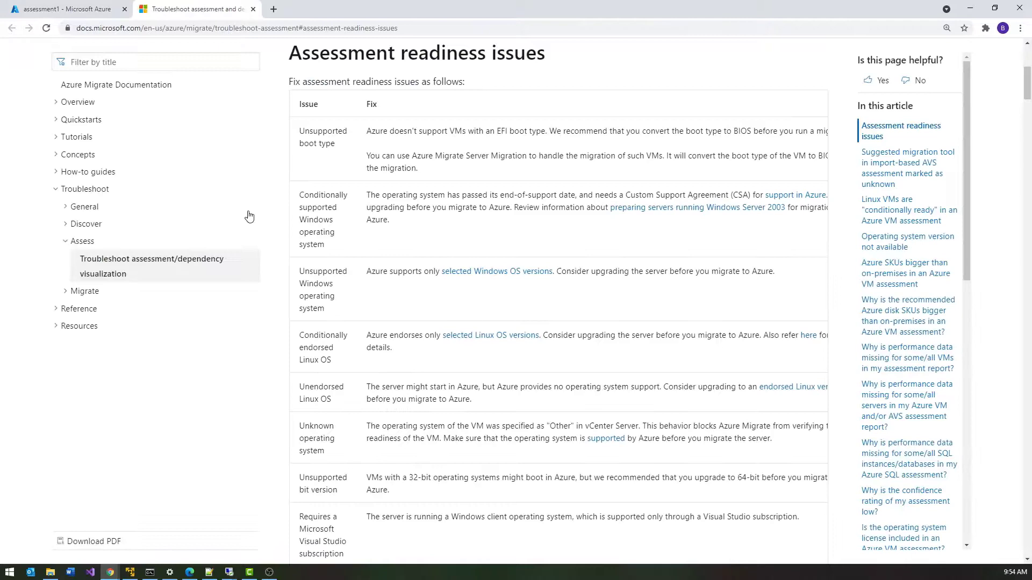
# - Review the readiness issue fixes in Docs and return to assessment1's readiness page
pyautogui.click(62, 8)
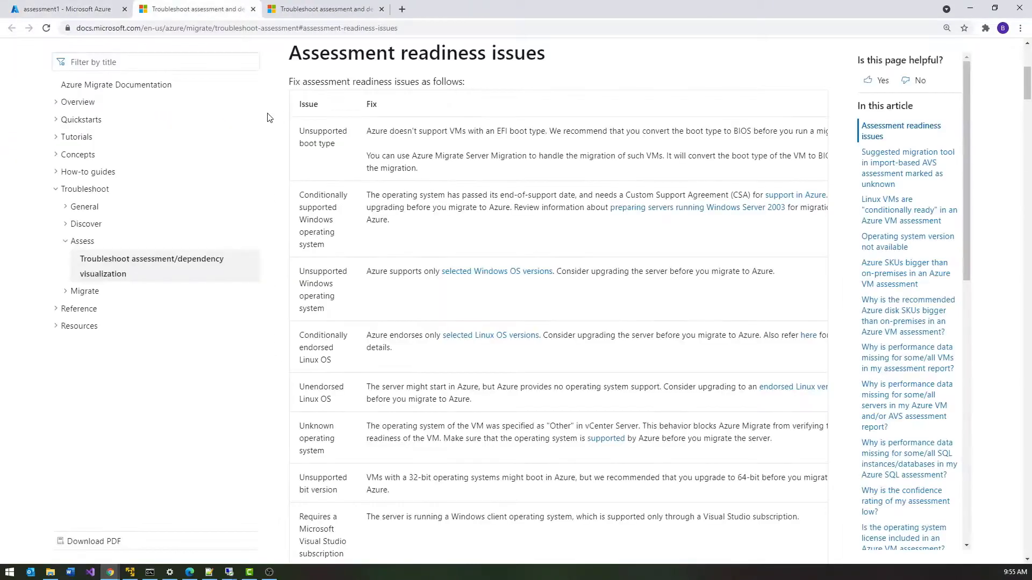
pyautogui.click(155, 62)
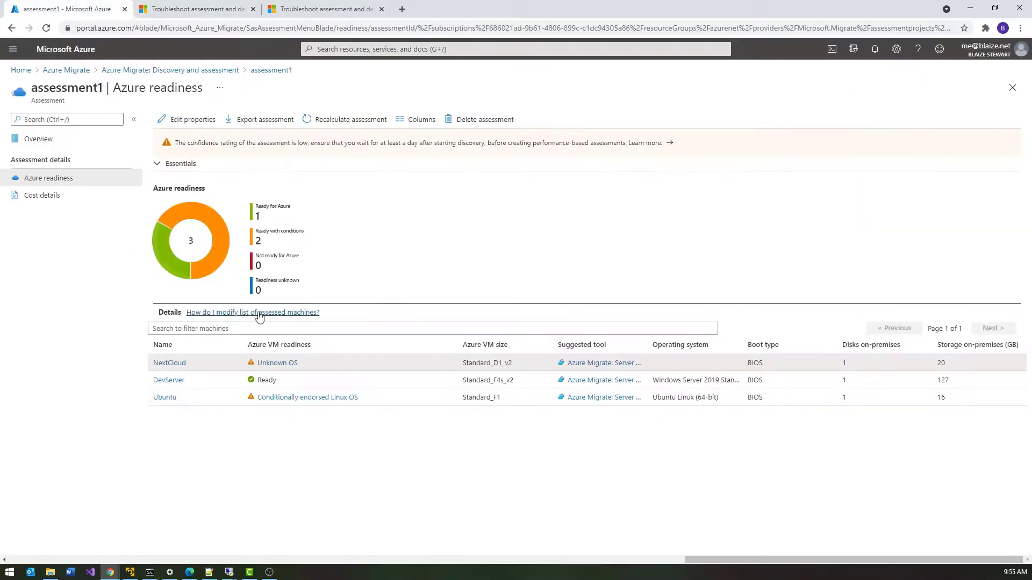
pyautogui.moveTo(347, 397)
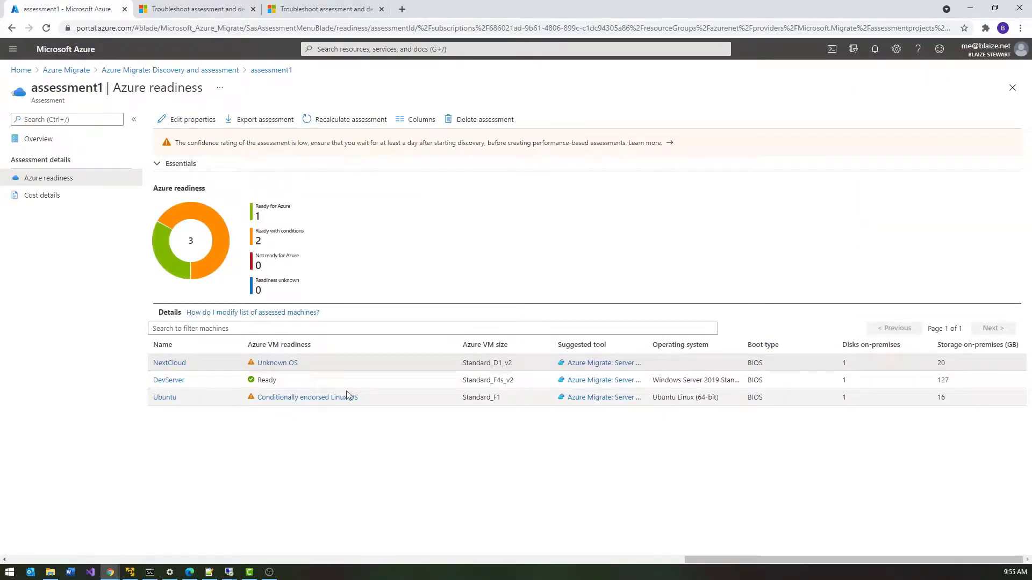
pyautogui.moveTo(332, 387)
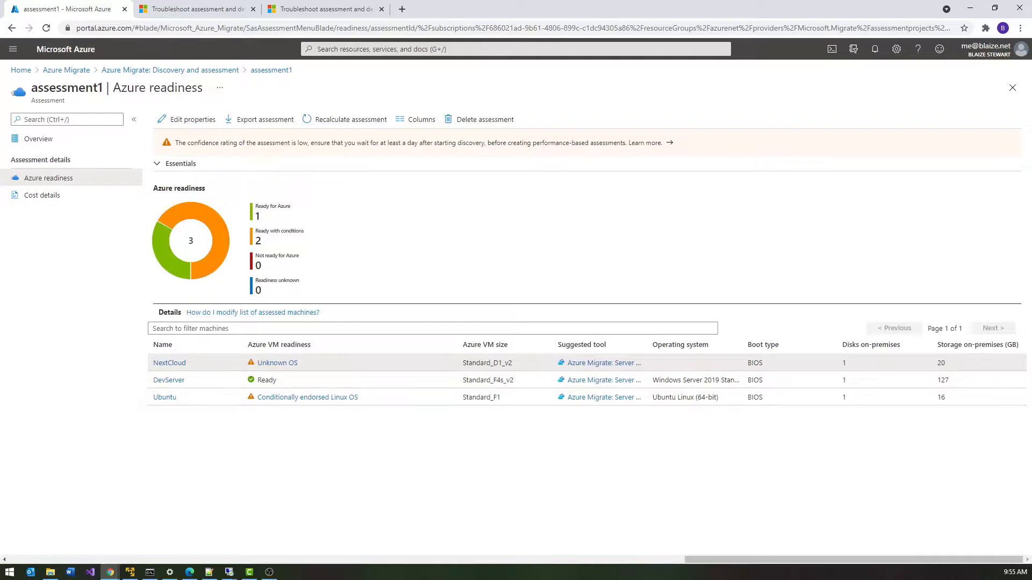
pyautogui.moveTo(333, 388)
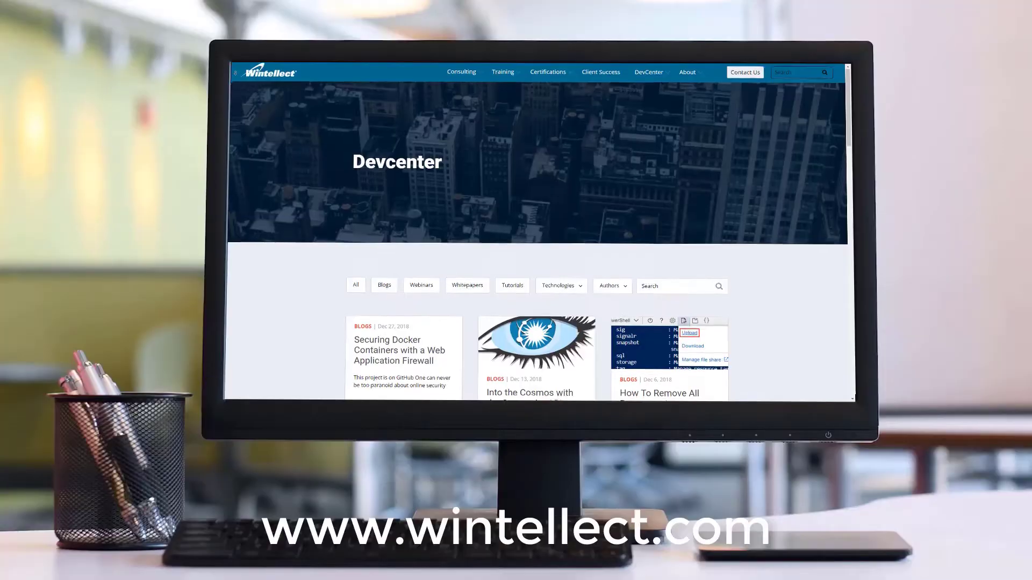
pyautogui.scroll(-3)
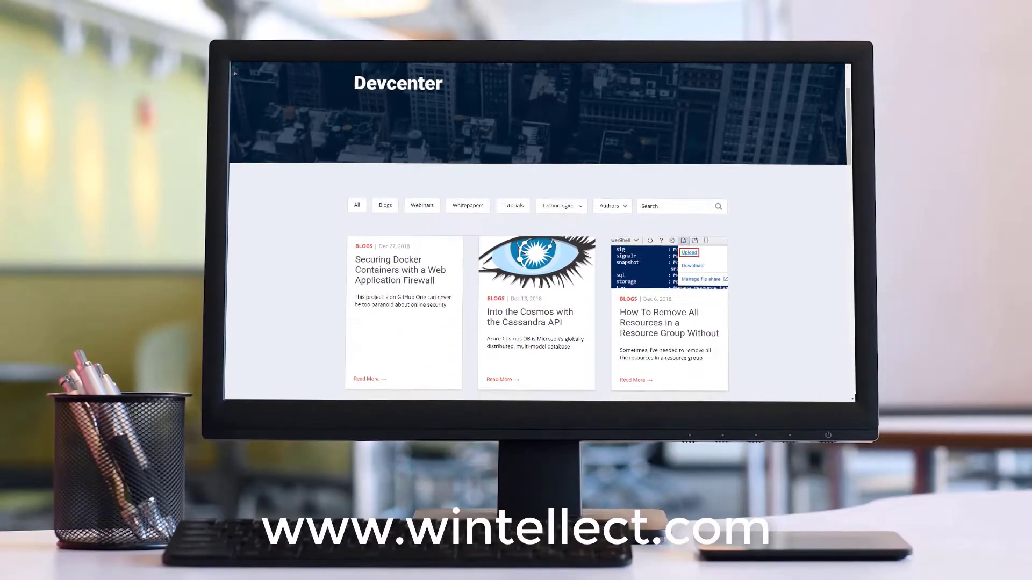
pyautogui.scroll(-3)
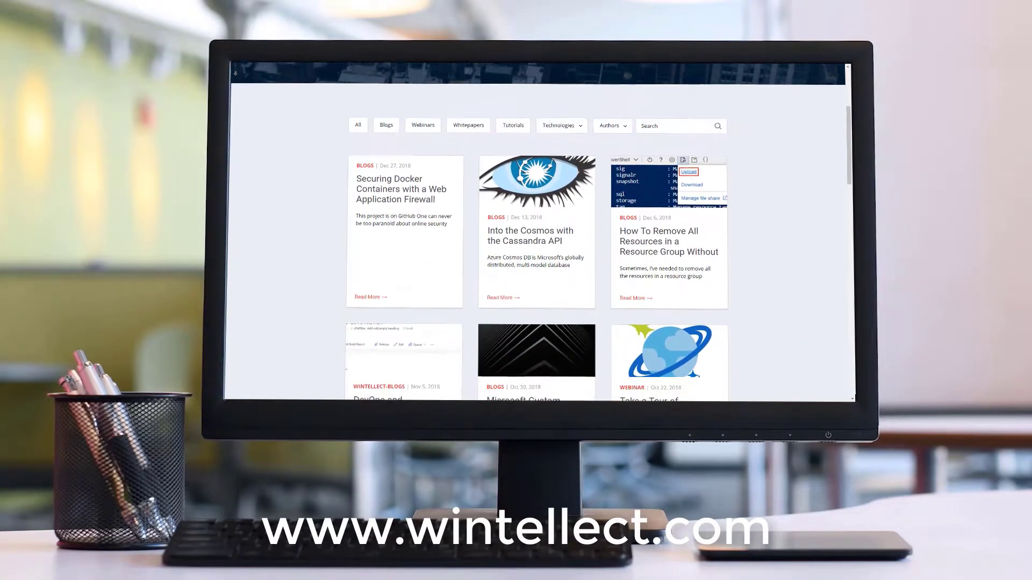
pyautogui.scroll(-3)
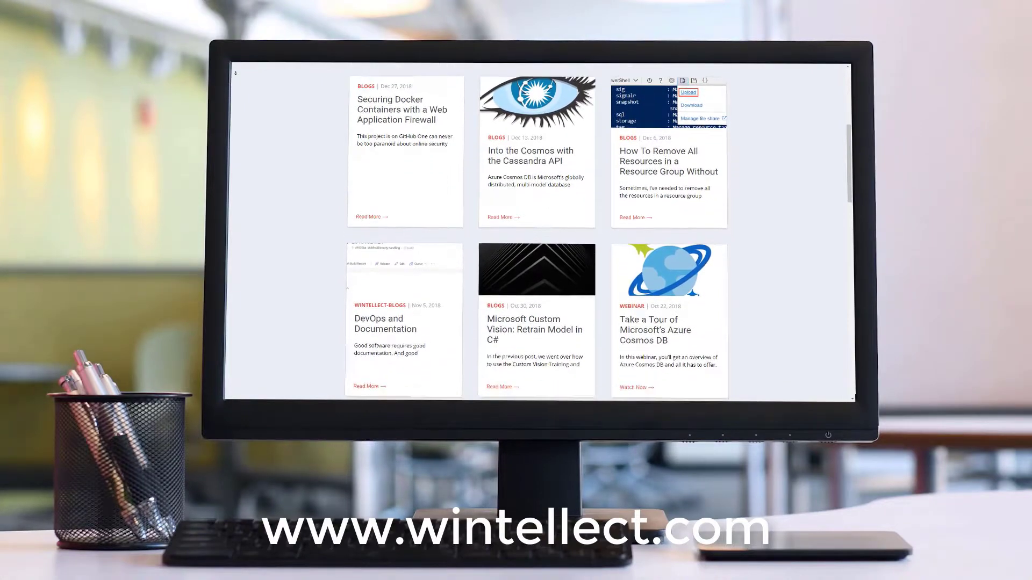
pyautogui.scroll(-3)
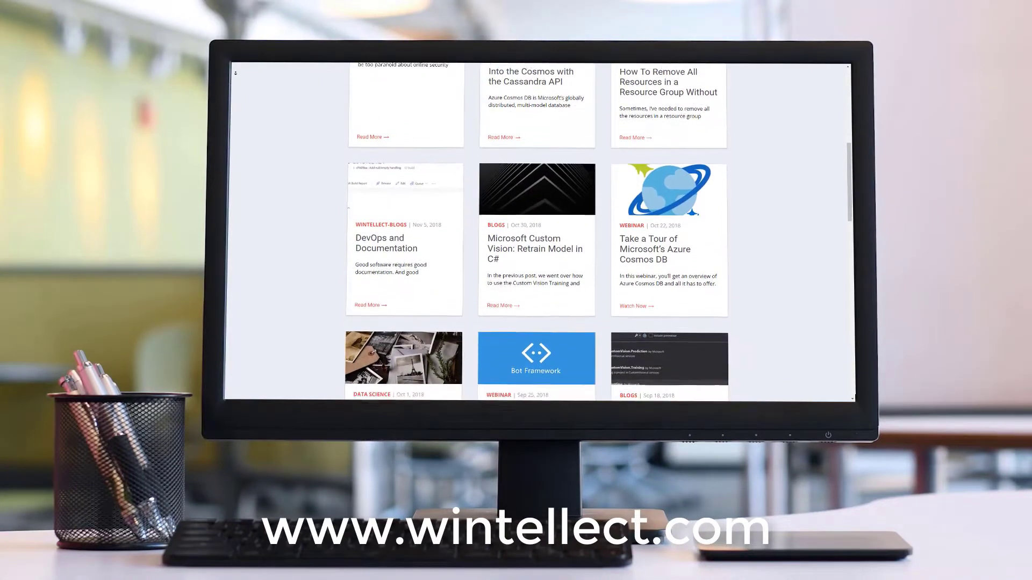
pyautogui.scroll(-3)
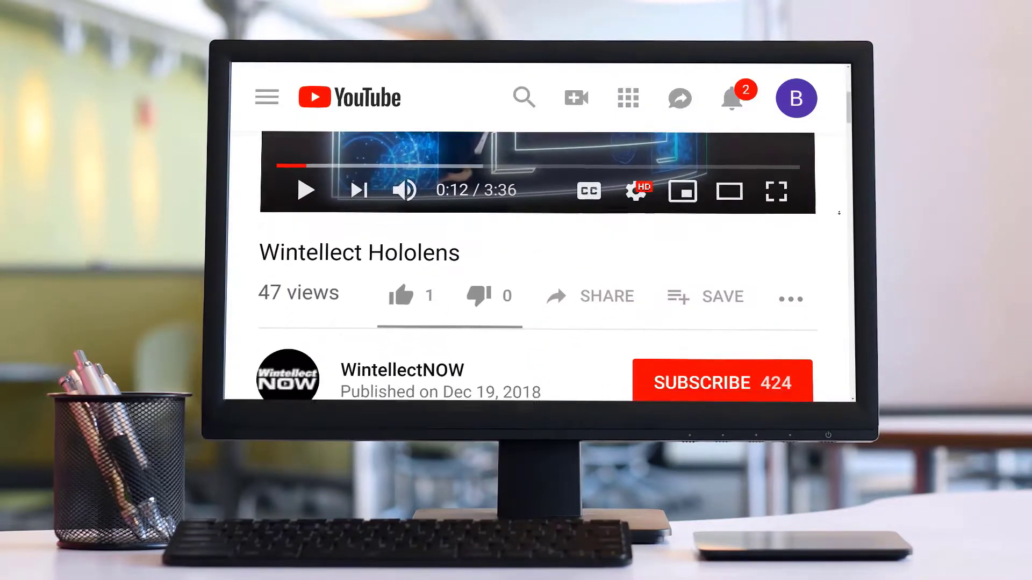
pyautogui.click(721, 382)
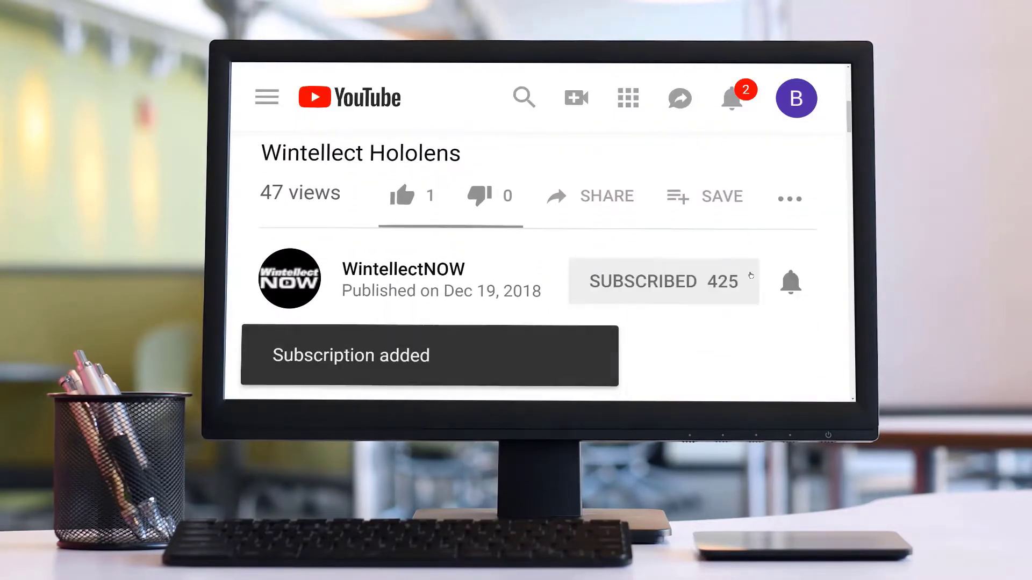
pyautogui.click(790, 281)
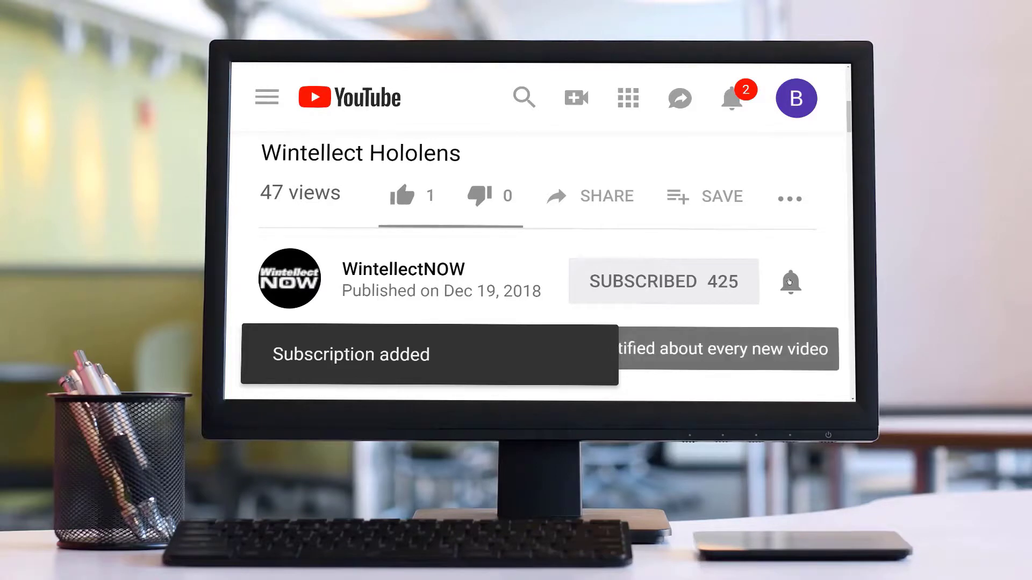
pyautogui.click(790, 282)
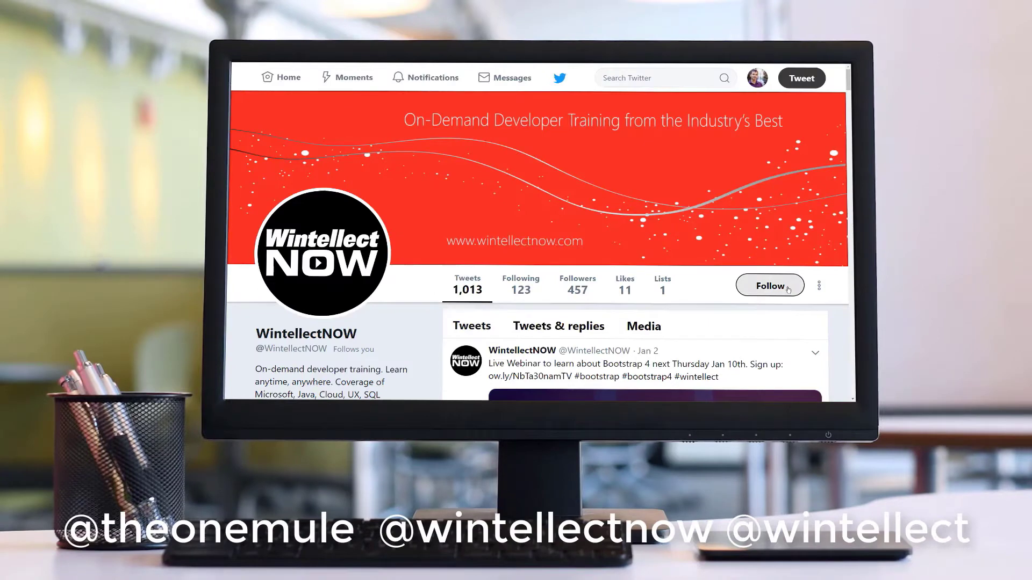
pyautogui.click(769, 285)
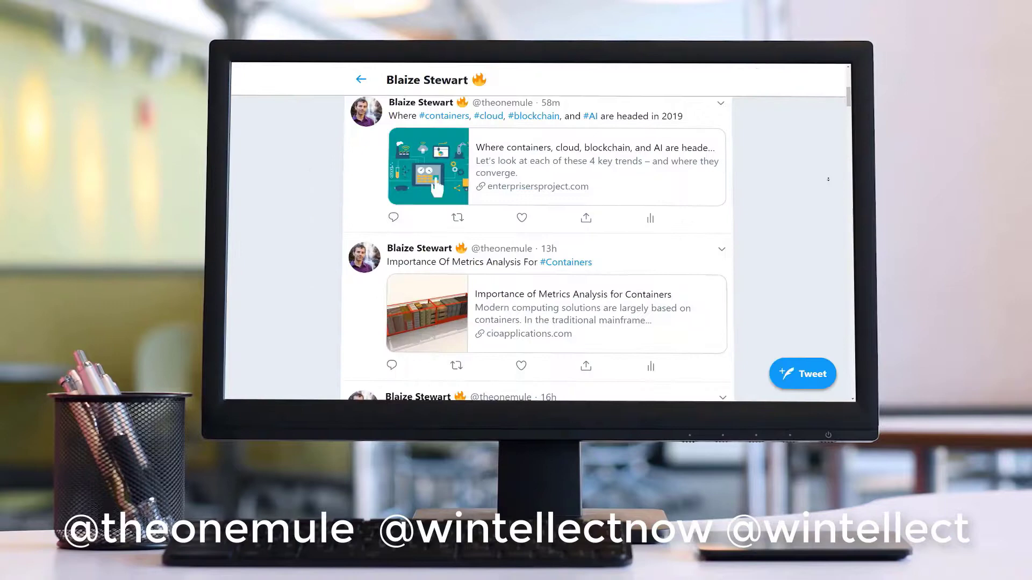
pyautogui.scroll(-3)
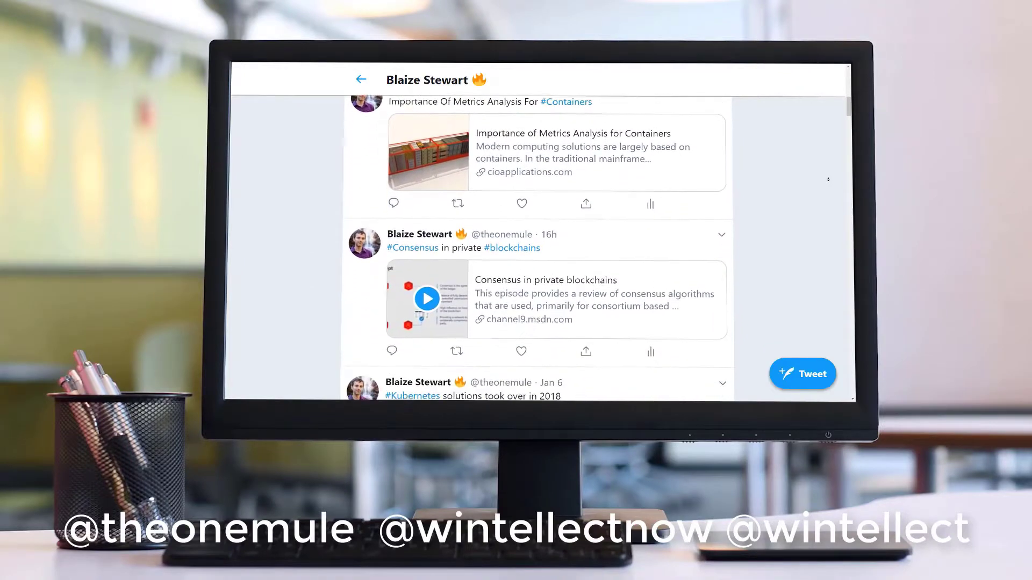
pyautogui.scroll(-3)
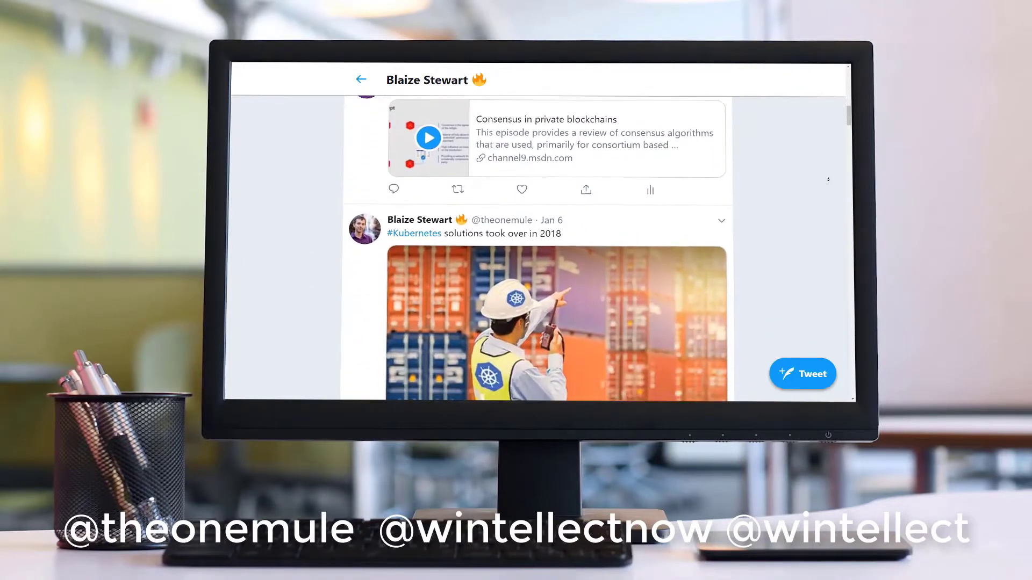